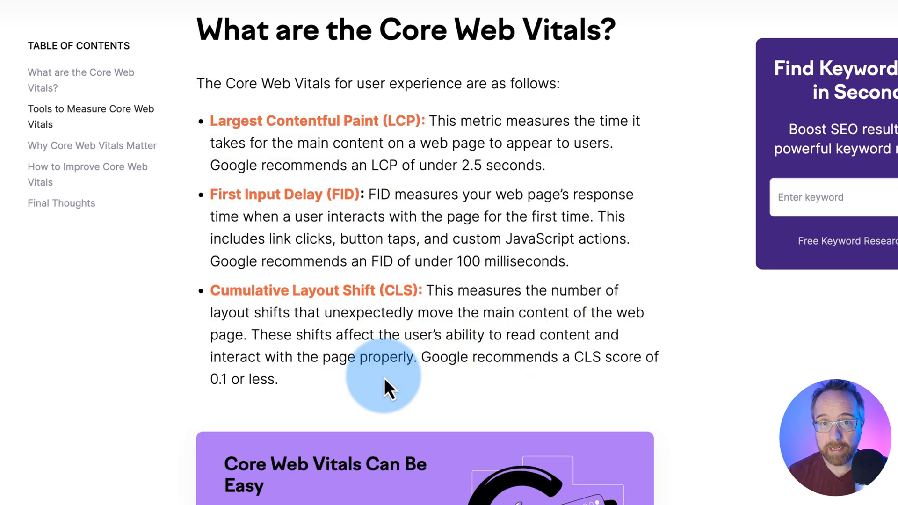
mouse_move(206, 106)
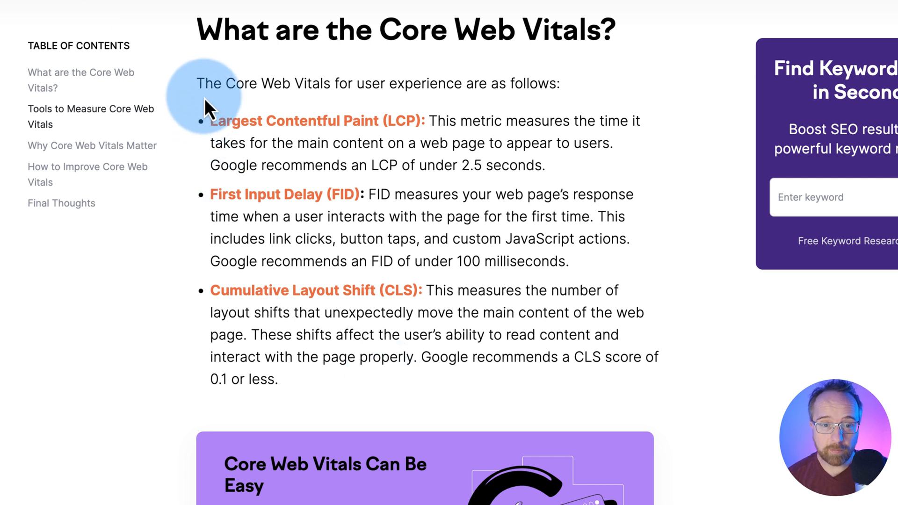
mouse_move(382, 144)
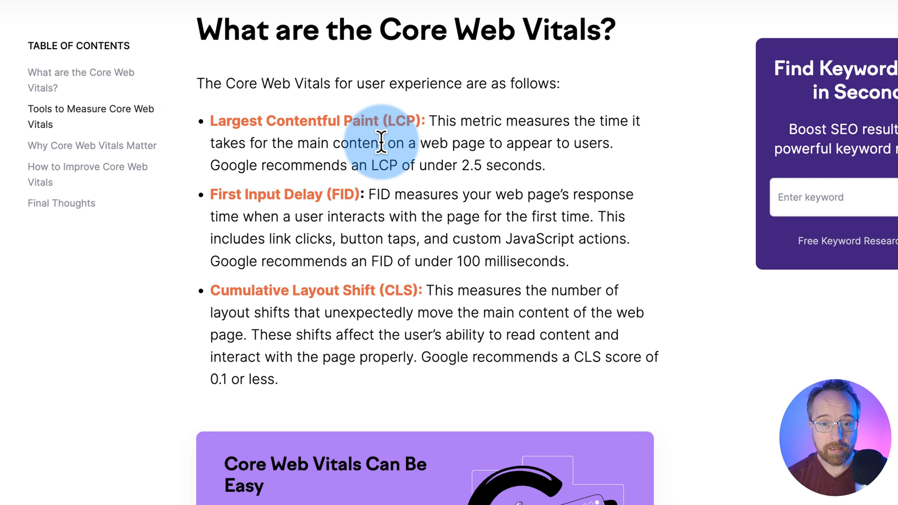
mouse_move(449, 288)
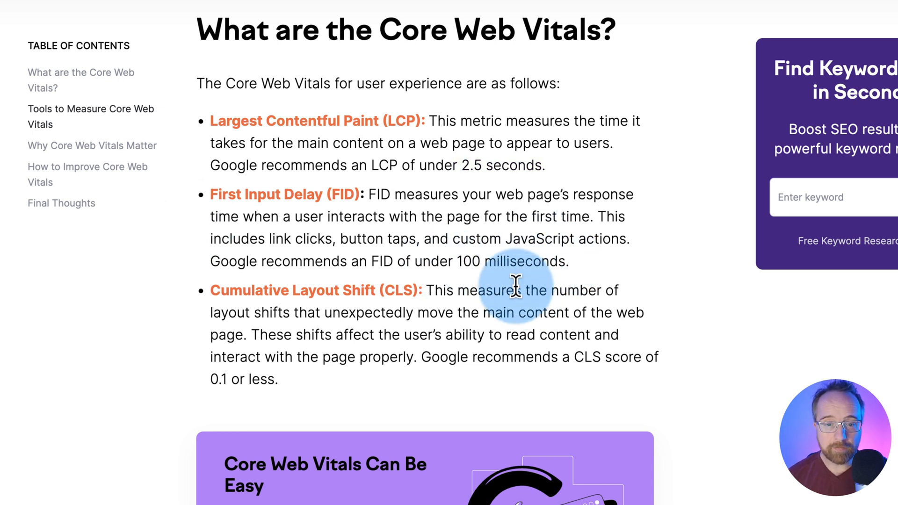
mouse_move(504, 240)
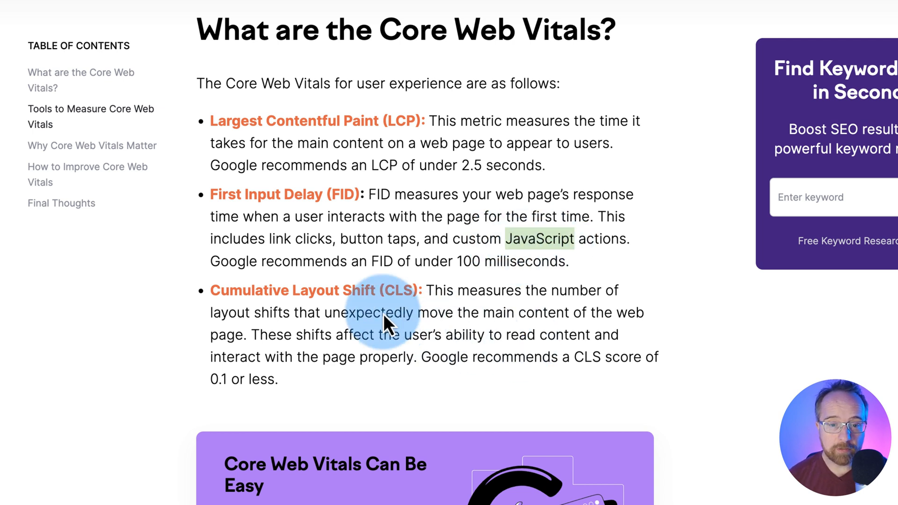
mouse_move(472, 320)
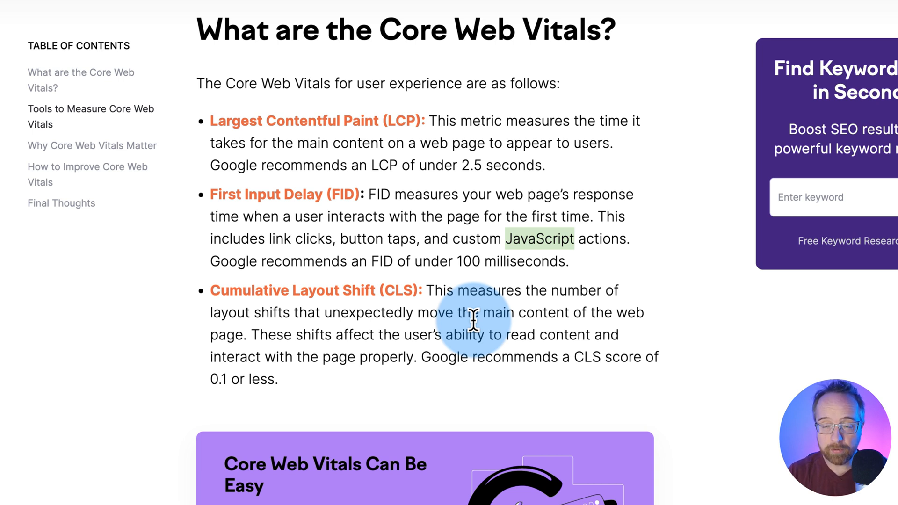
mouse_move(235, 92)
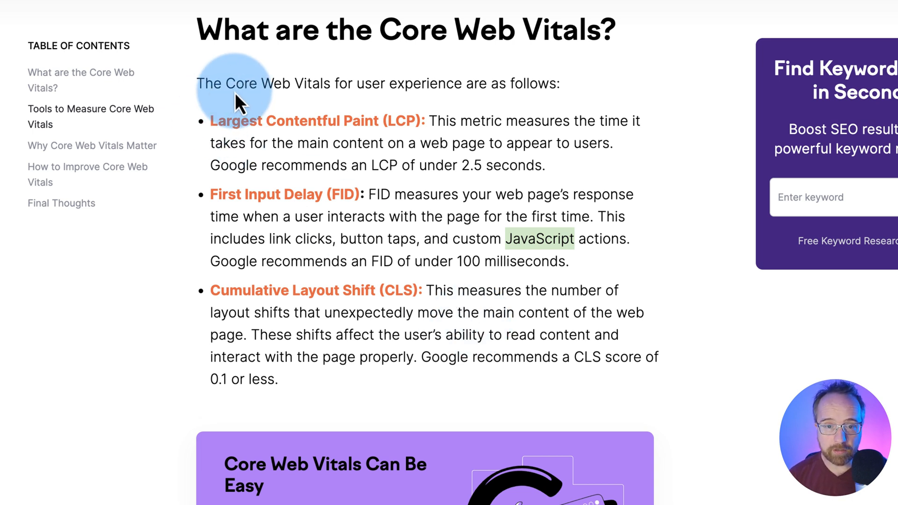
mouse_move(303, 125)
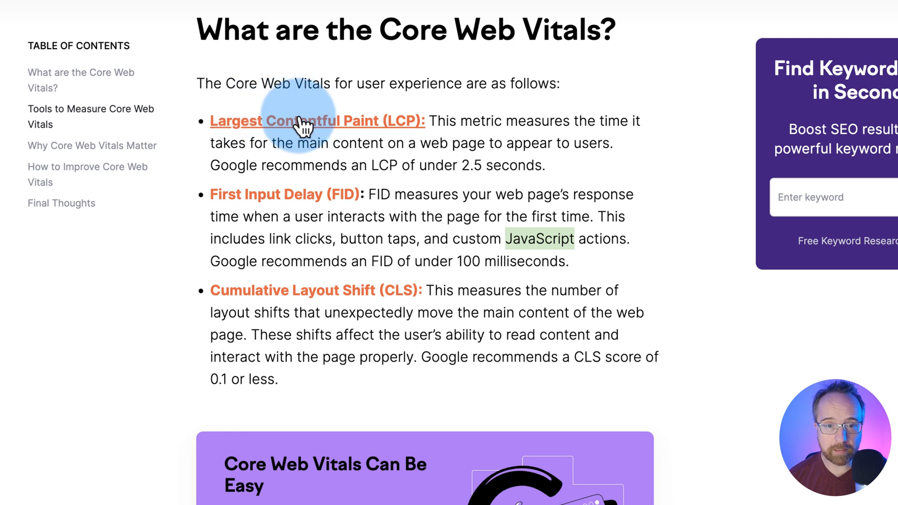
mouse_move(275, 43)
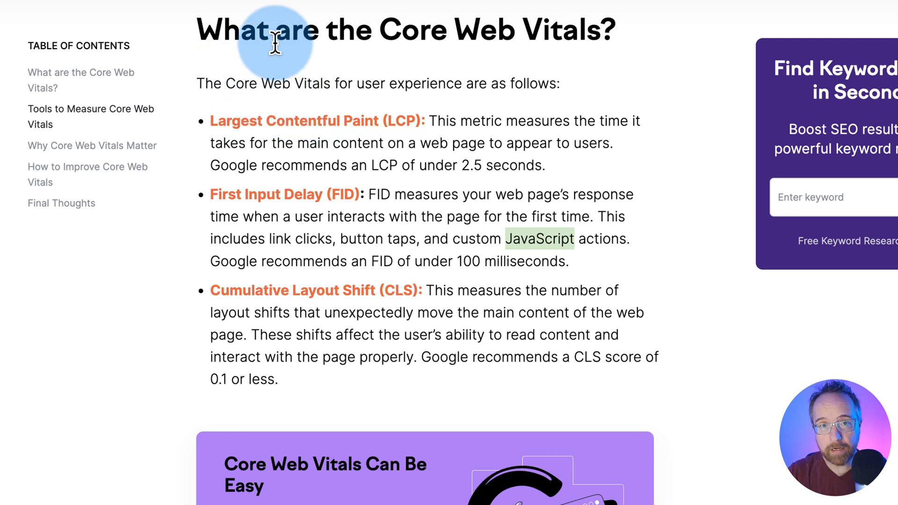
mouse_move(279, 403)
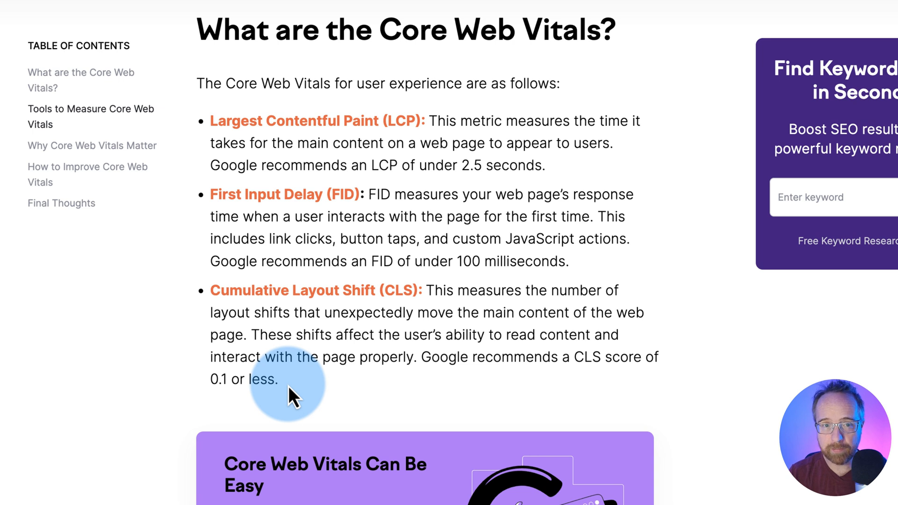
mouse_move(627, 294)
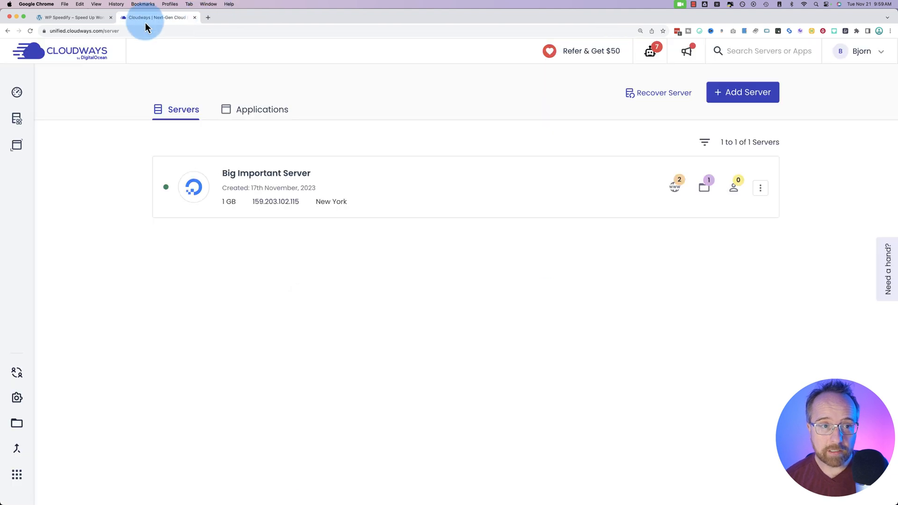
View the WP Speedify homepage, then return to the Cloudways sign-up tab
click(71, 17)
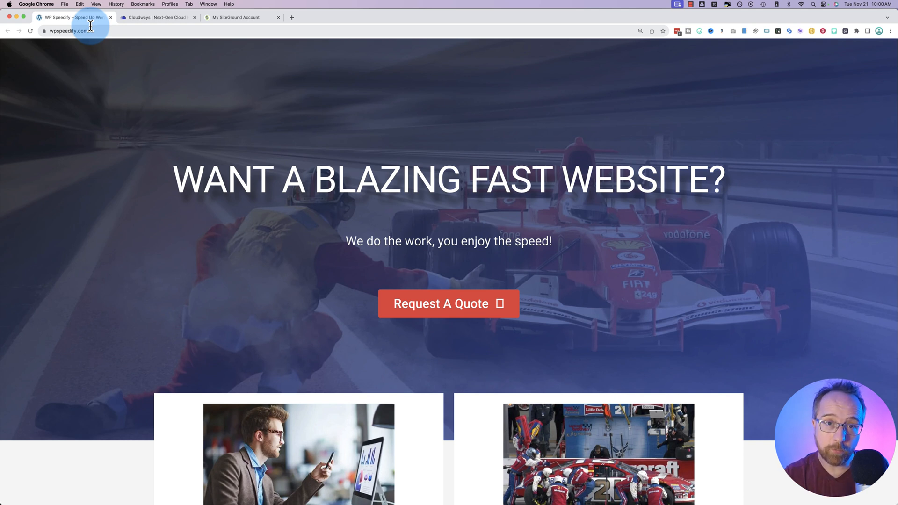
mouse_move(93, 29)
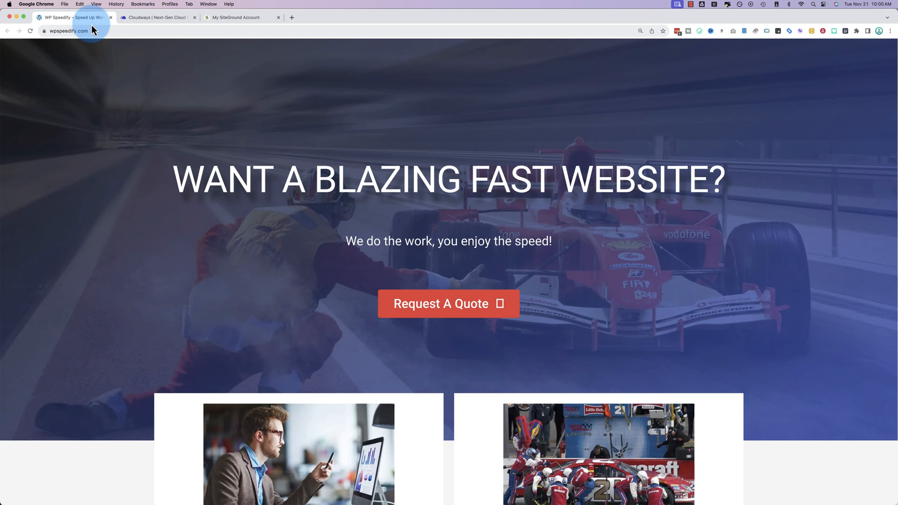
click(156, 17)
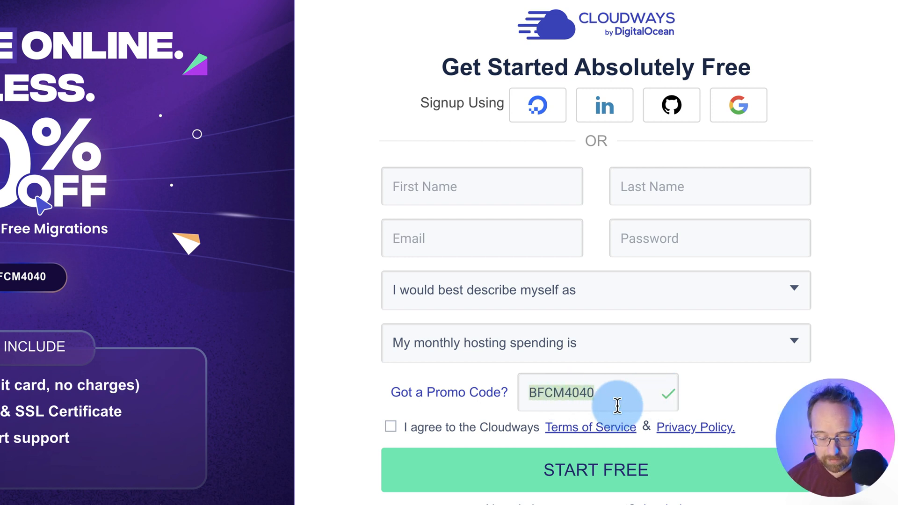
Enter promo code WPLAB25 and submit the sign-up form
text(WPLAB25)
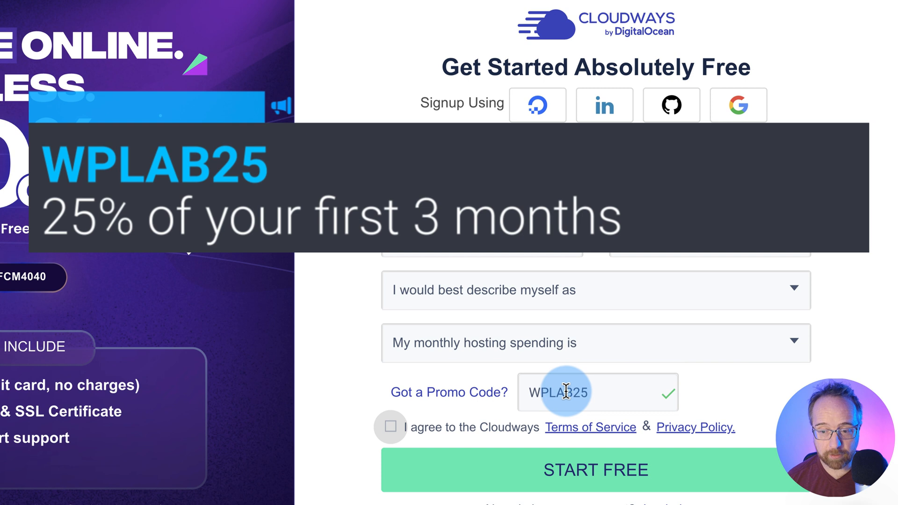
click(595, 469)
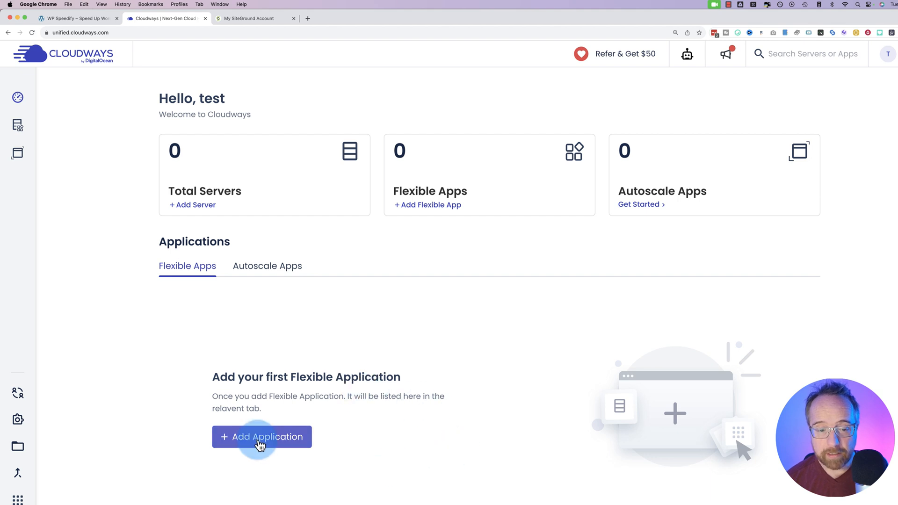
Start a new application deployment and open the list of applications to install
click(262, 436)
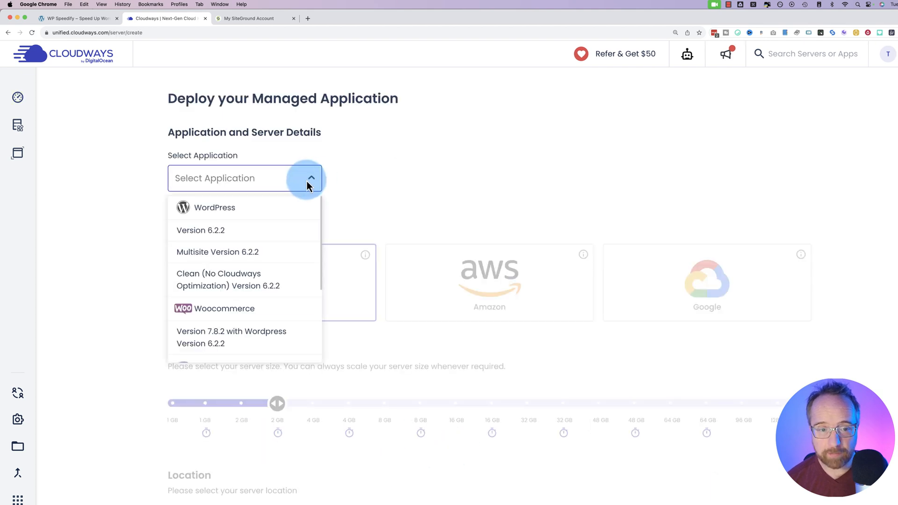
mouse_move(207, 207)
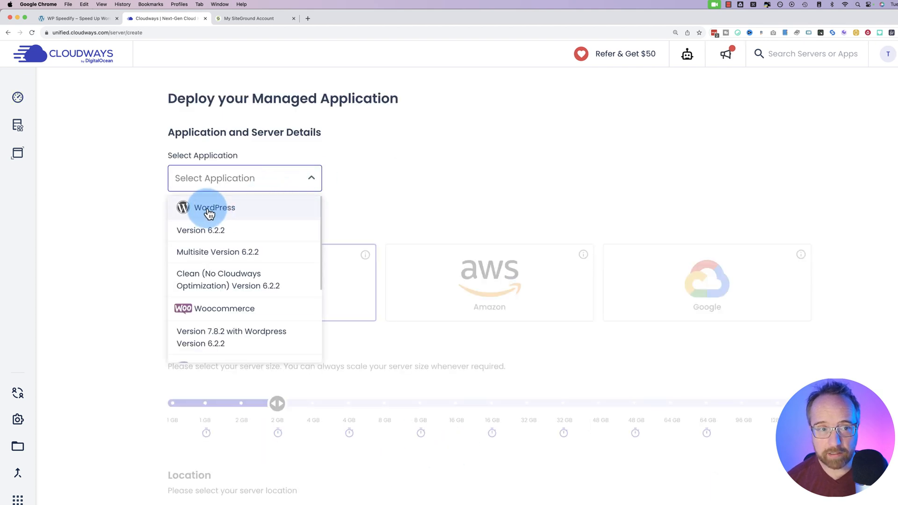
click(77, 18)
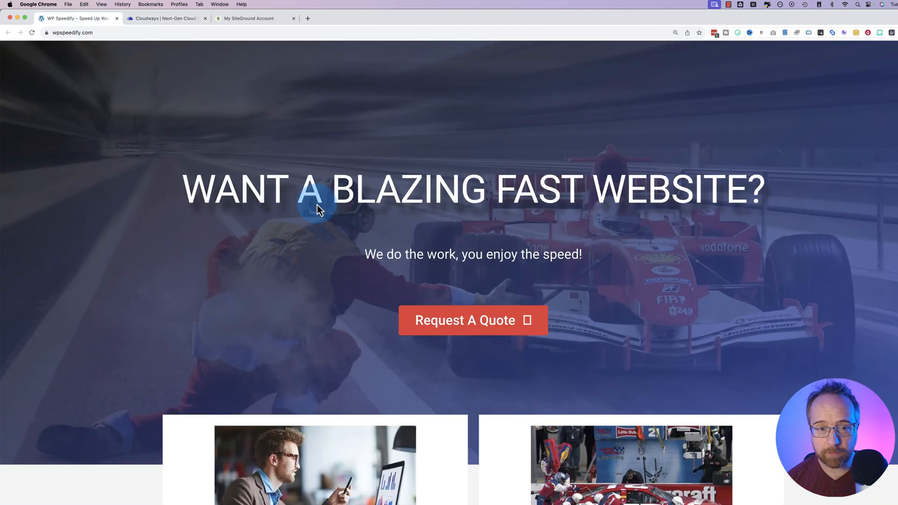
click(165, 18)
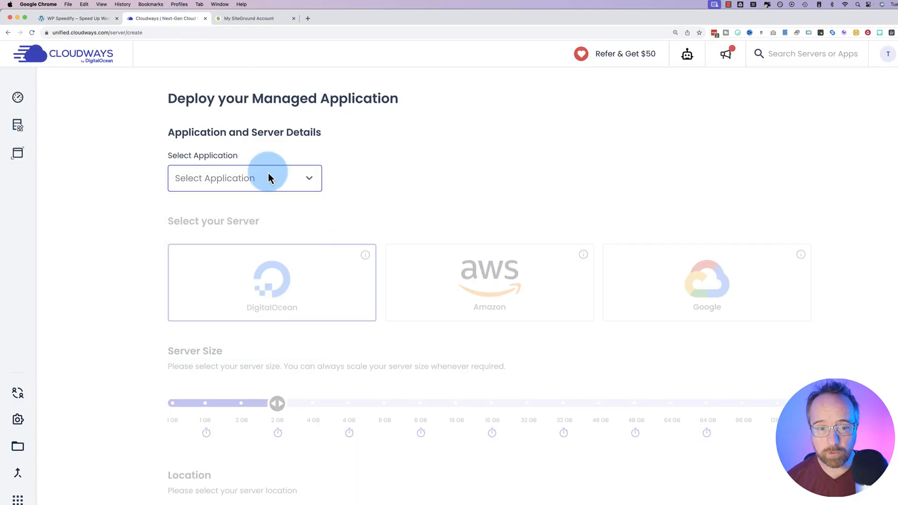
click(245, 178)
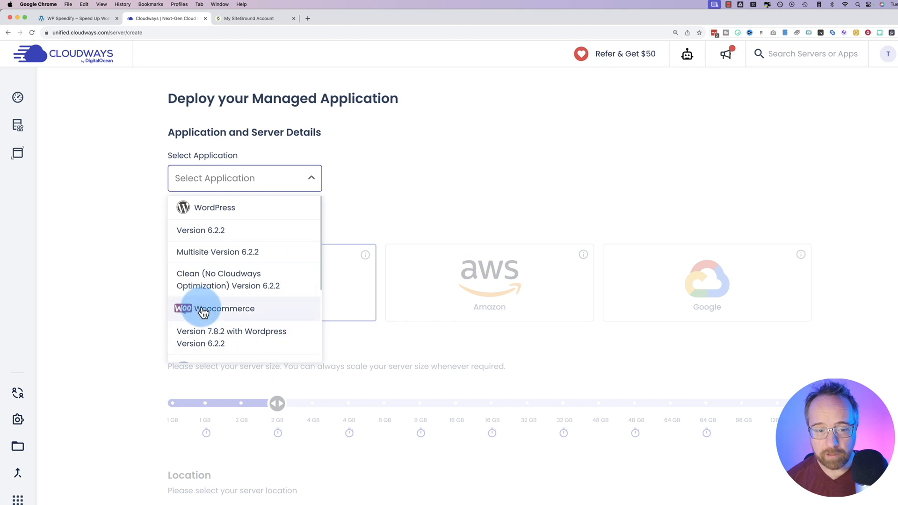
mouse_move(220, 314)
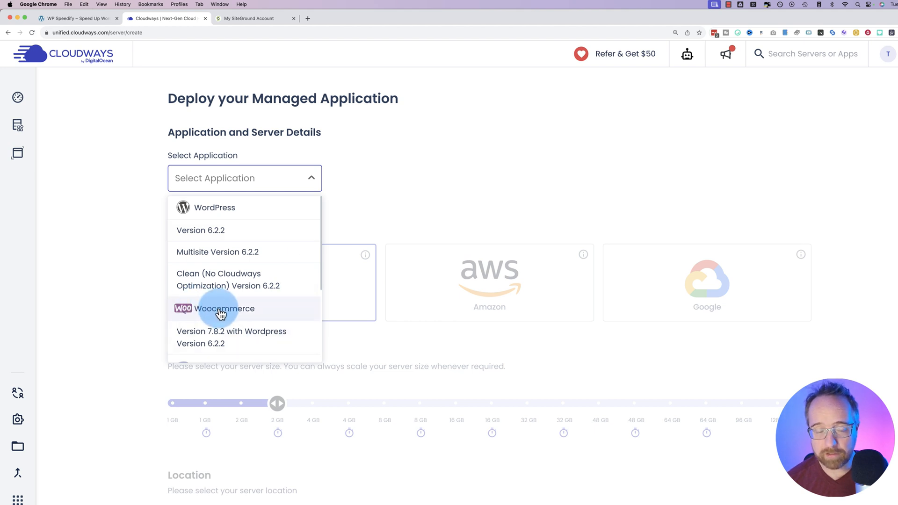
mouse_move(241, 207)
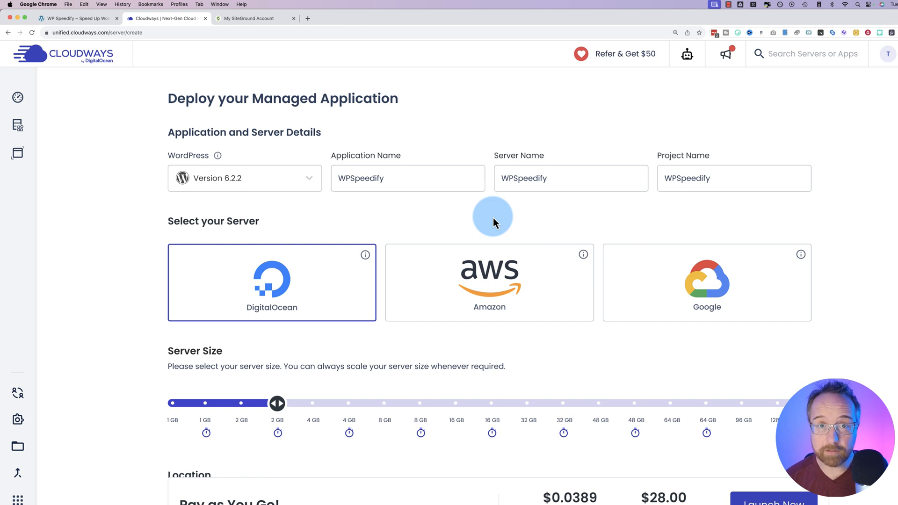
mouse_move(172, 270)
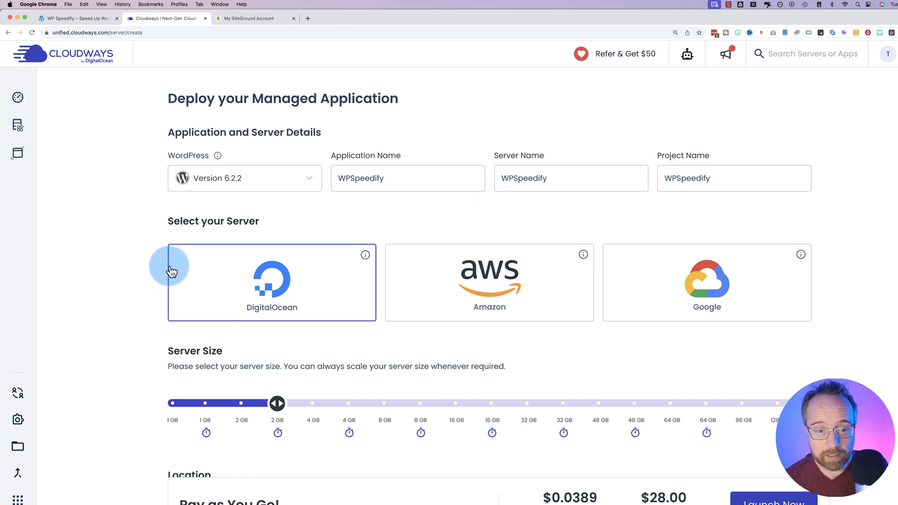
mouse_move(303, 293)
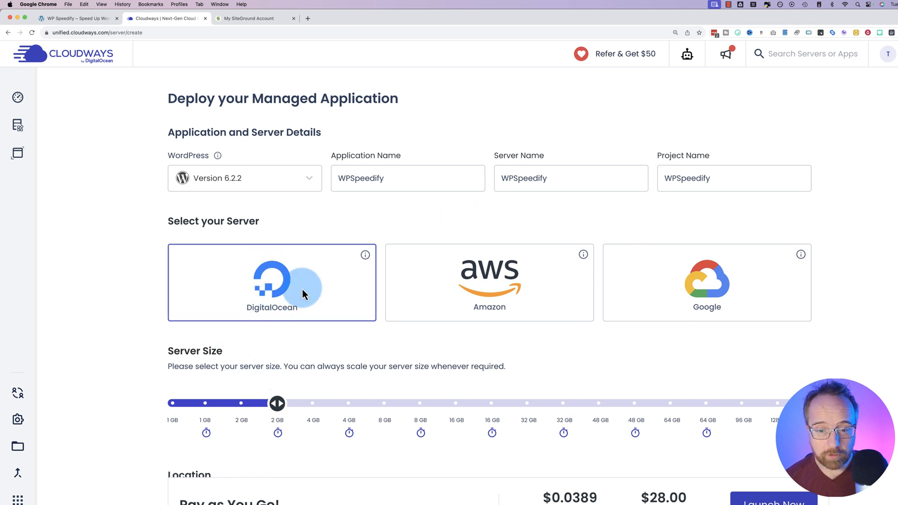
Scroll down the Create Server form to the Server Size settings
scroll(down, 3)
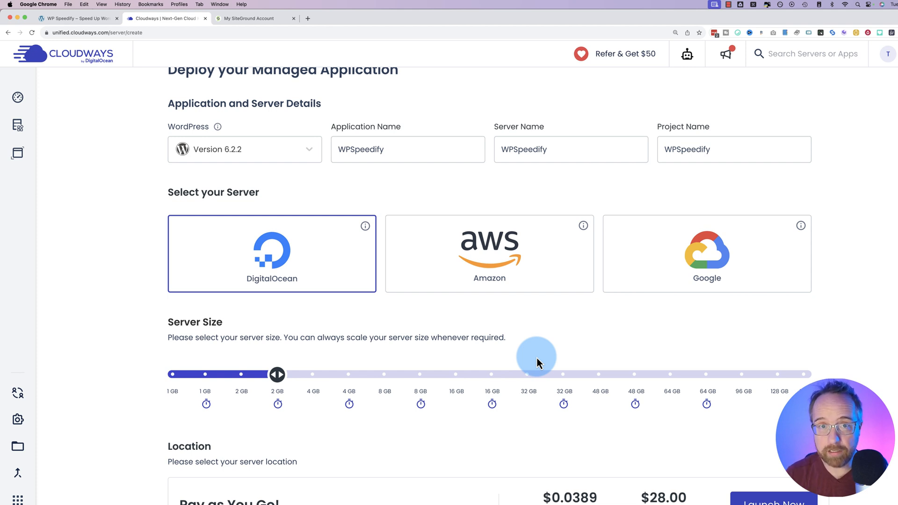
mouse_move(346, 294)
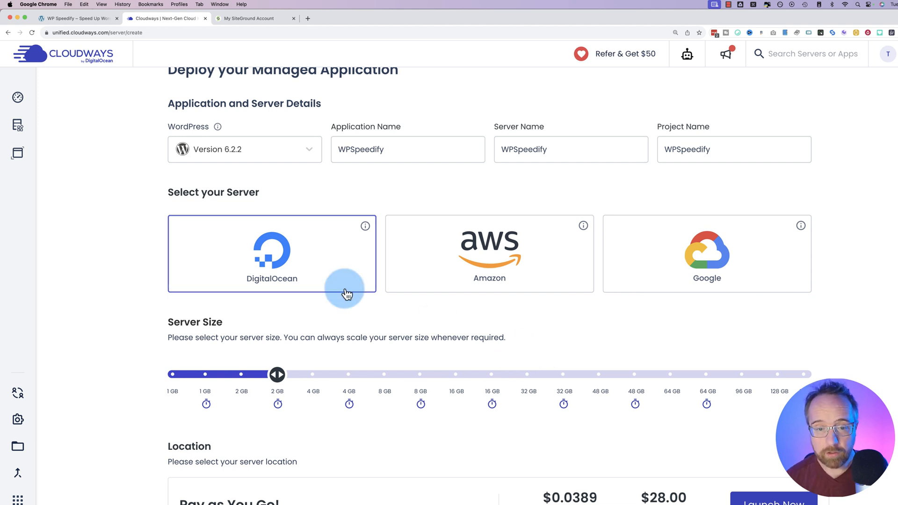
scroll(down, 3)
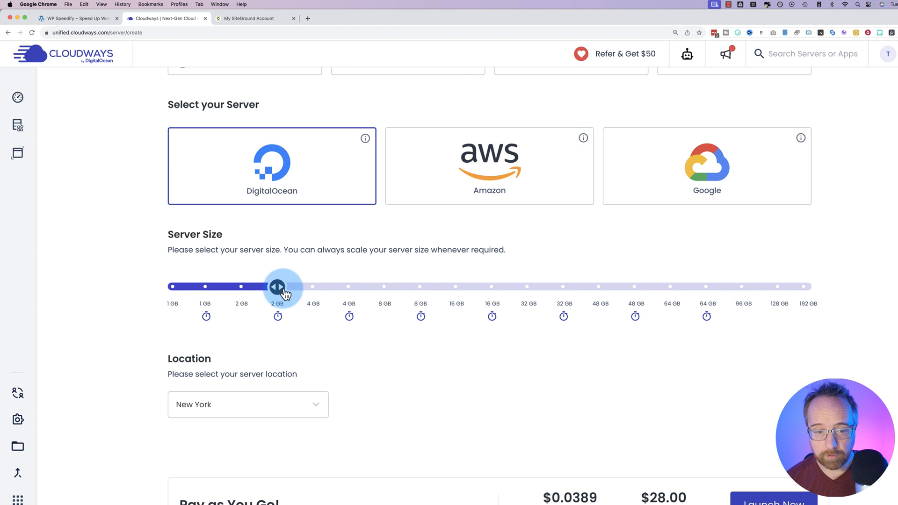
mouse_move(806, 289)
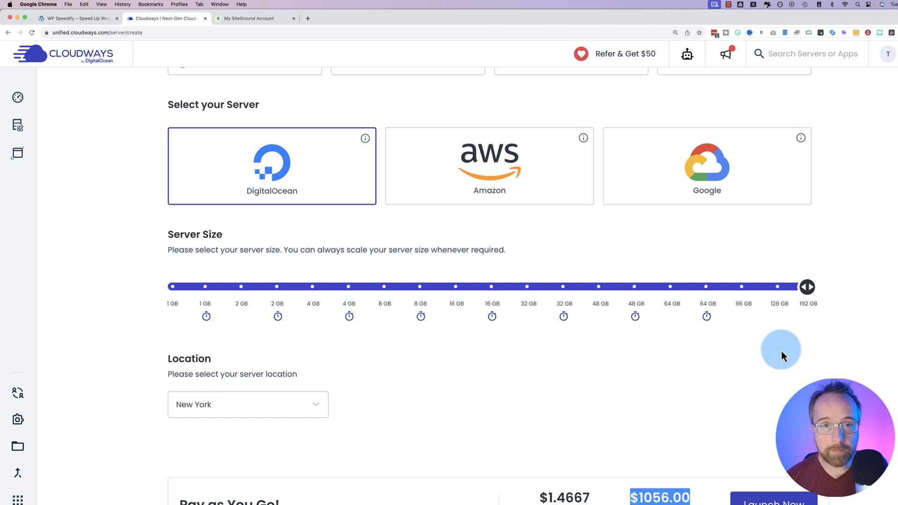
mouse_move(790, 329)
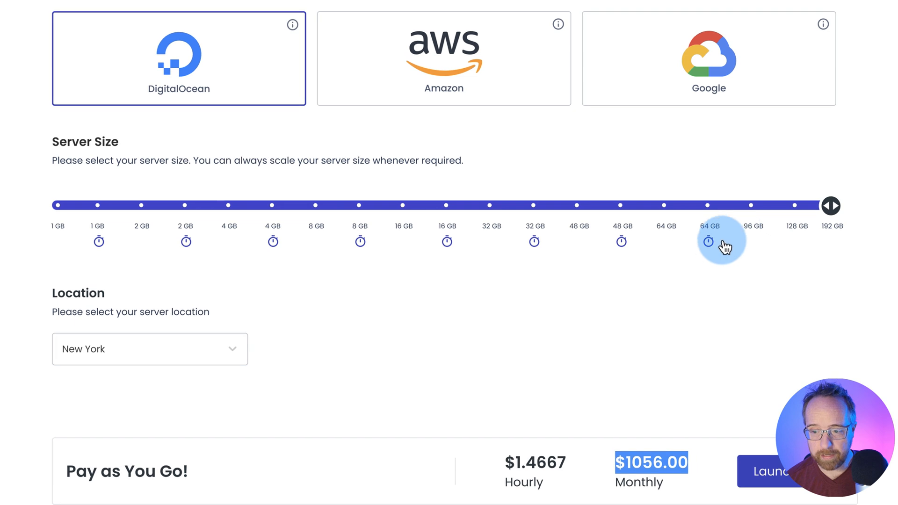
mouse_move(708, 241)
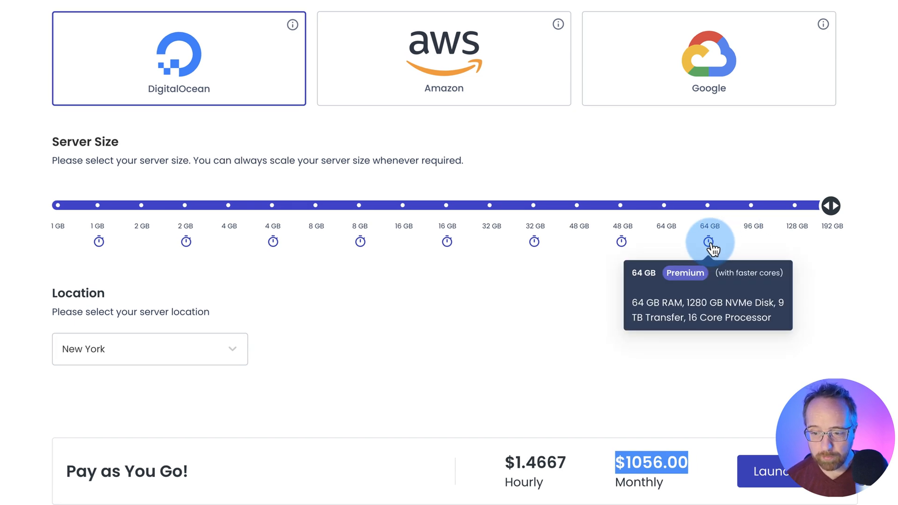
mouse_move(621, 242)
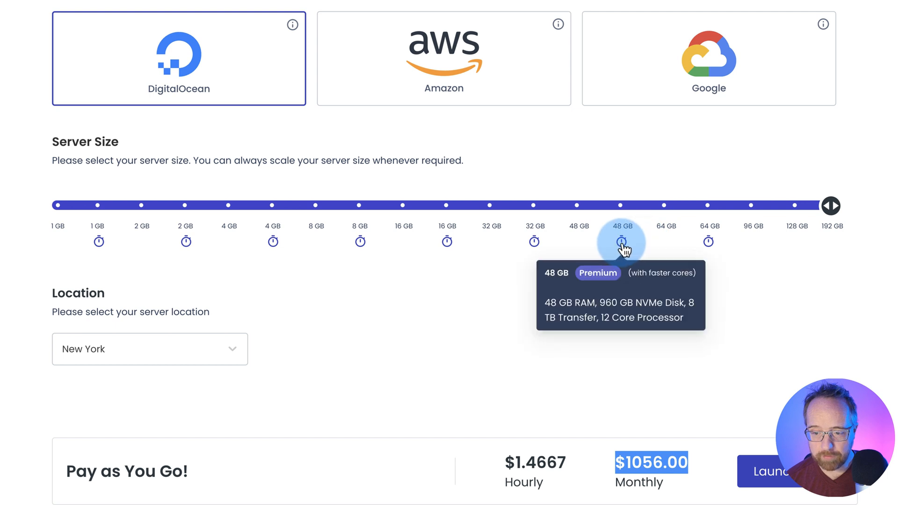
mouse_move(185, 241)
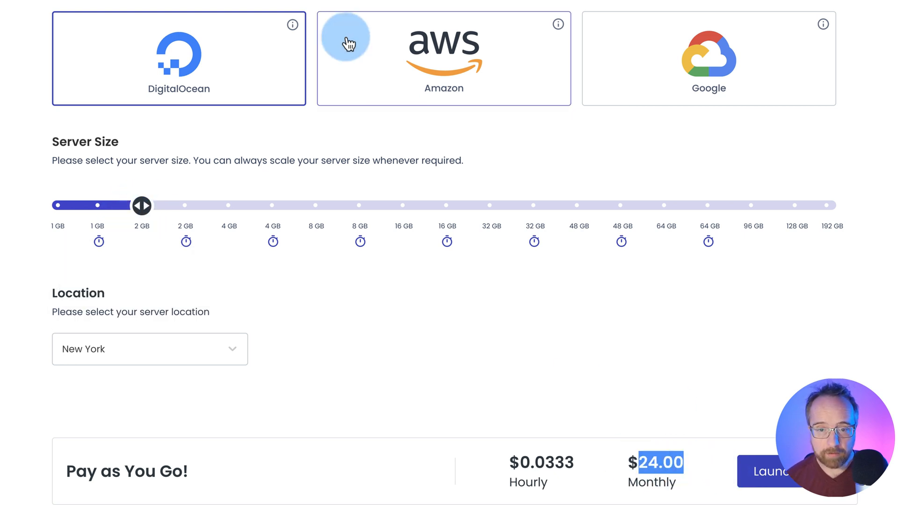
Compare Small server sizes on Amazon and Google providers
click(443, 59)
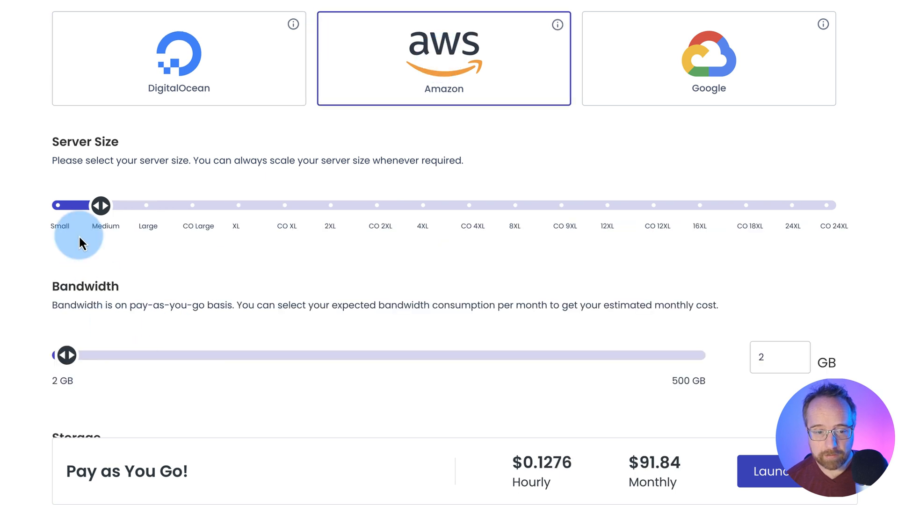
mouse_move(65, 355)
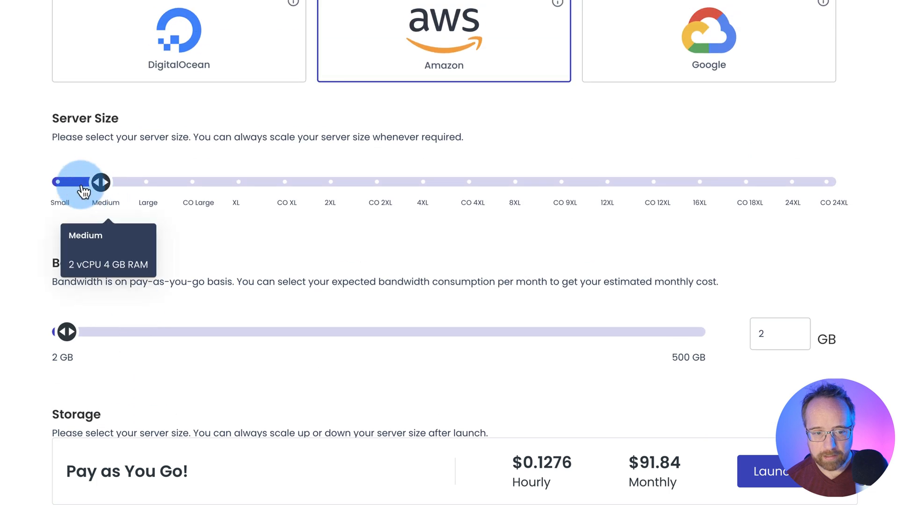
drag(101, 182, 55, 182)
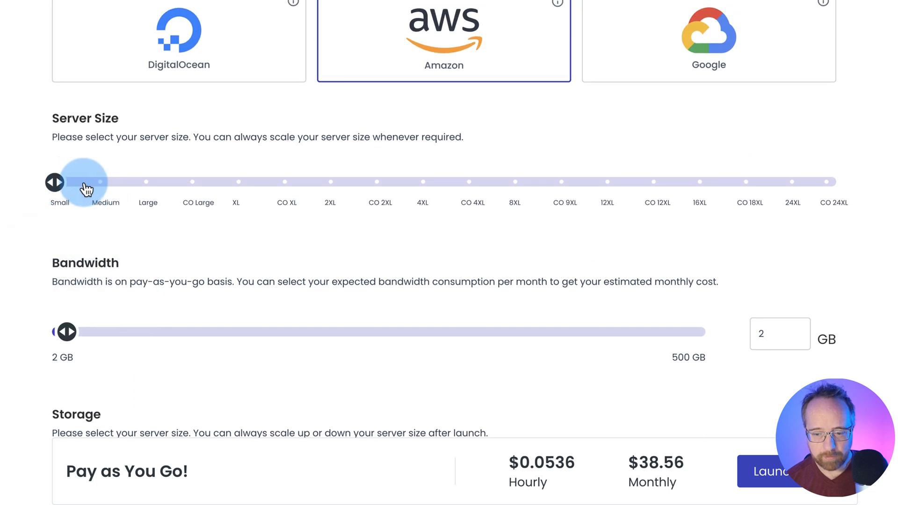
mouse_move(694, 22)
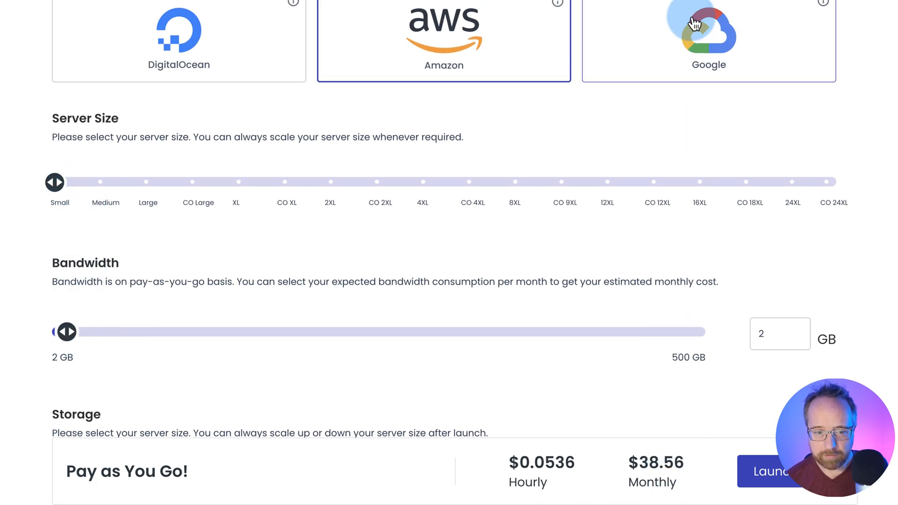
click(709, 35)
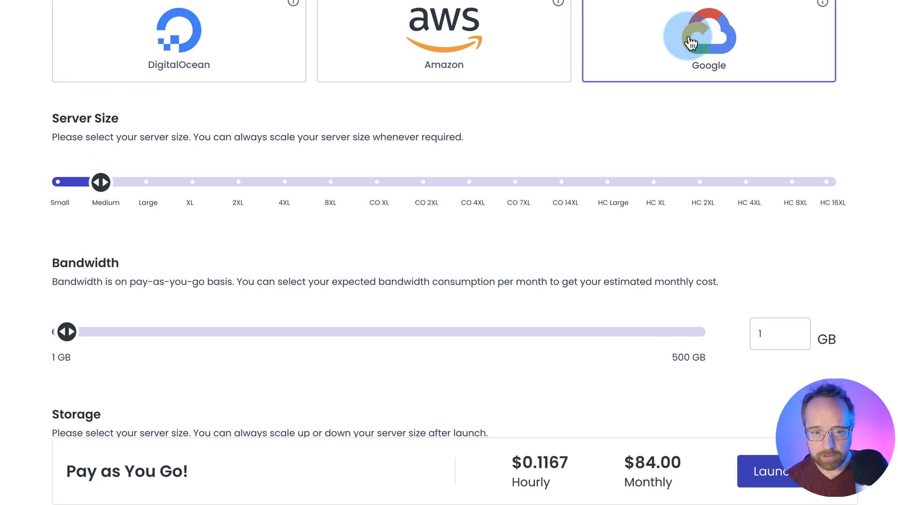
drag(100, 182, 56, 182)
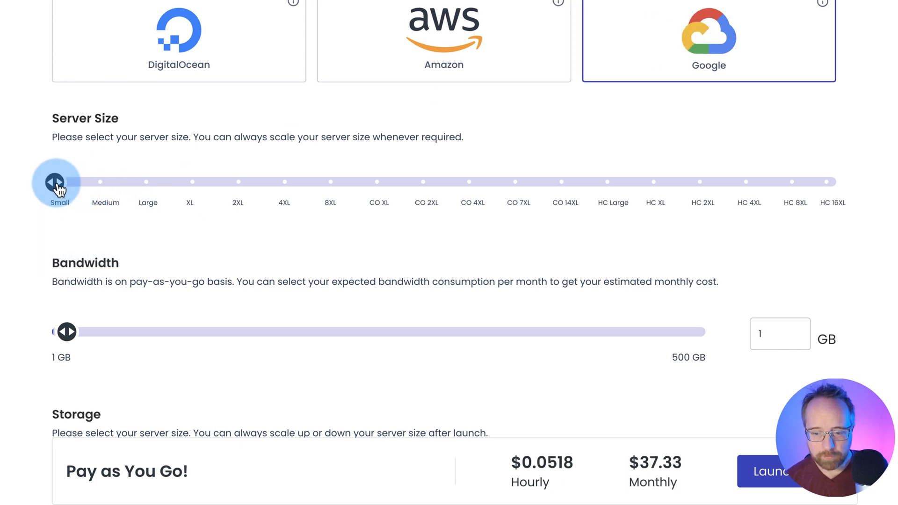
mouse_move(212, 51)
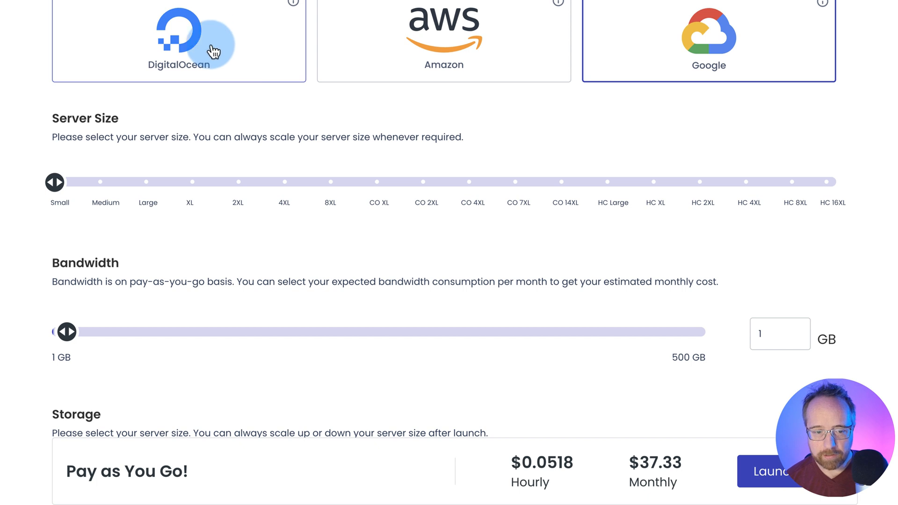
Launch a 2 GB Premium DigitalOcean server and dismiss the referral popup
drag(56, 182, 184, 182)
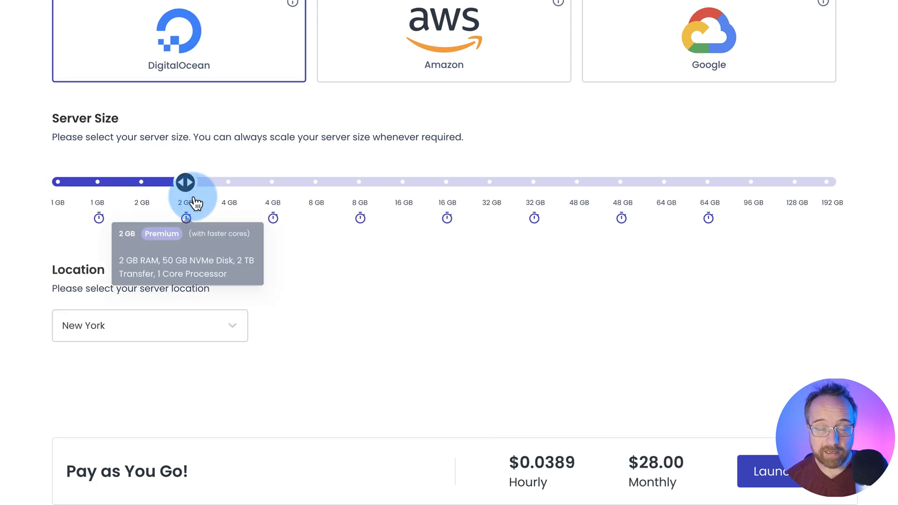
click(150, 326)
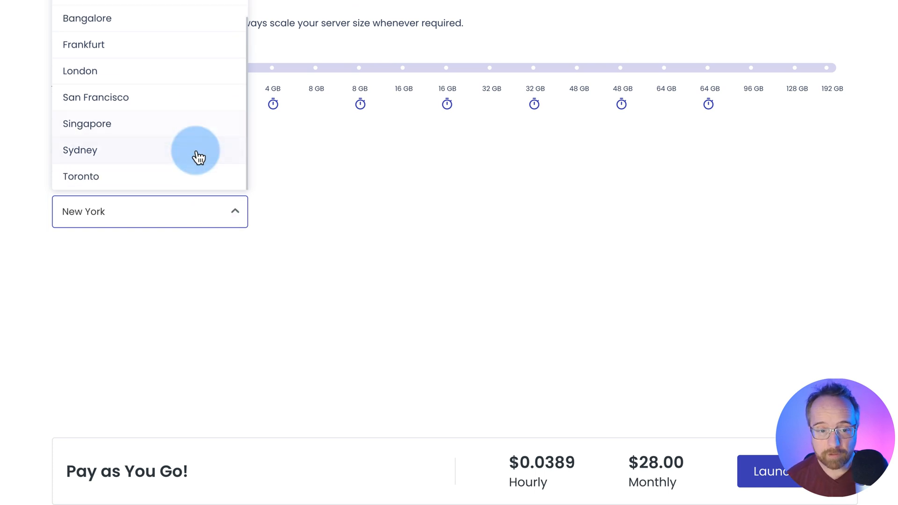
mouse_move(150, 143)
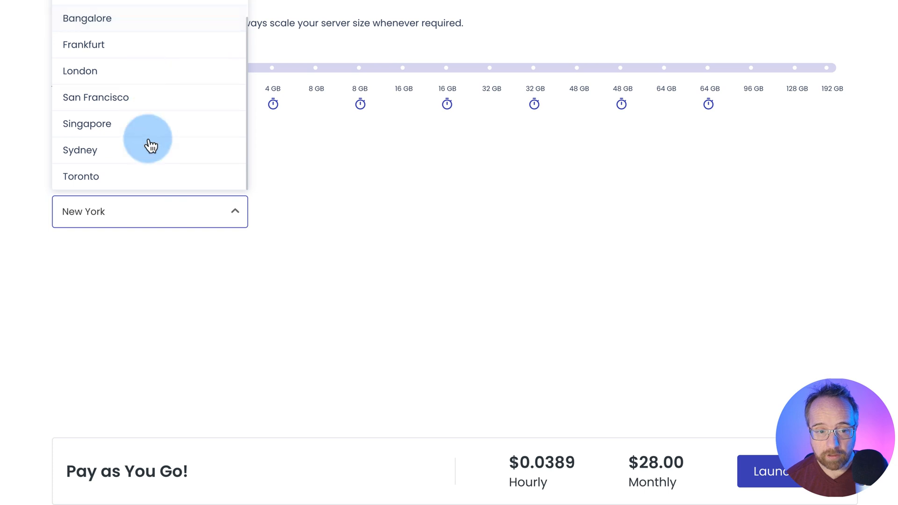
click(150, 211)
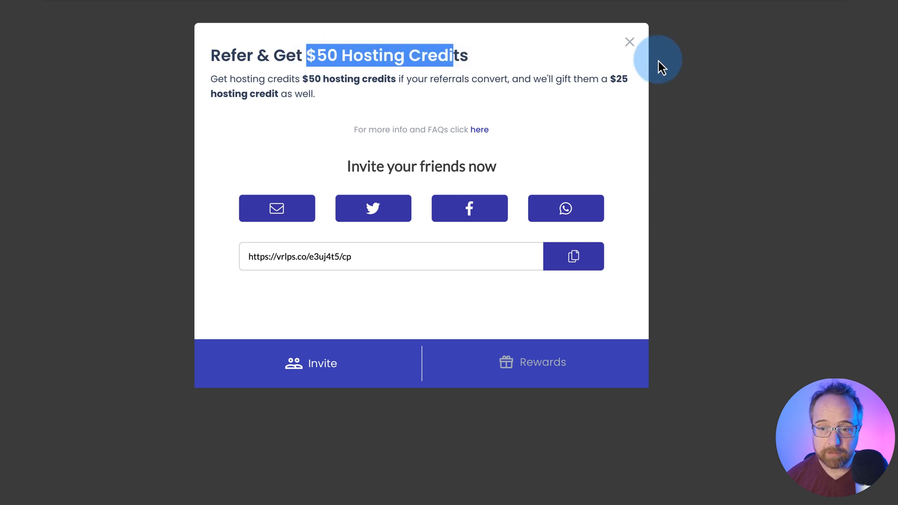
click(629, 42)
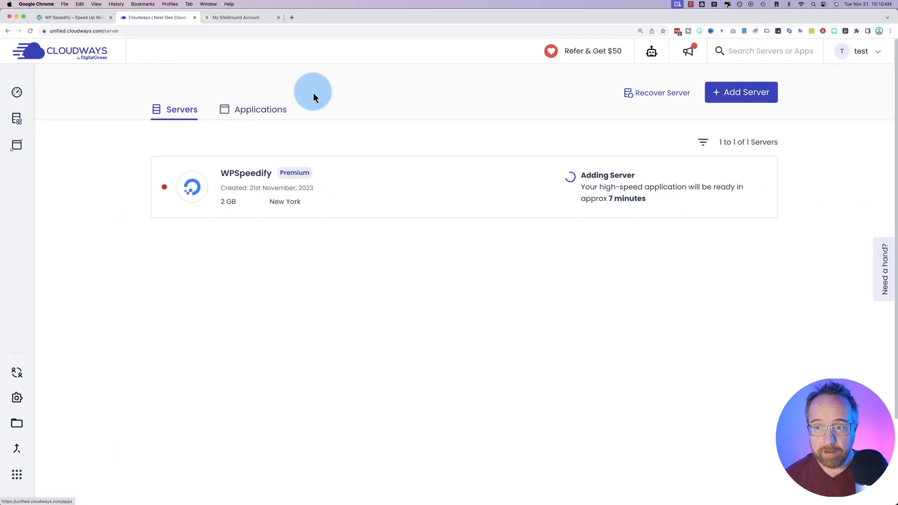
Return to the deploy form and slide the DigitalOcean server size down to 1 GB
click(740, 92)
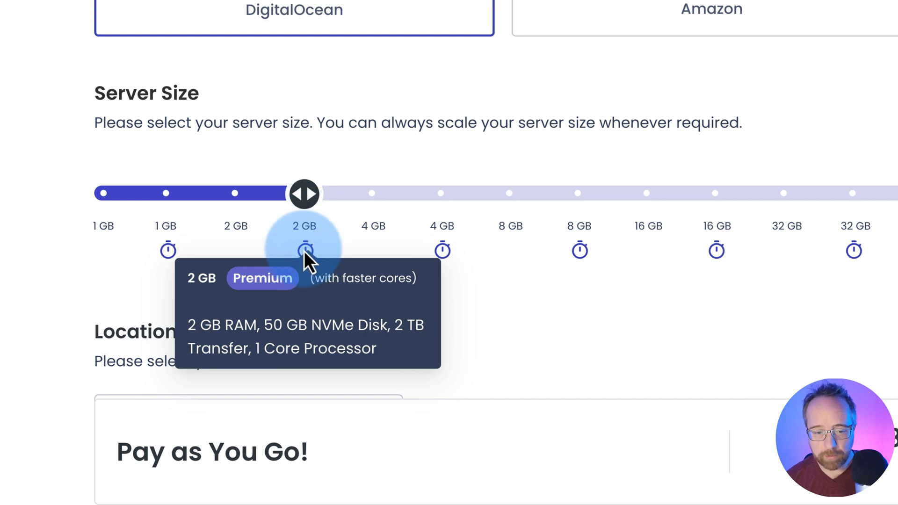
mouse_move(235, 226)
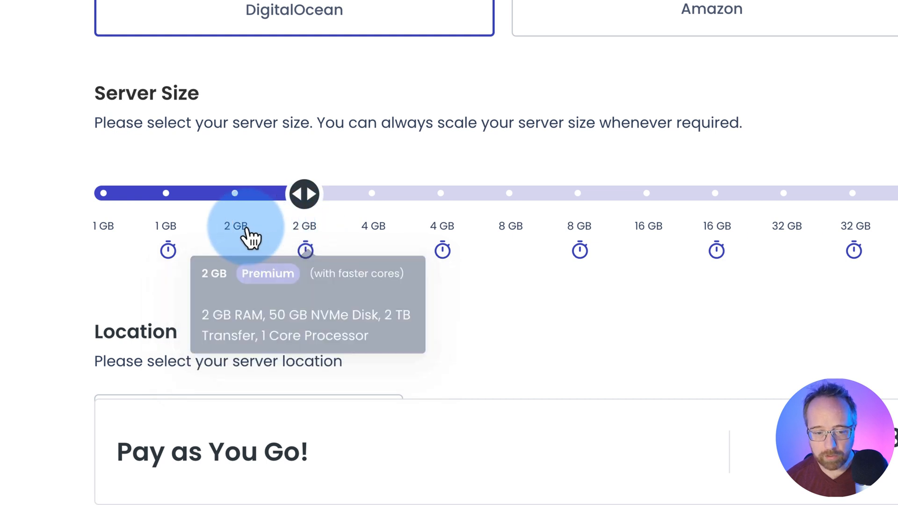
drag(303, 193, 235, 194)
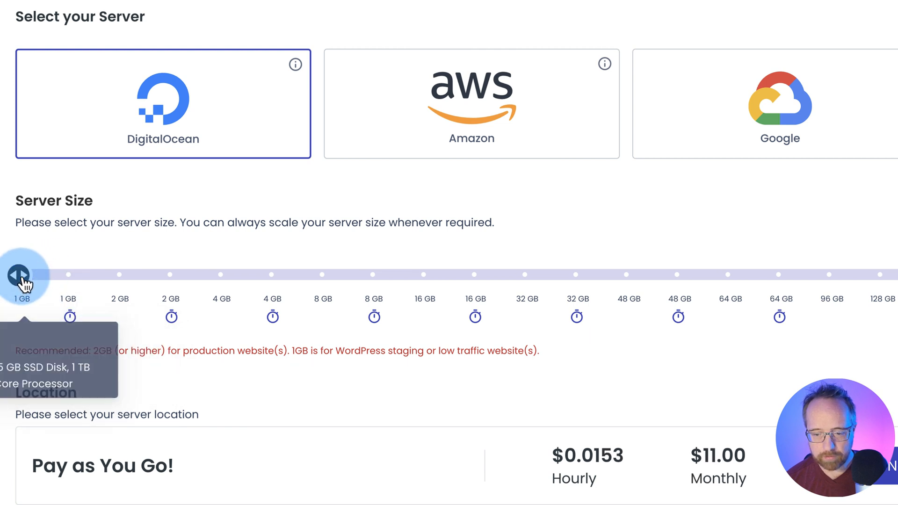
mouse_move(89, 331)
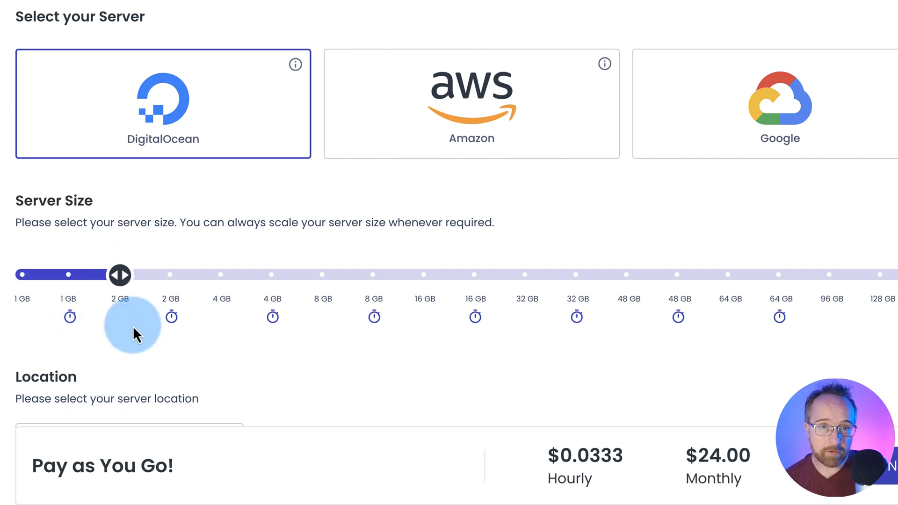
mouse_move(174, 284)
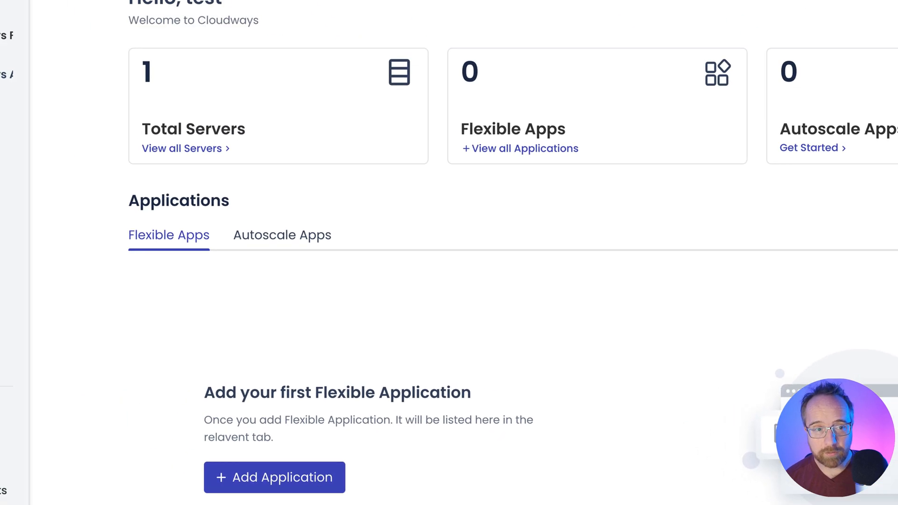
Open the WPSpeedify application from the servers list and launch its live site
scroll(up, 3)
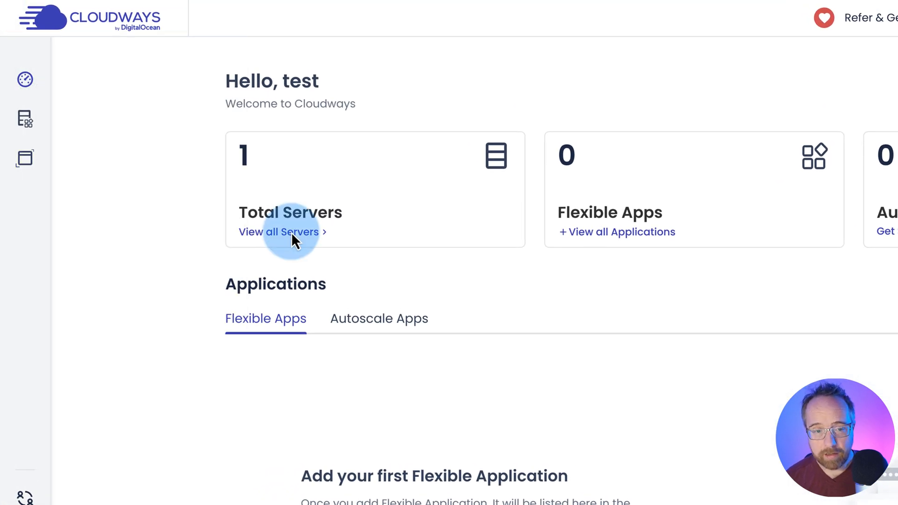
click(281, 232)
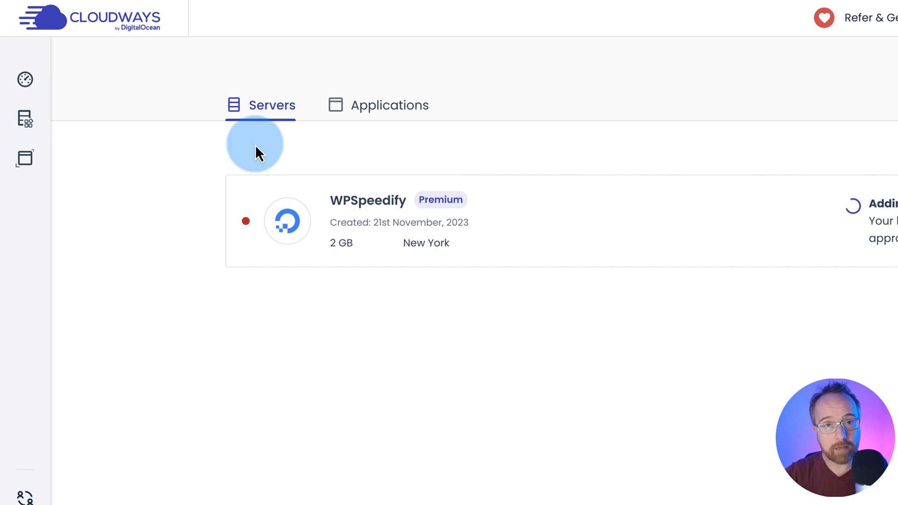
mouse_move(602, 322)
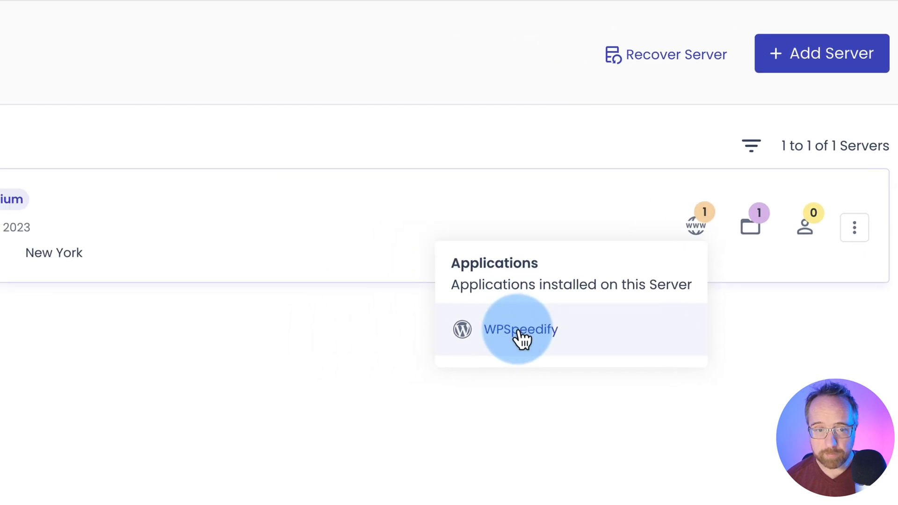
click(520, 329)
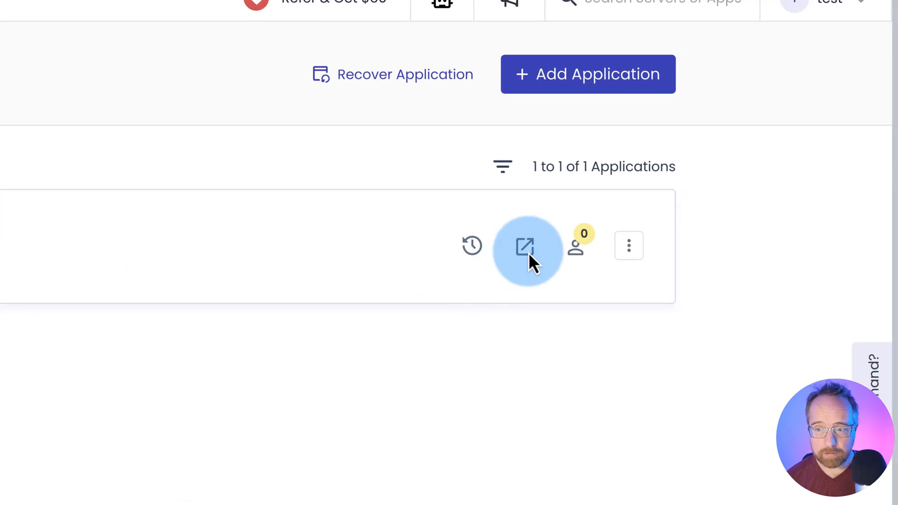
click(527, 250)
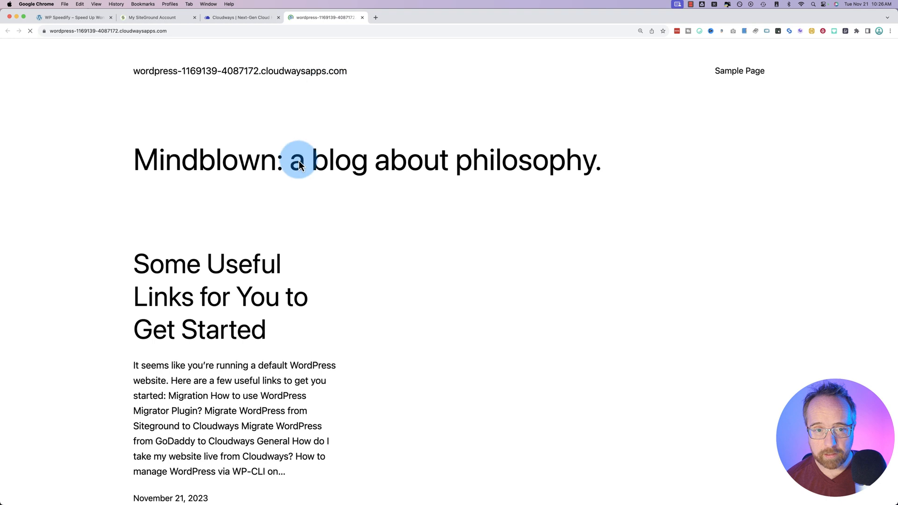
mouse_move(180, 176)
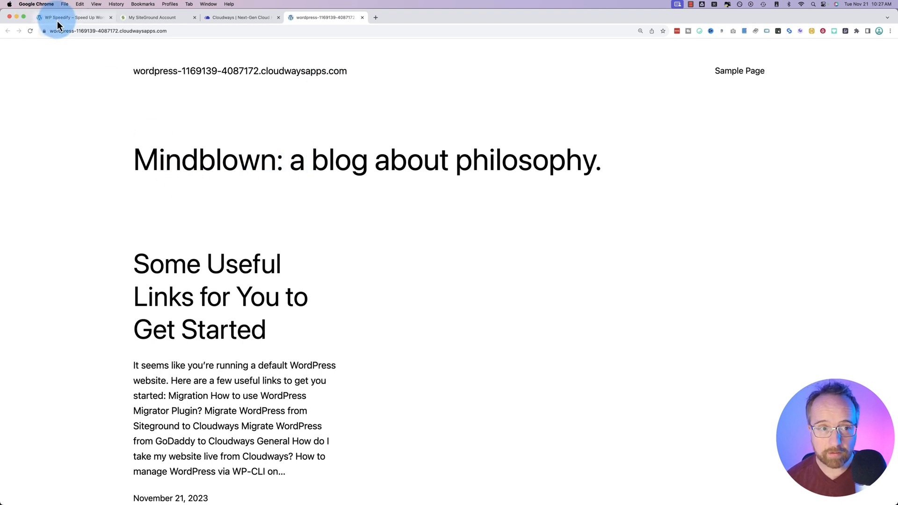
Switch to the WP Speedify tab at wpspeedify.com
click(73, 17)
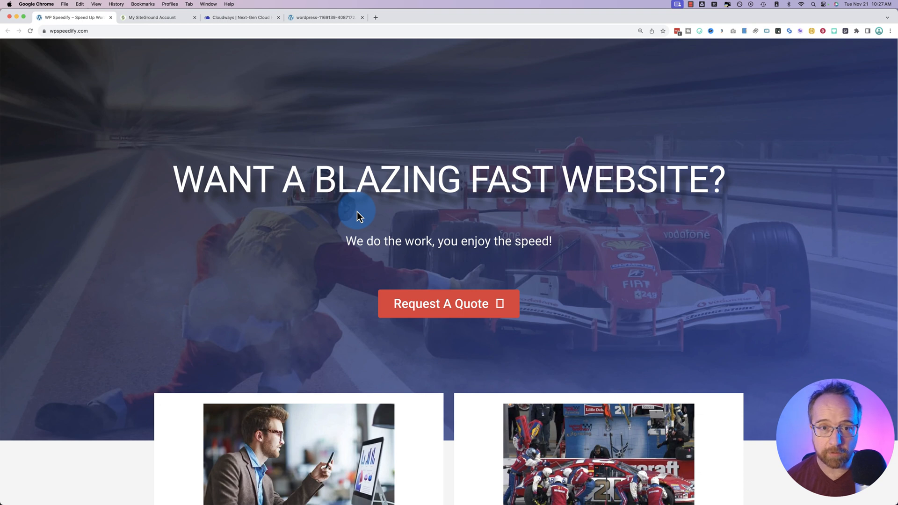
mouse_move(170, 59)
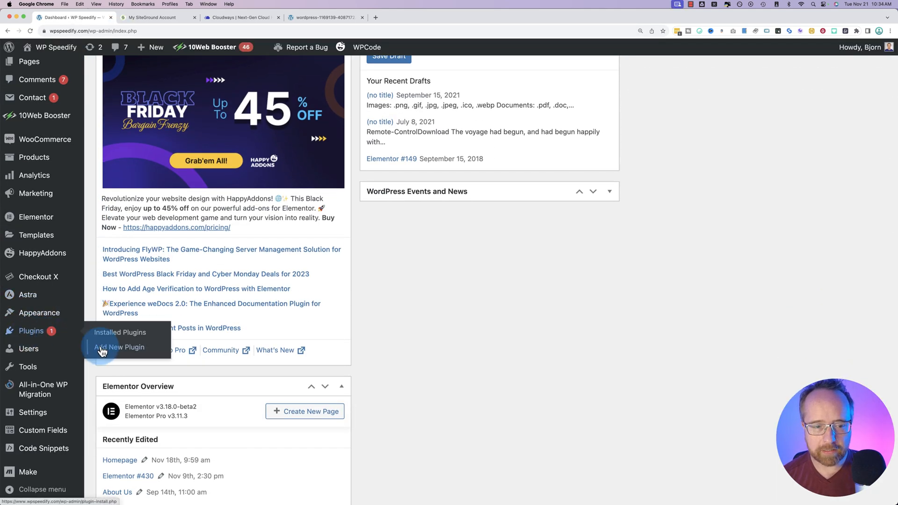
Search 'cloudways migratino', install and activate the Cloudways Migrator, then open Cloudways Migrate
click(119, 347)
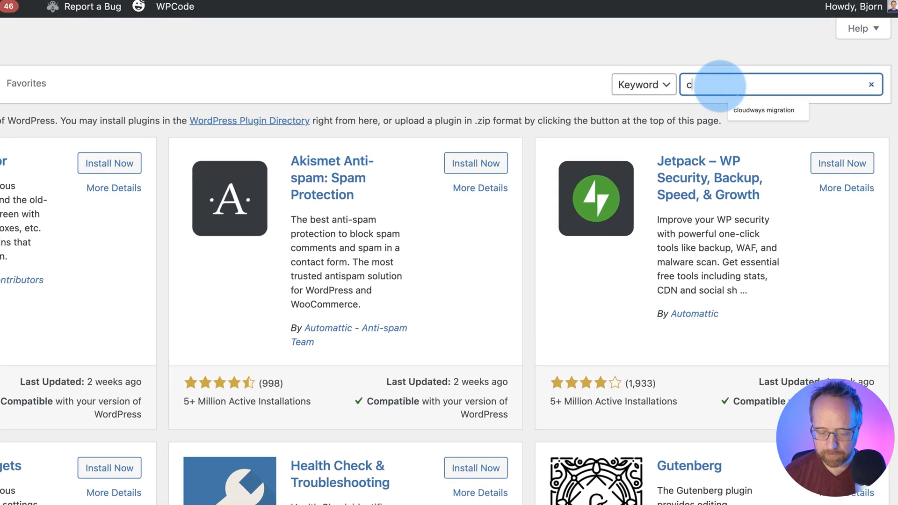
text(cloudways migratino)
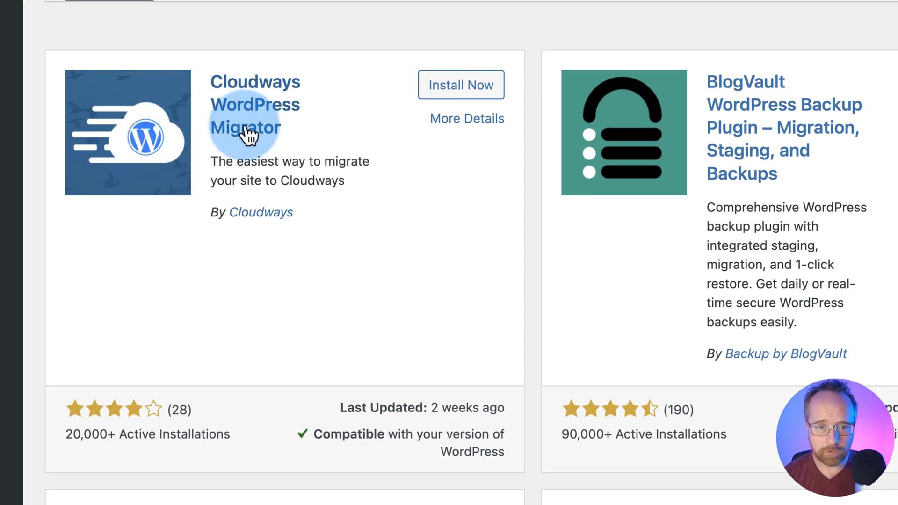
click(460, 85)
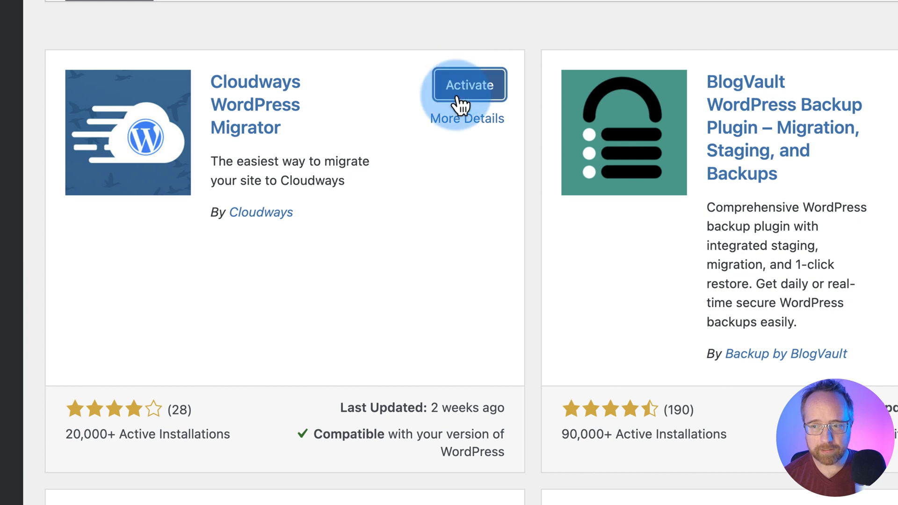
click(469, 85)
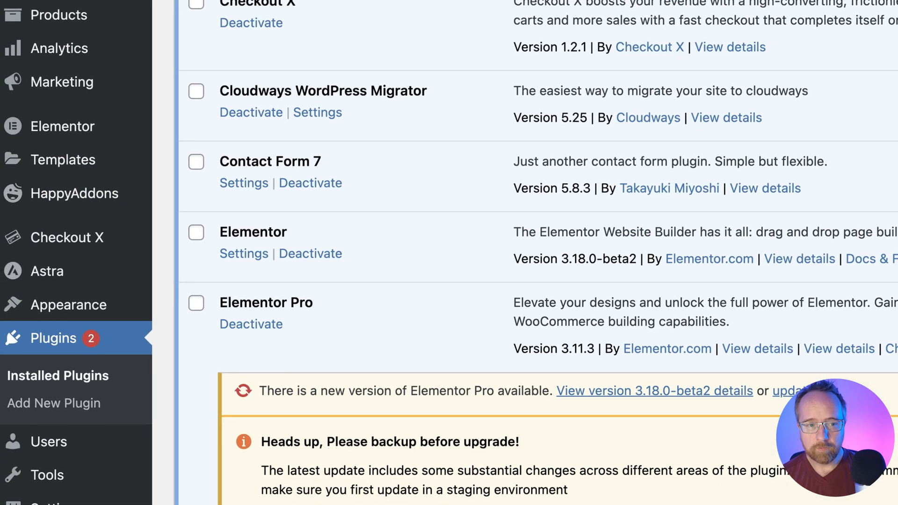
scroll(down, 3)
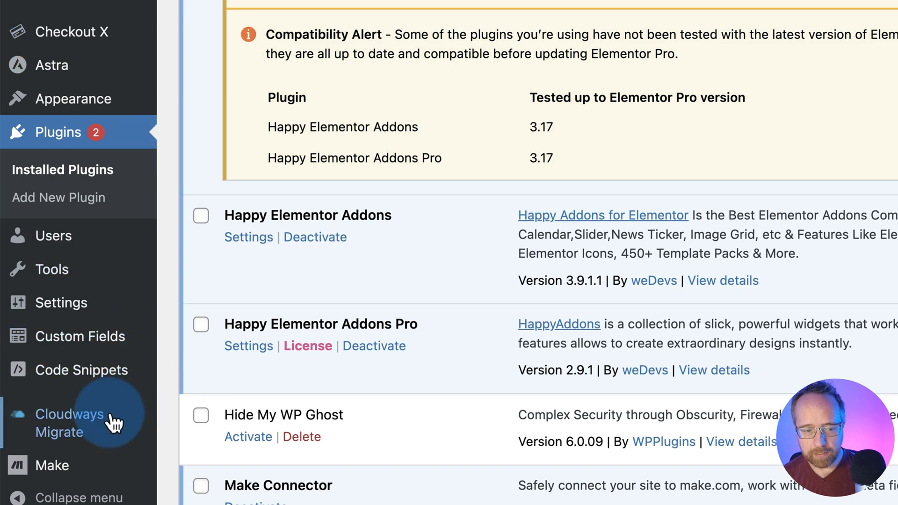
click(70, 423)
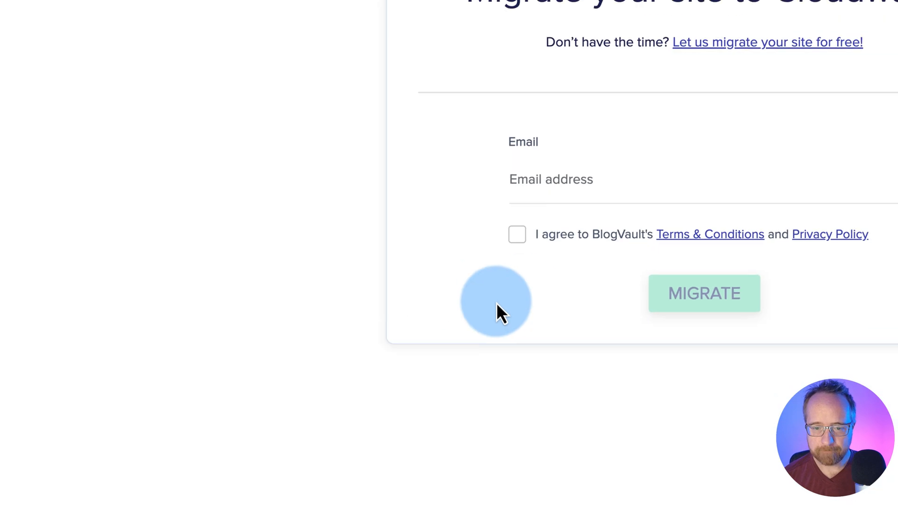
Accept BlogVault's terms, submit the email, and scroll through the destination form
click(244, 345)
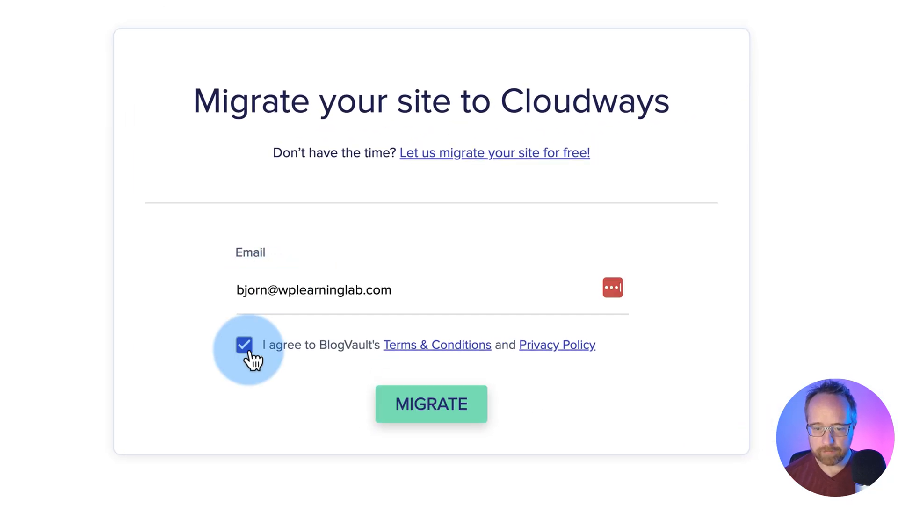
click(431, 404)
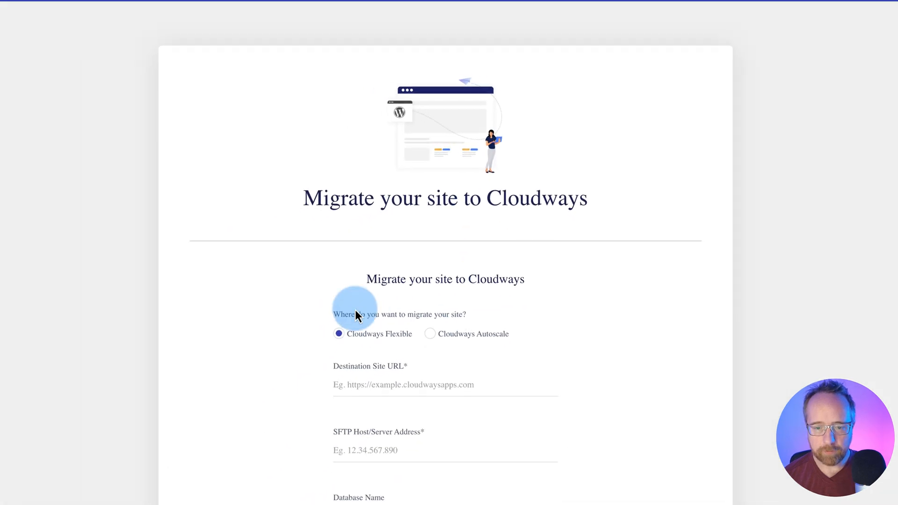
scroll(down, 3)
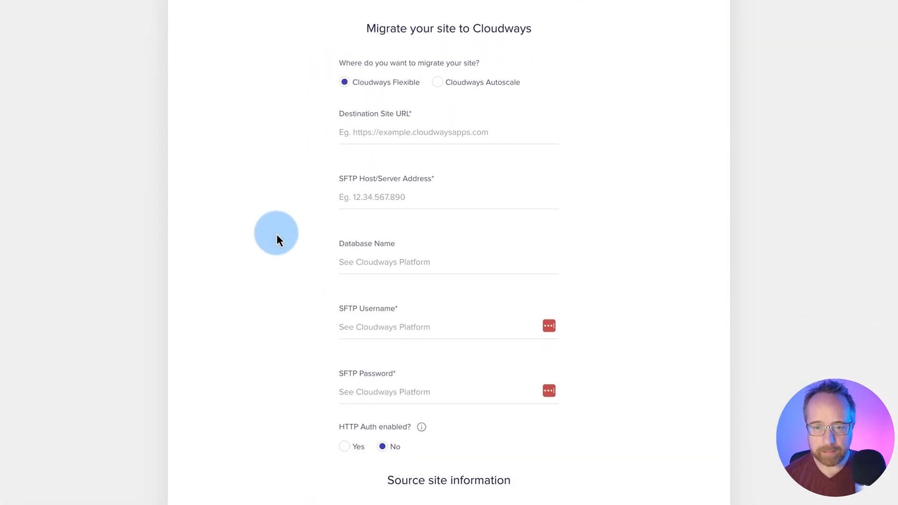
scroll(down, 3)
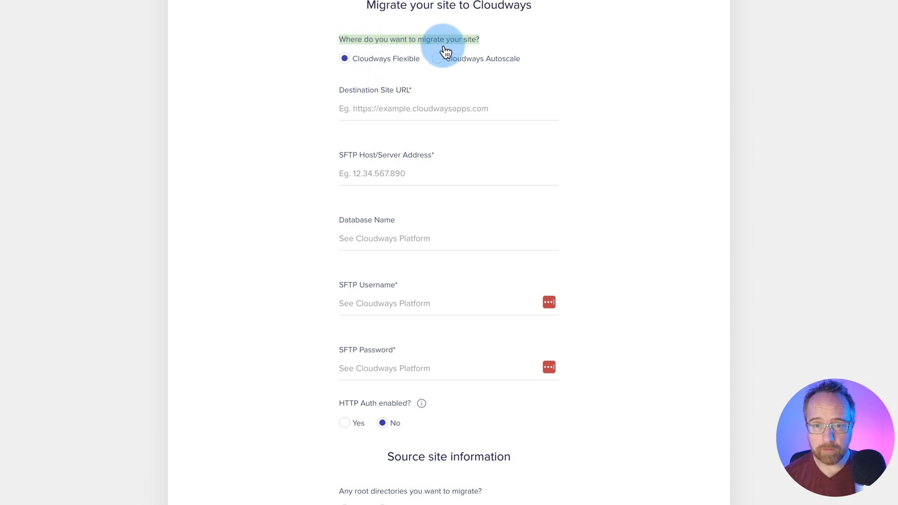
mouse_move(439, 63)
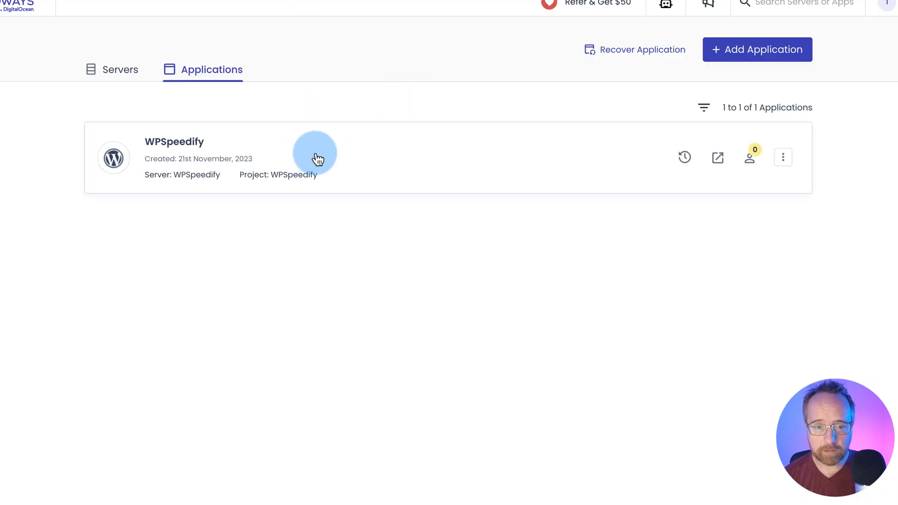
mouse_move(388, 159)
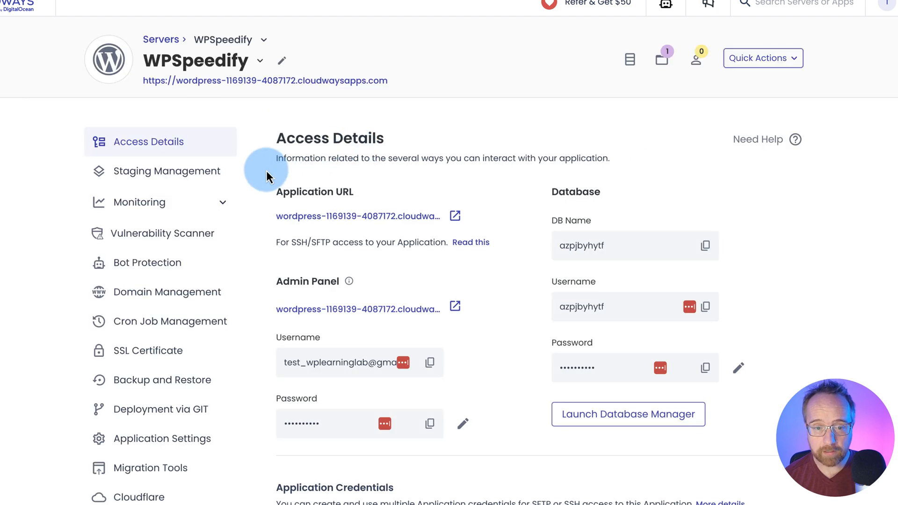
Copy the WPSpeedify application's URL from its site tab and return to the migration form
scroll(down, 3)
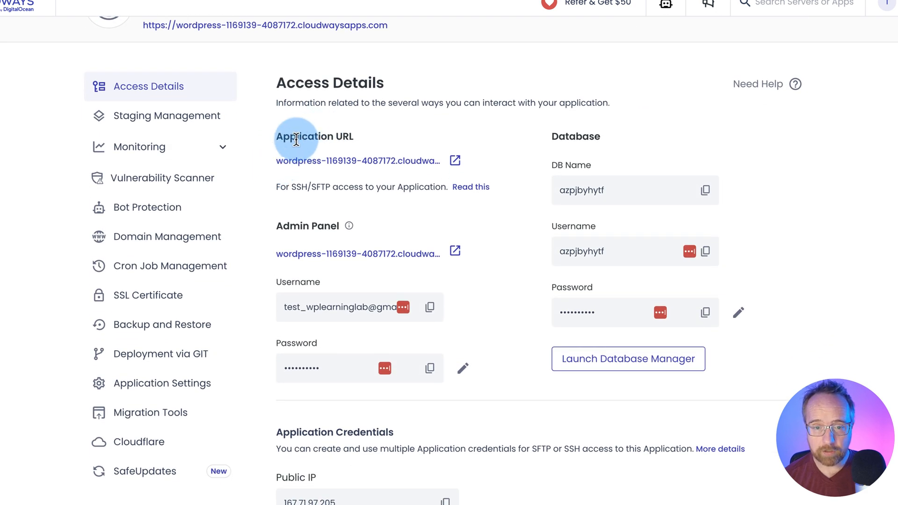
click(454, 161)
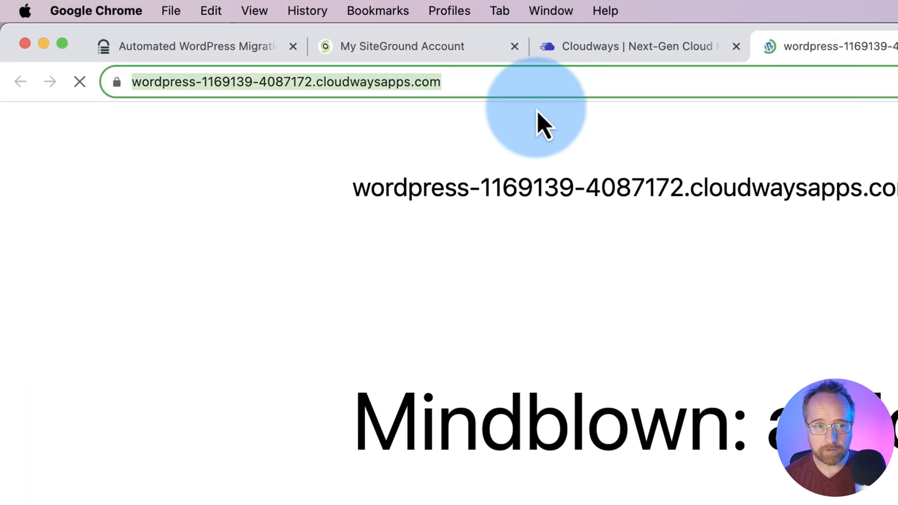
right_click(395, 81)
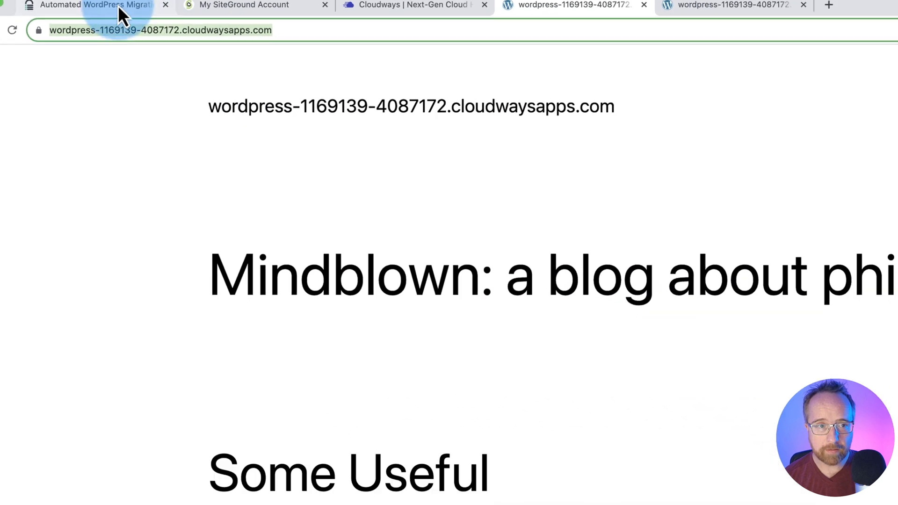
click(95, 5)
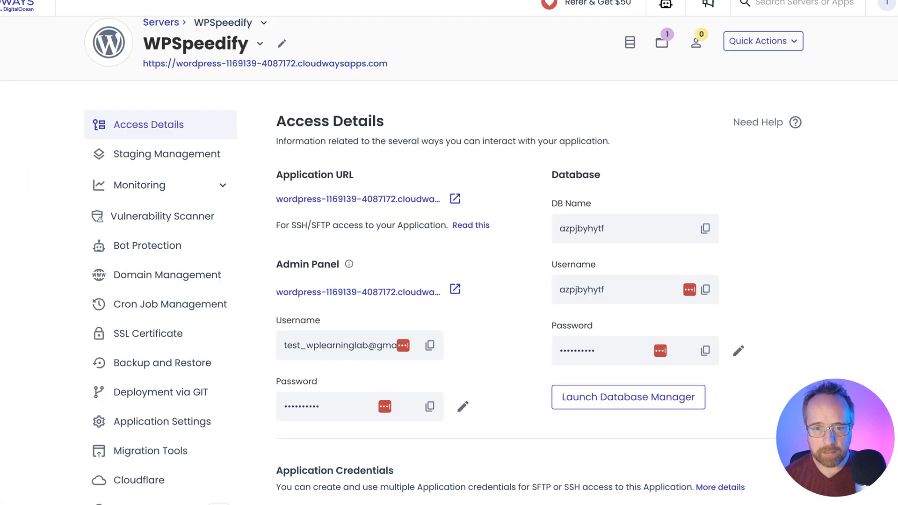
Copy the server's public IP and the database name azpjbyhytf from Access Details
scroll(down, 3)
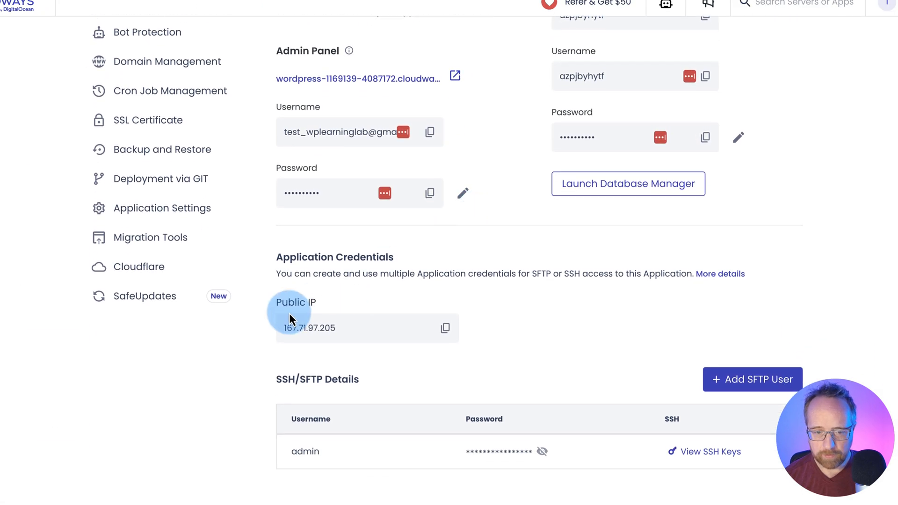
click(445, 329)
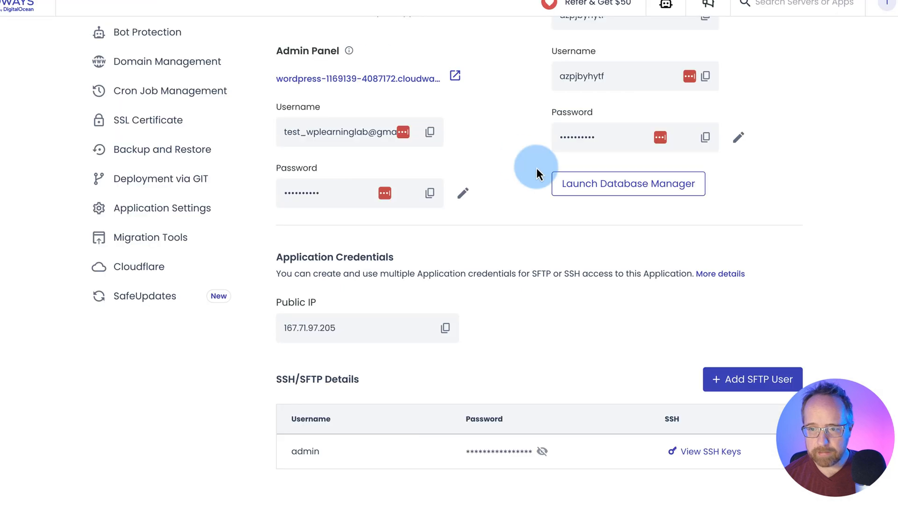
scroll(up, 3)
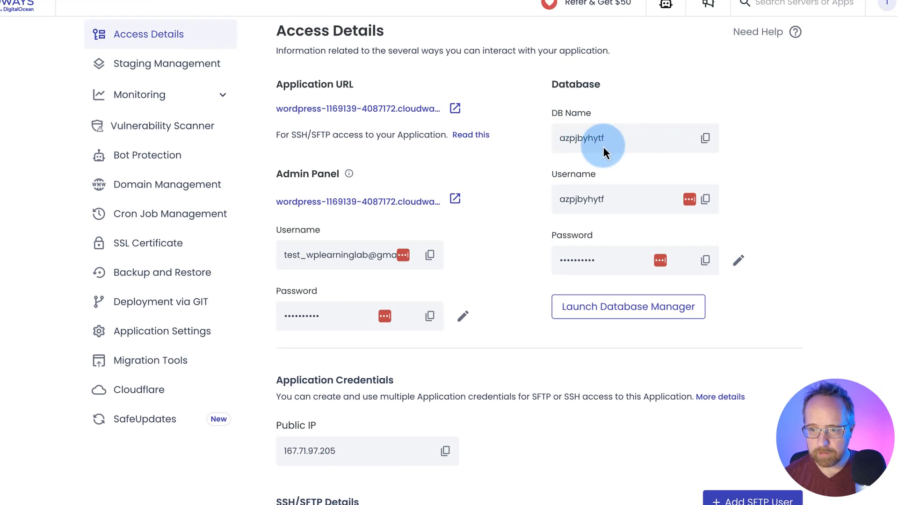
click(704, 137)
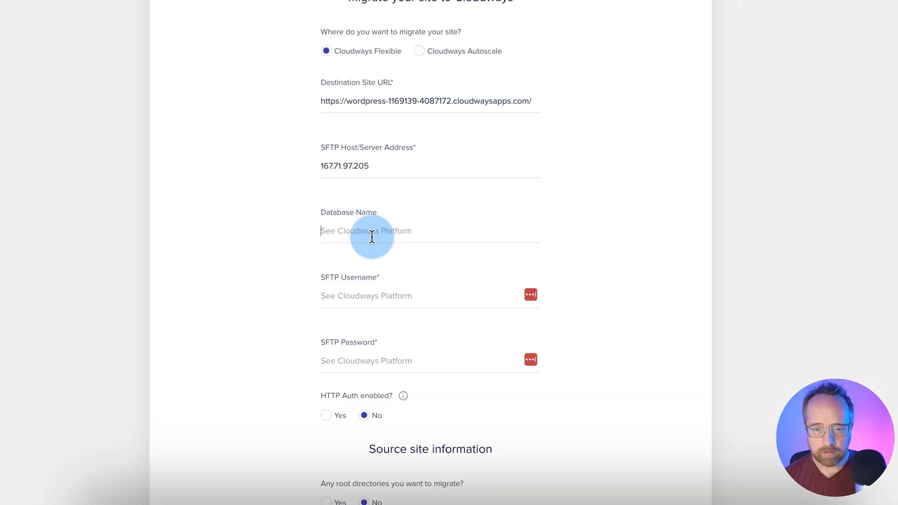
Paste the database name azpjbyhytf and start adding an SFTP user
text(azpjbyhytf)
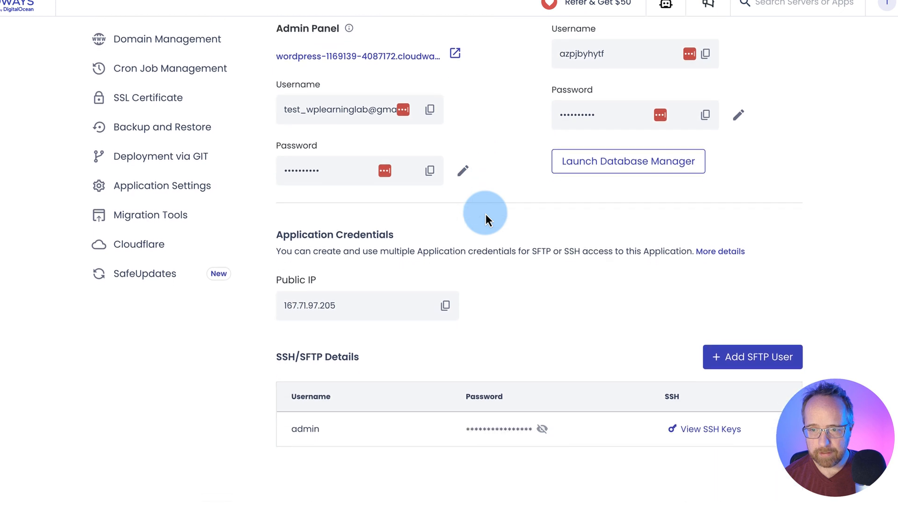
scroll(down, 3)
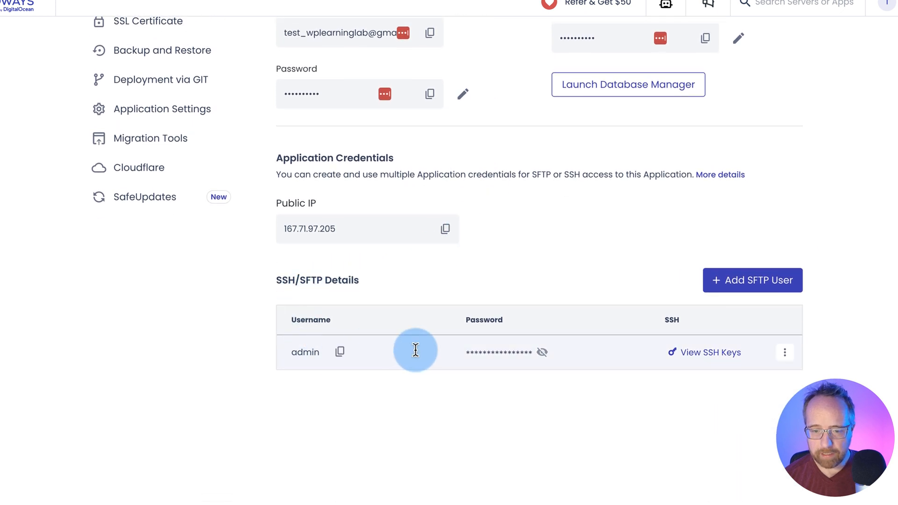
mouse_move(752, 280)
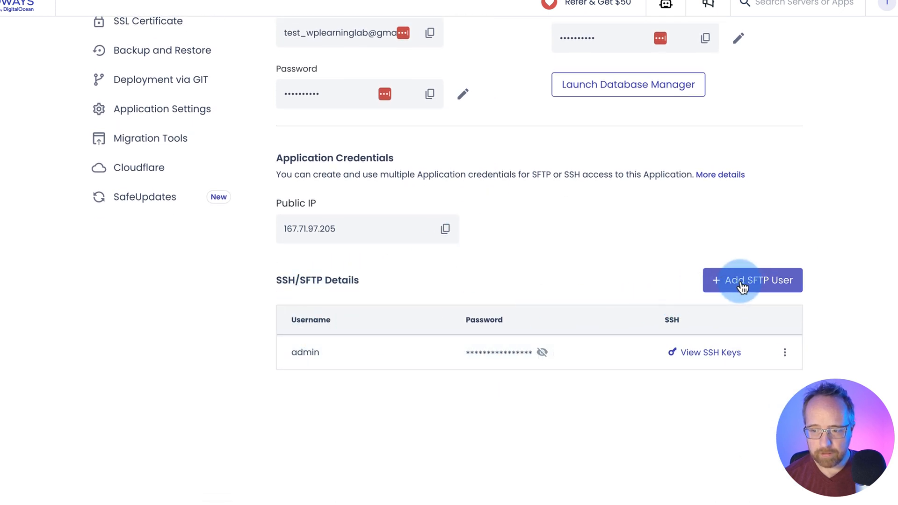
click(752, 280)
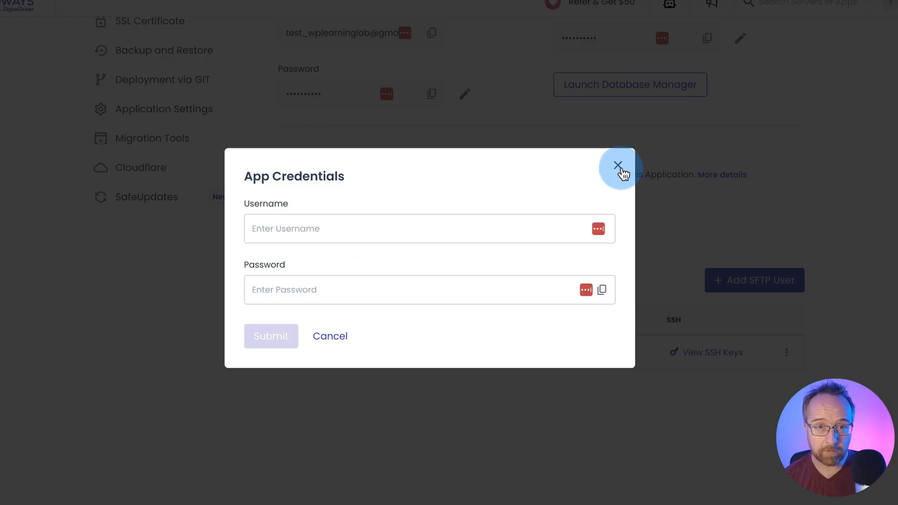
click(618, 165)
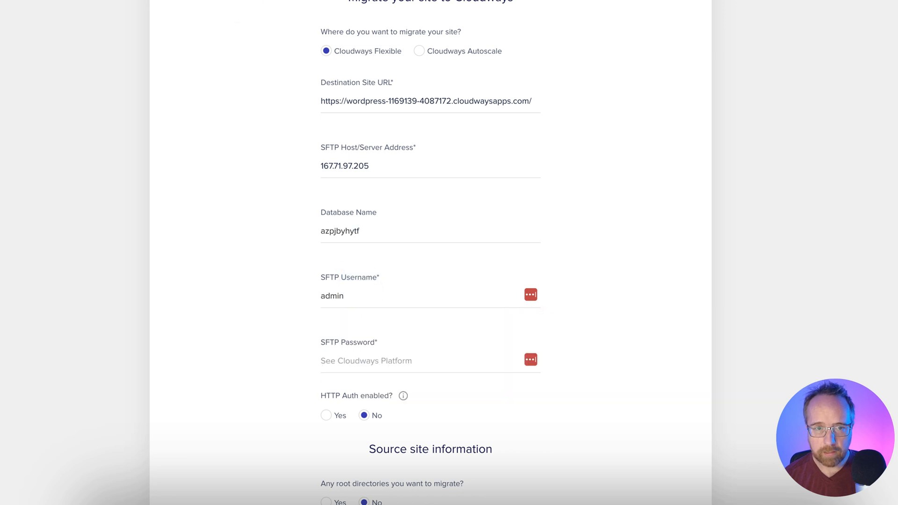
Enter the SFTP password, set HTTP Auth enabled to No, and start the migration
click(559, 352)
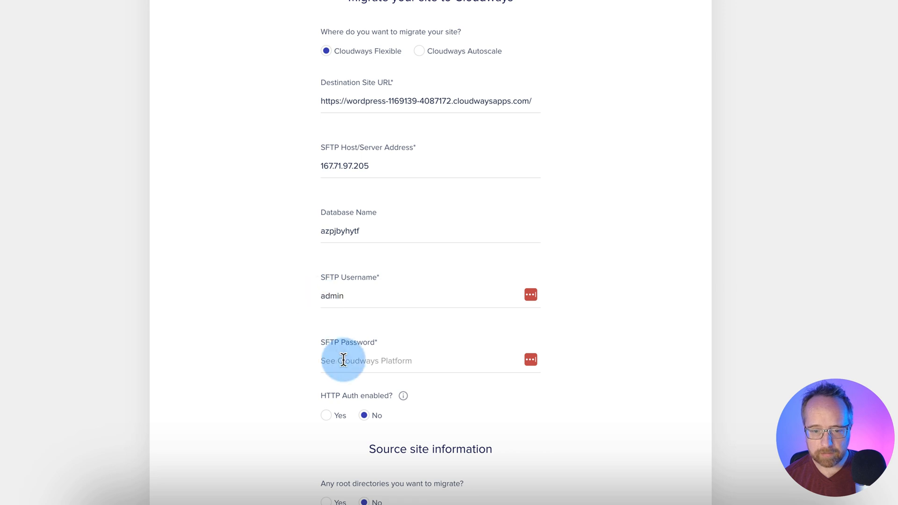
scroll(down, 3)
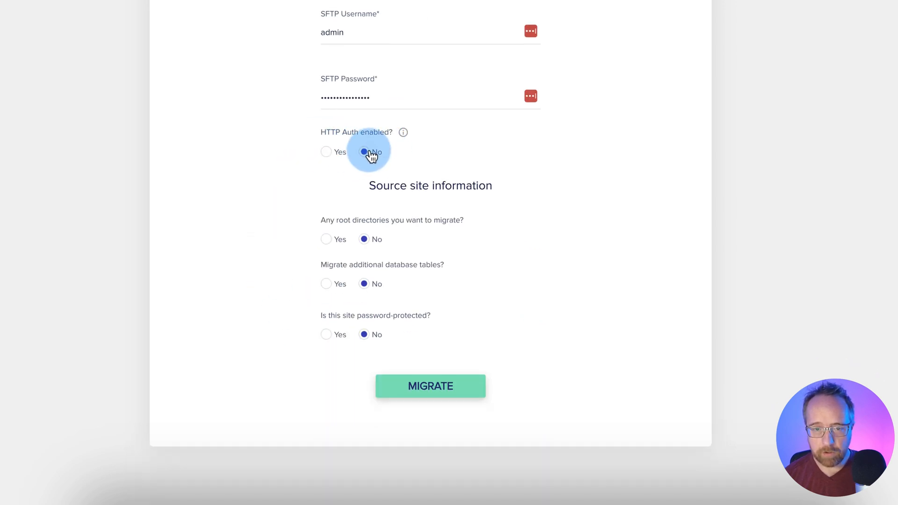
click(430, 385)
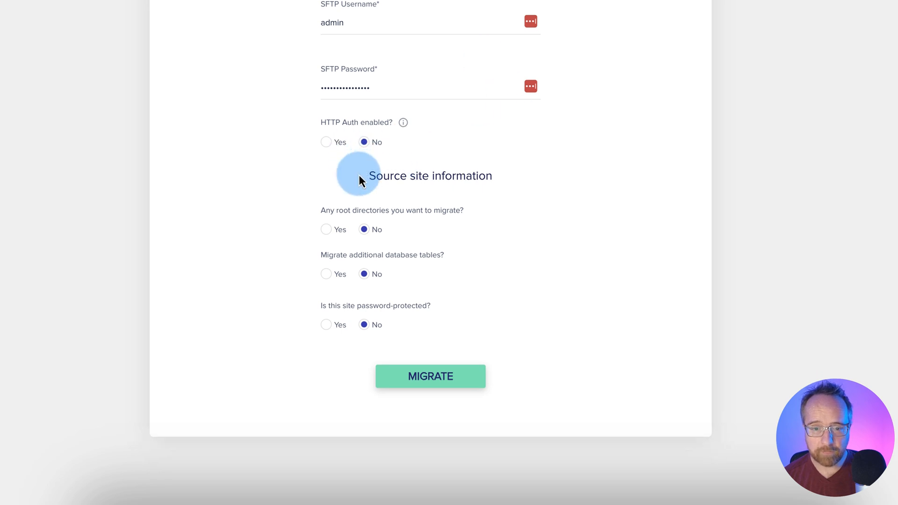
mouse_move(360, 234)
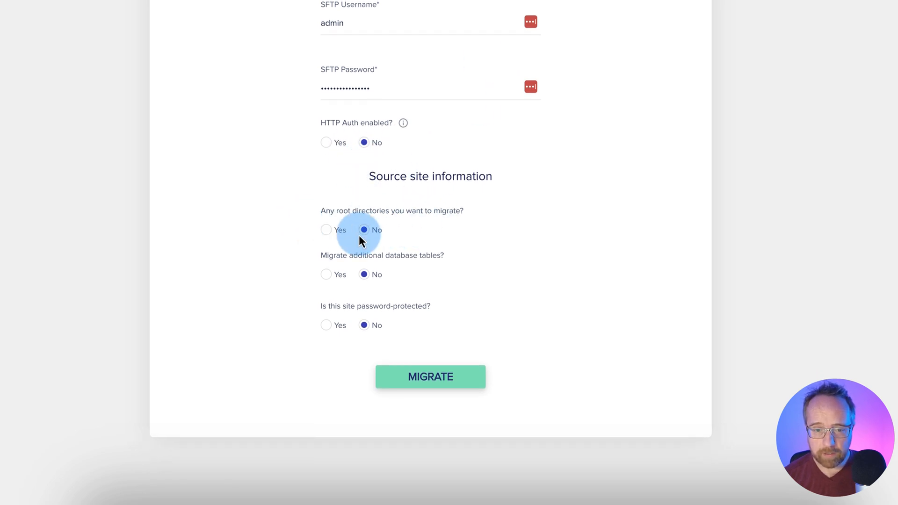
mouse_move(441, 268)
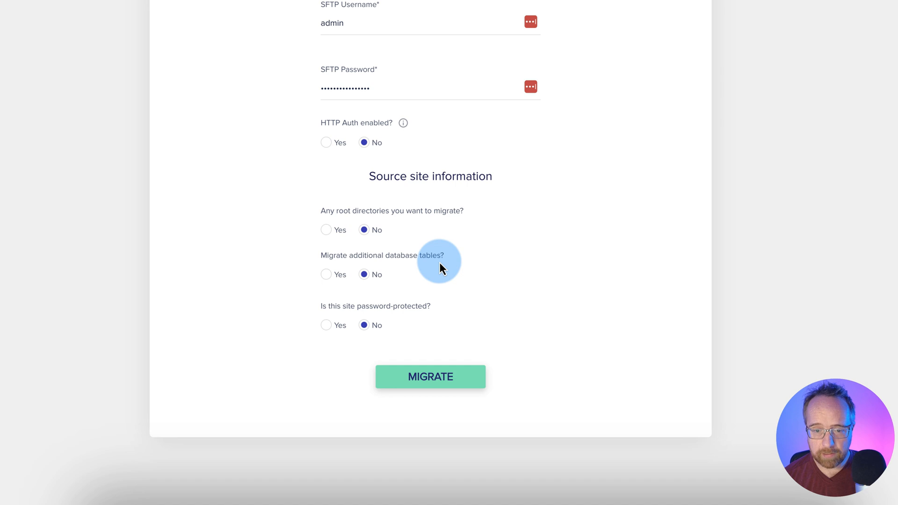
mouse_move(403, 309)
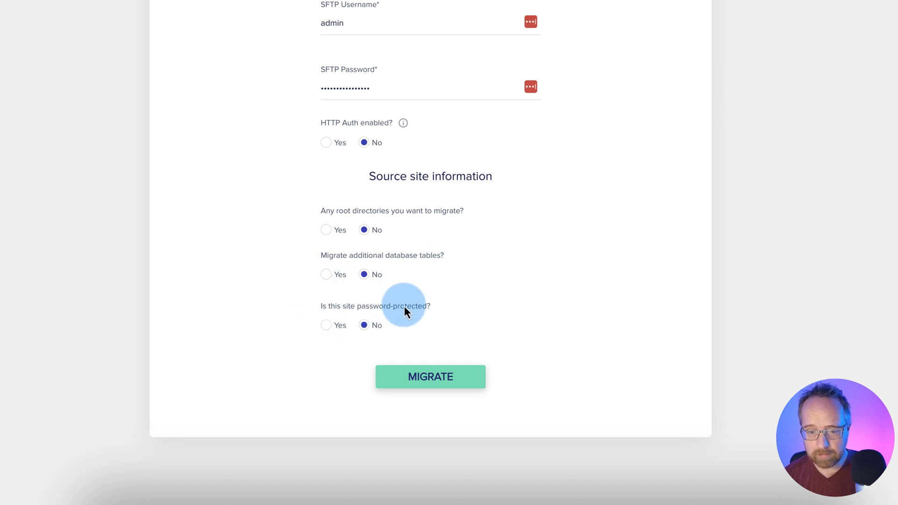
mouse_move(309, 274)
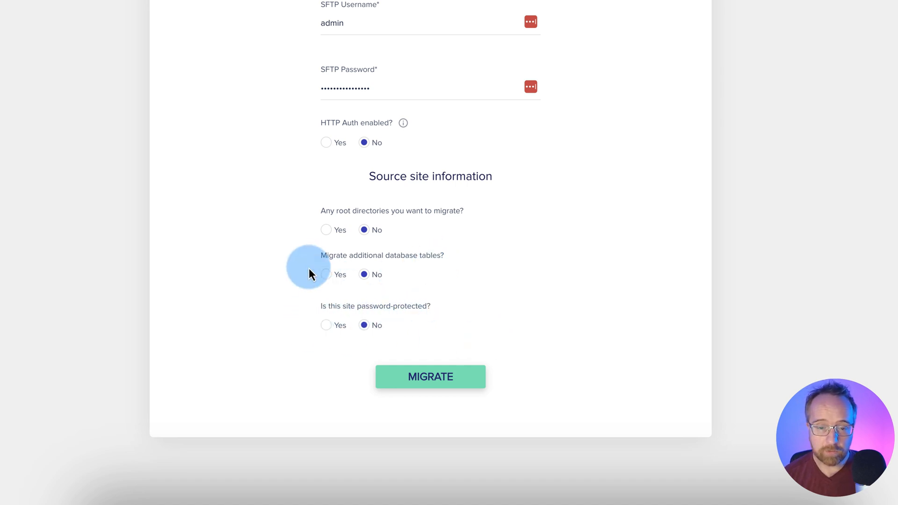
mouse_move(367, 274)
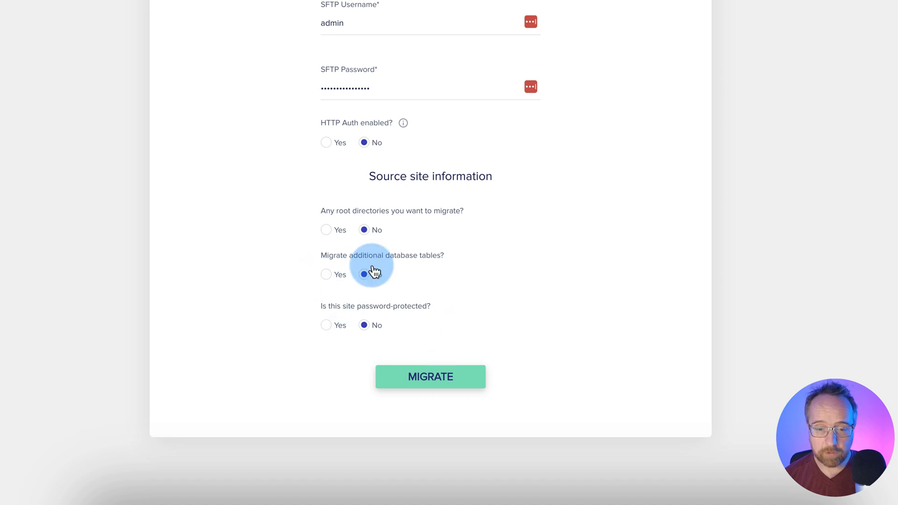
mouse_move(430, 376)
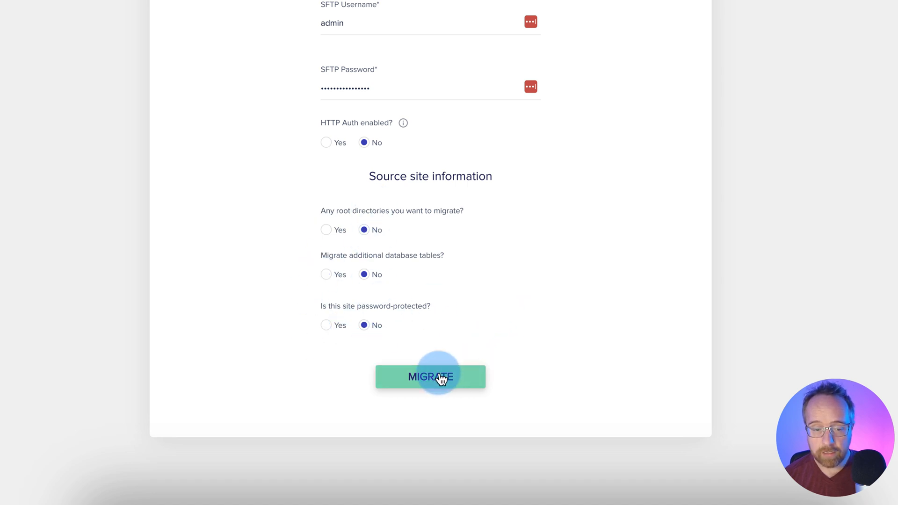
click(430, 376)
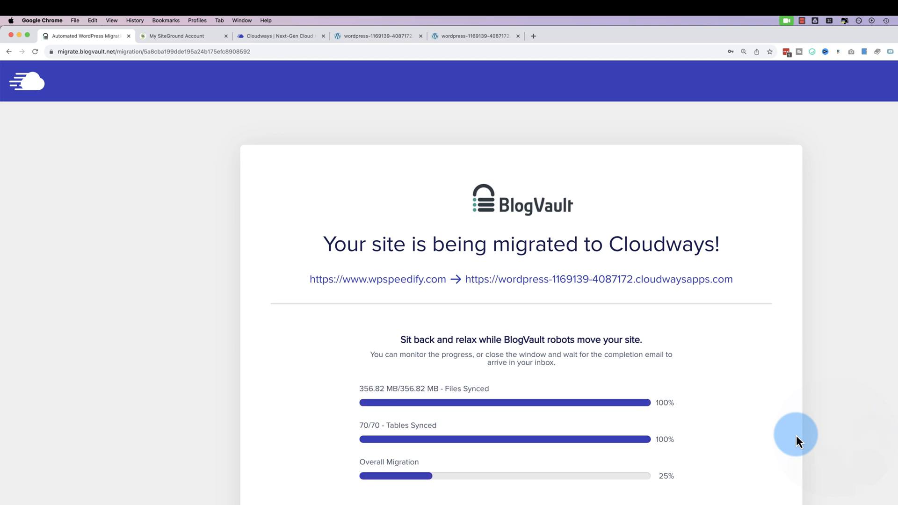
mouse_move(303, 301)
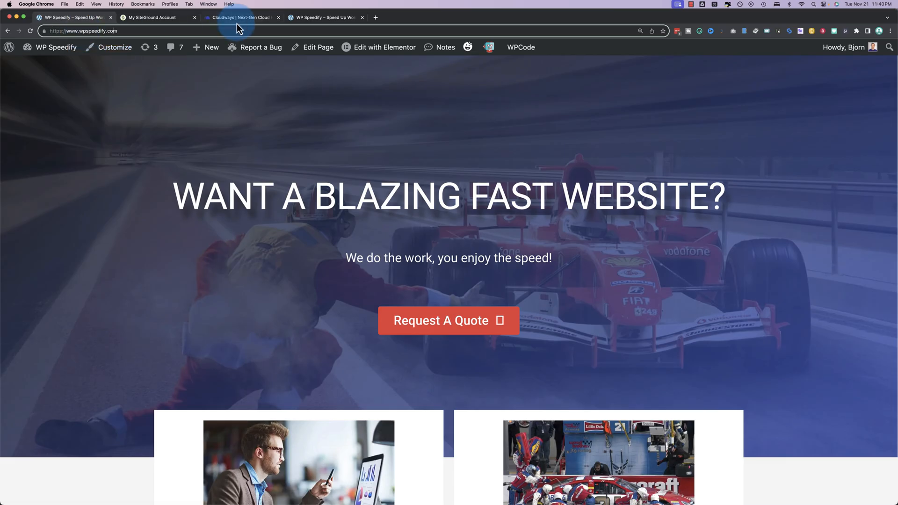
Switch to the migrated site's tab and select its temporary cloudwaysapps.com address
click(84, 31)
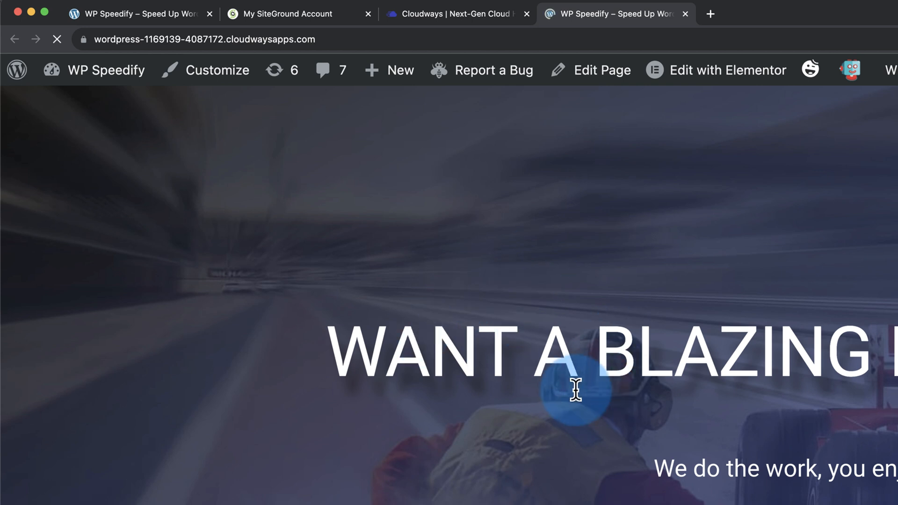
mouse_move(220, 109)
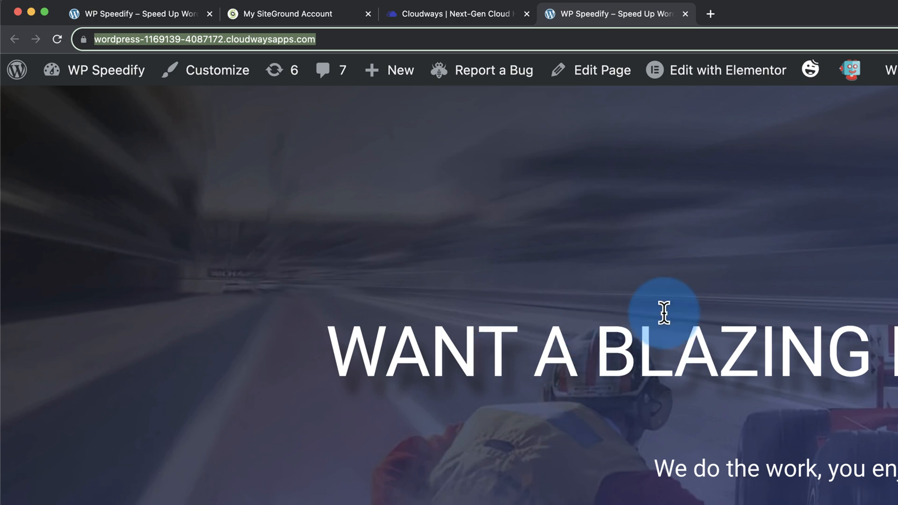
click(138, 13)
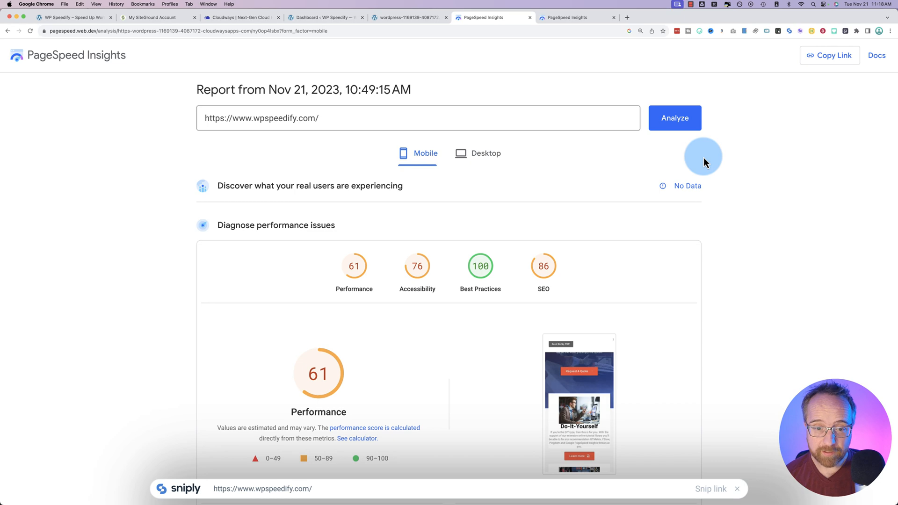
Scroll through the original wpspeedify.com mobile report's metrics and opportunities, scoring 61
scroll(down, 3)
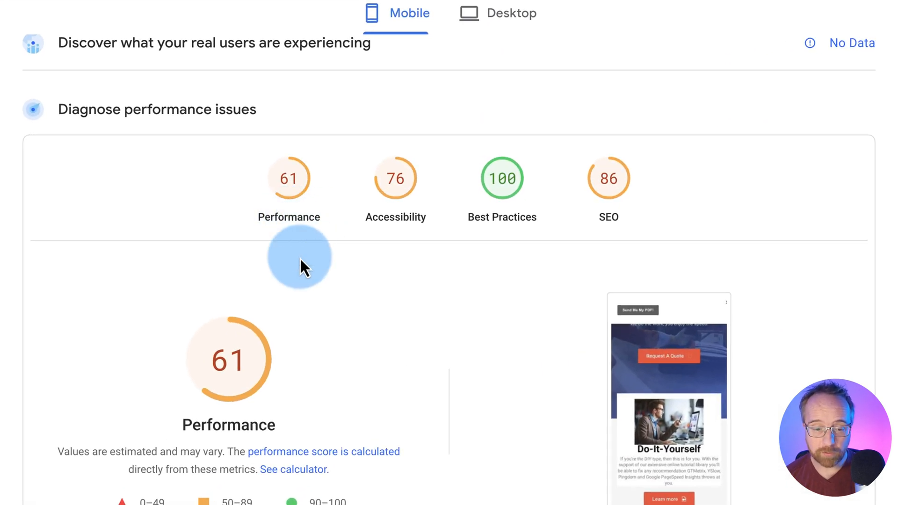
scroll(down, 3)
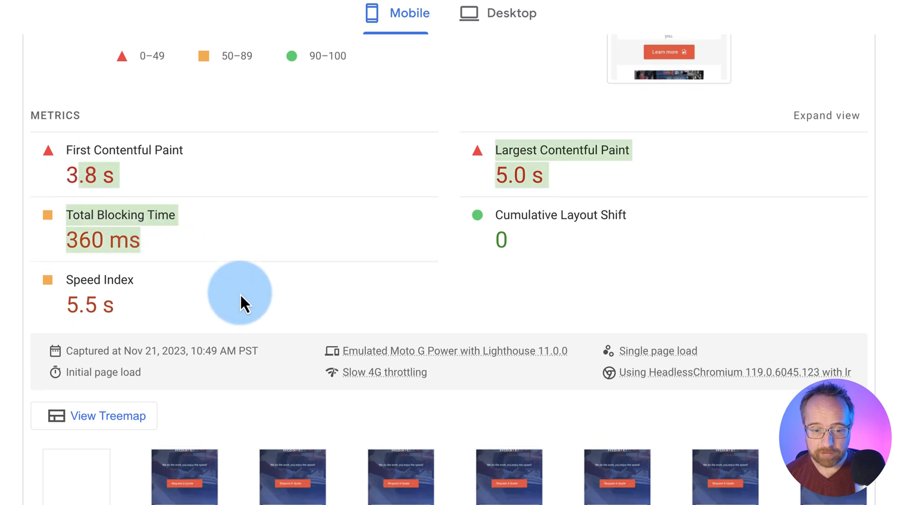
scroll(down, 3)
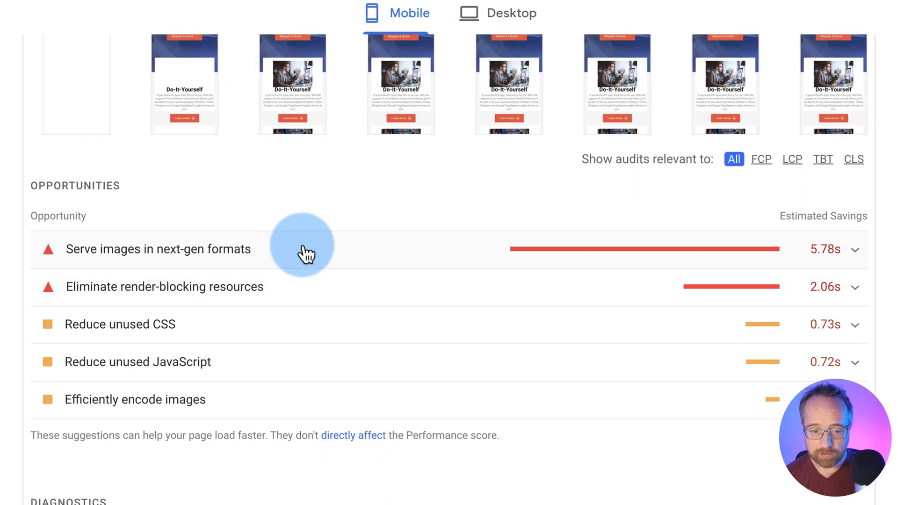
scroll(down, 3)
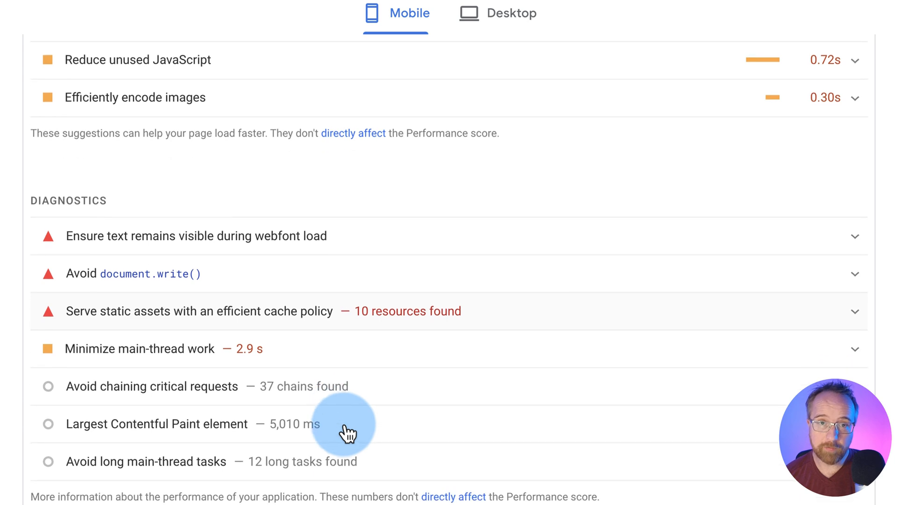
scroll(up, 3)
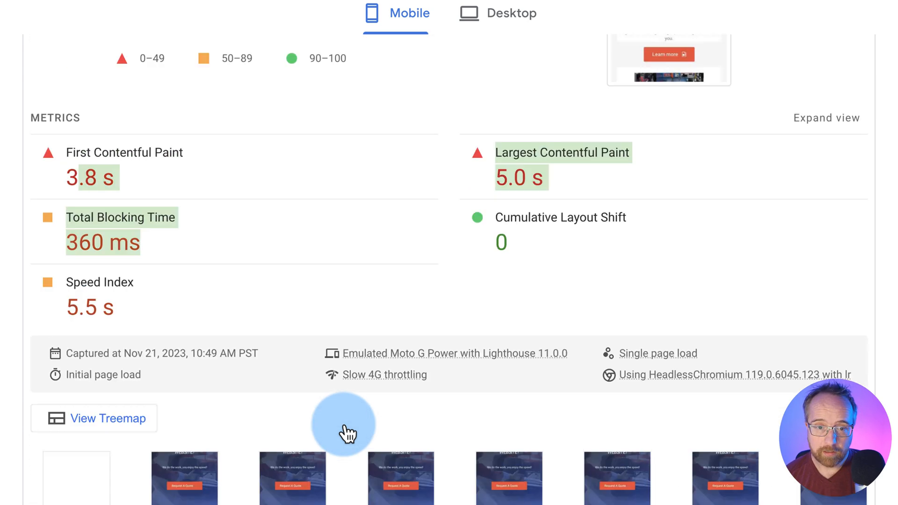
scroll(up, 3)
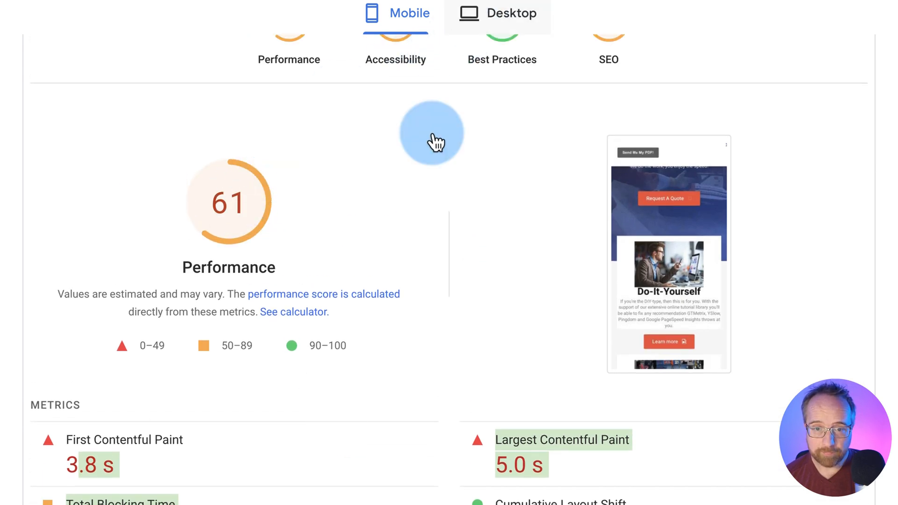
Show the desktop results scoring 90 and scroll to their metrics
click(497, 13)
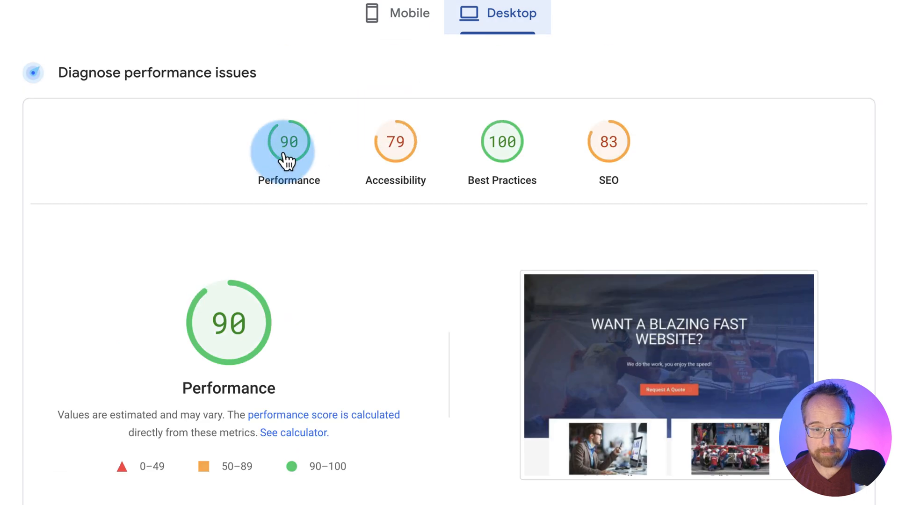
scroll(down, 3)
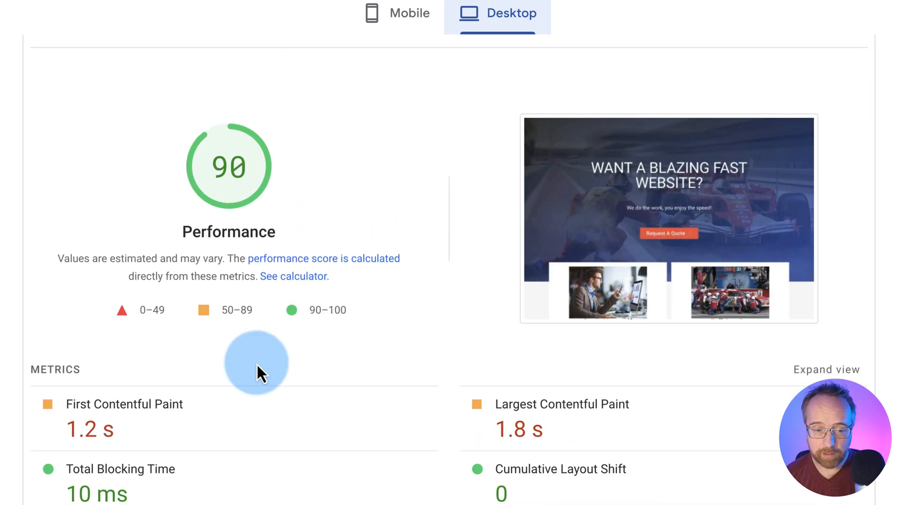
scroll(up, 3)
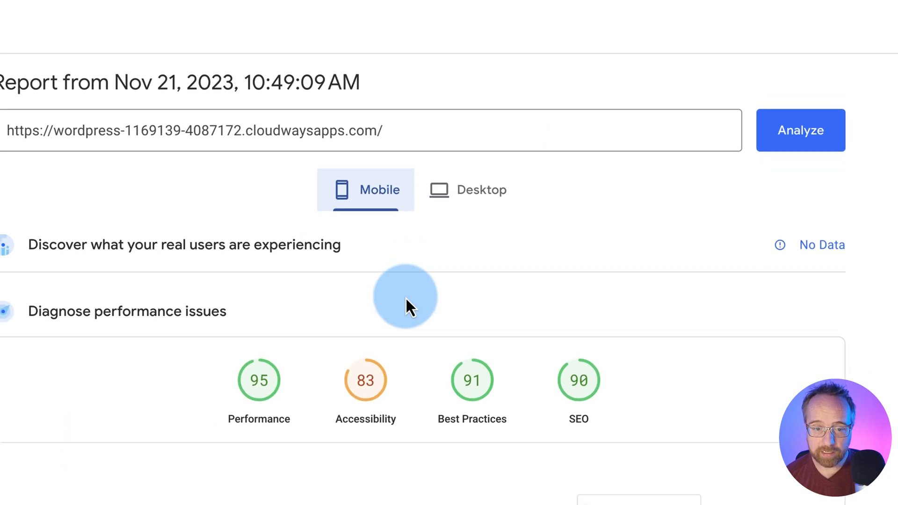
Scroll through the migrated site's desktop PageSpeed report, scoring 98 versus the original 90
scroll(down, 3)
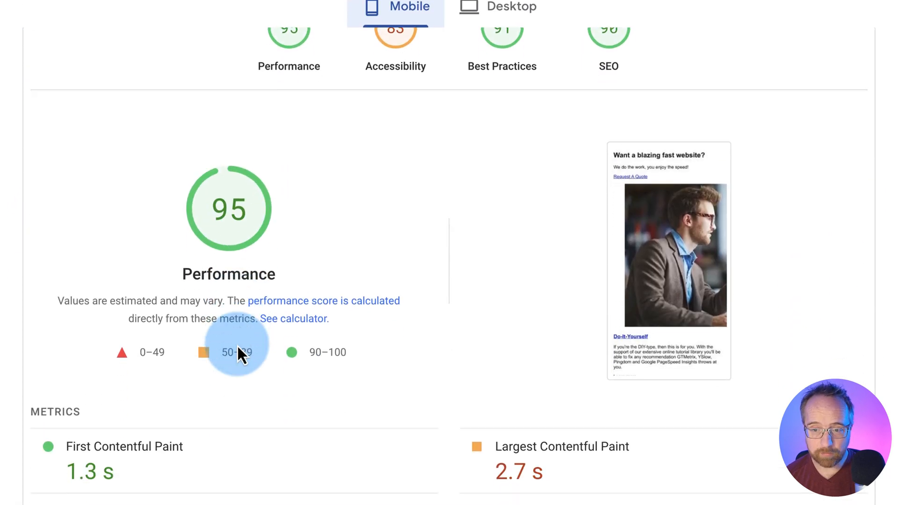
scroll(down, 3)
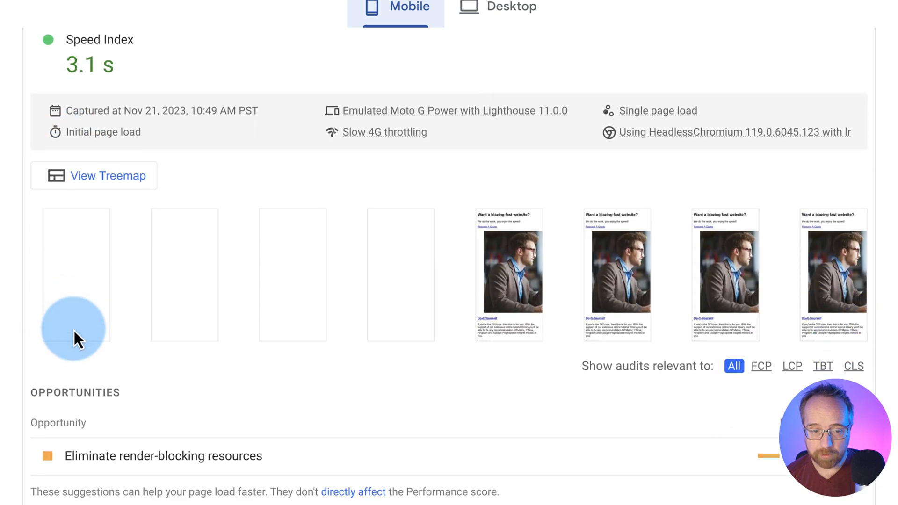
scroll(down, 3)
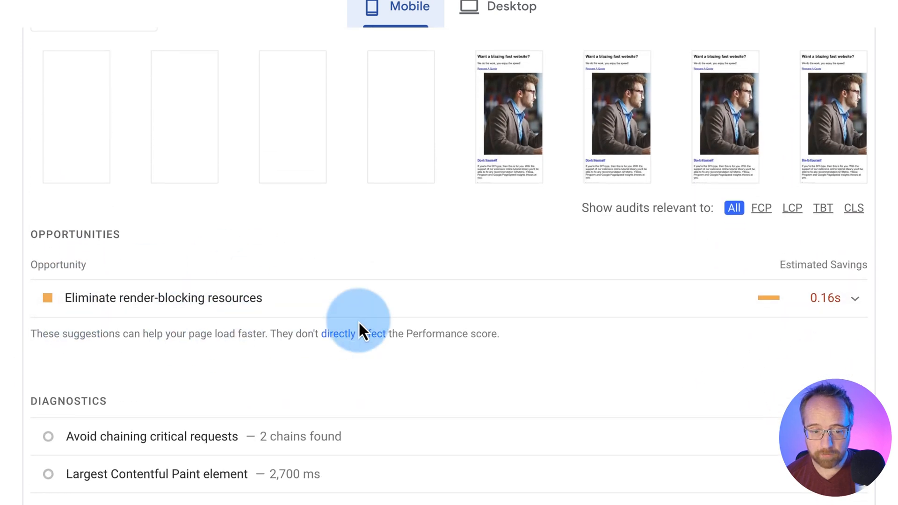
scroll(up, 3)
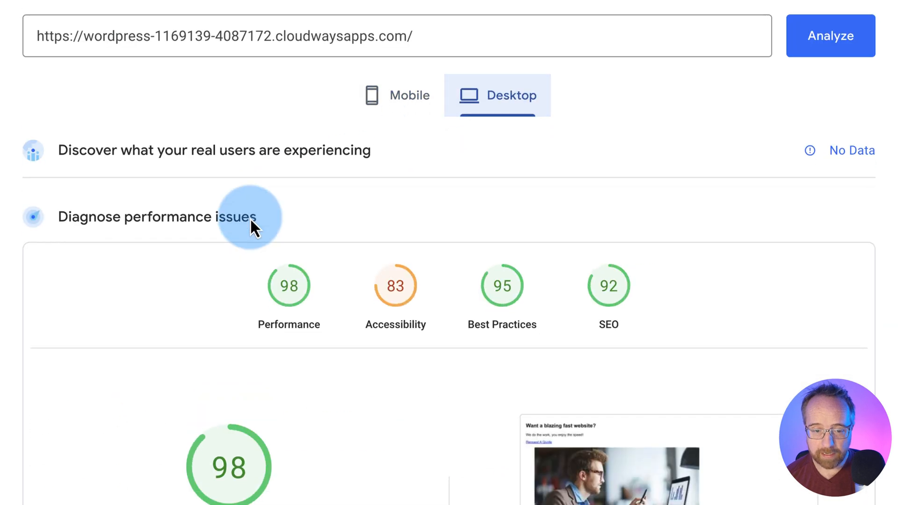
scroll(down, 3)
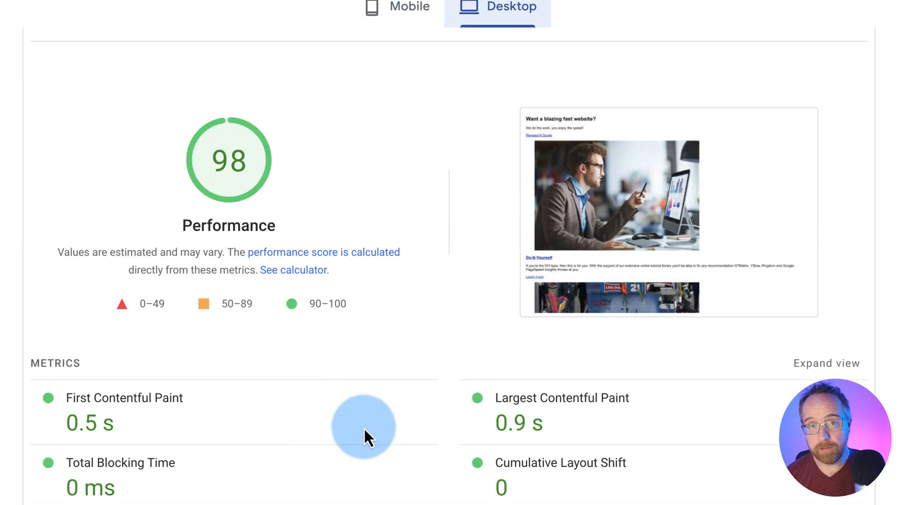
mouse_move(444, 184)
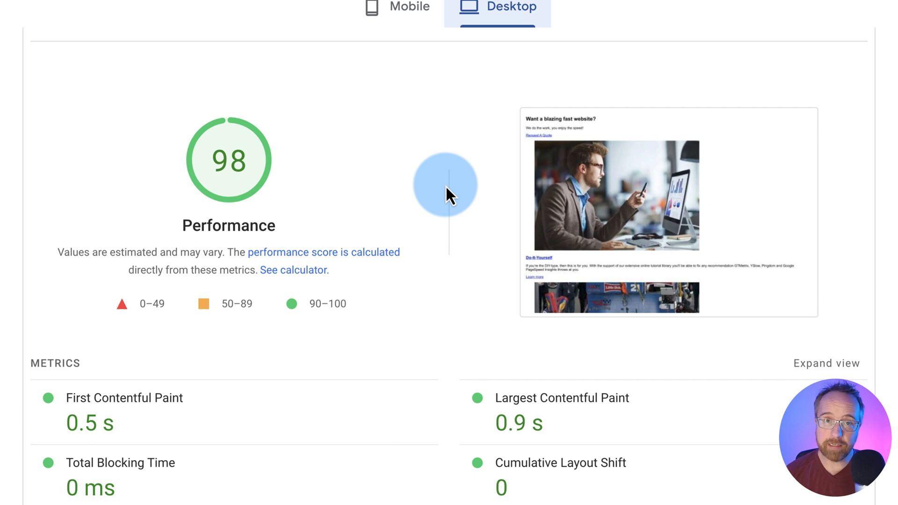
scroll(down, 3)
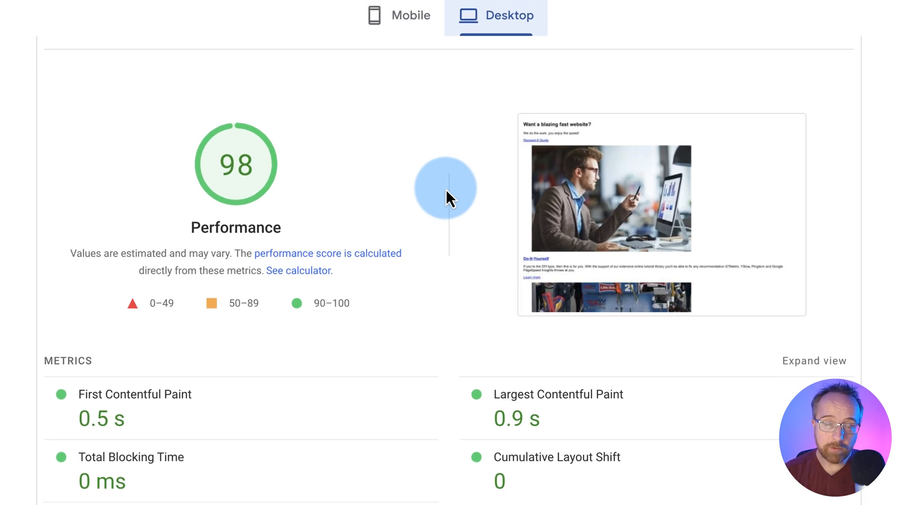
scroll(down, 3)
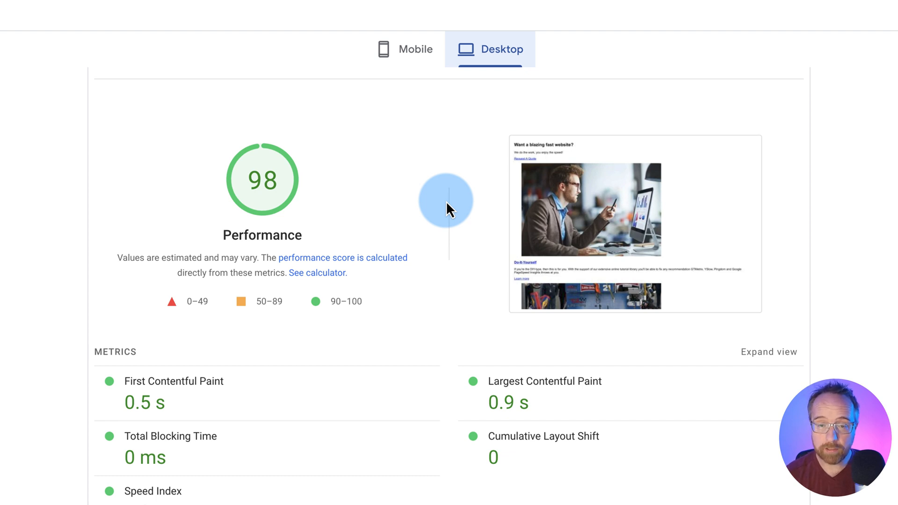
Show the mobile results (61, LCP 5.0 s), then switch to the WordPress dashboard
click(403, 49)
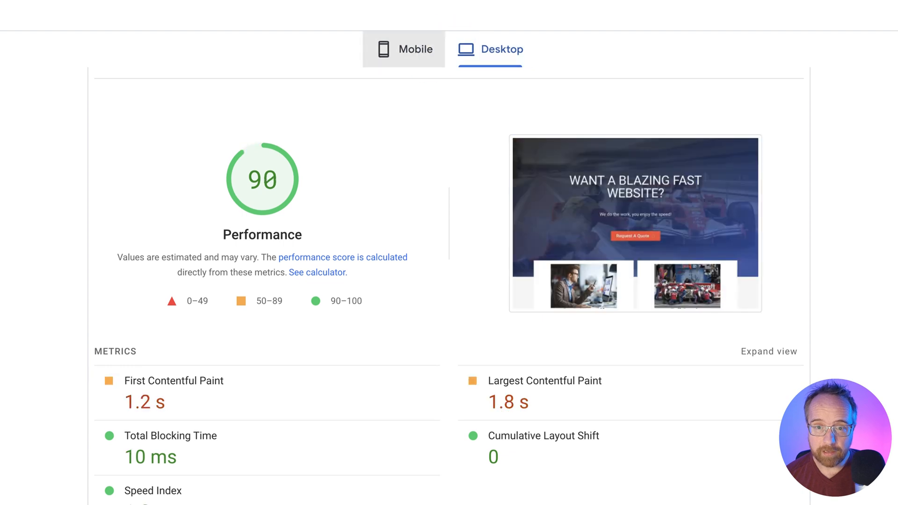
click(403, 49)
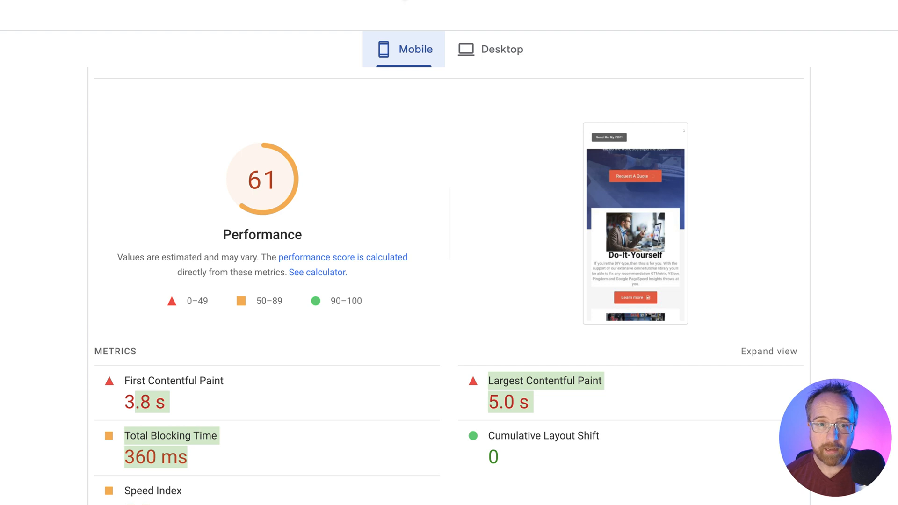
click(324, 17)
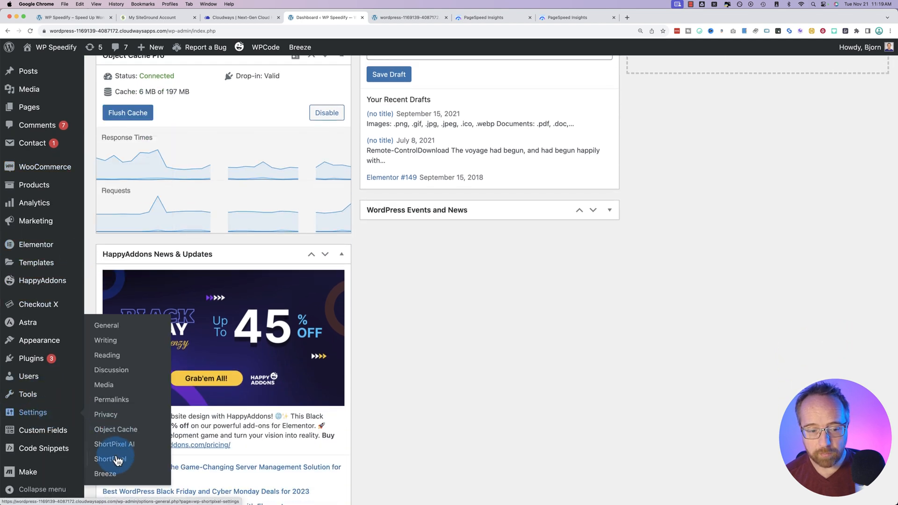
Open Breeze's Varnish settings, with Auto Purge Varnish enabled and server 127.0.0.1
click(105, 474)
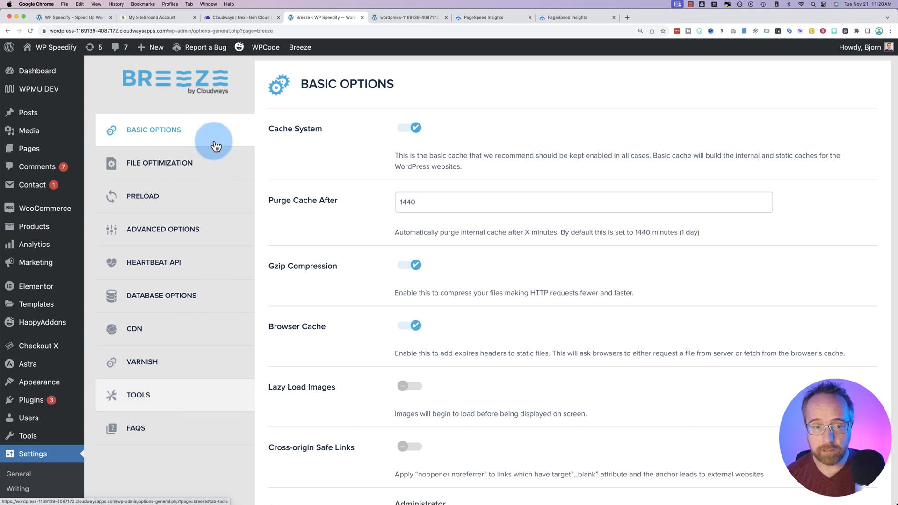
mouse_move(205, 367)
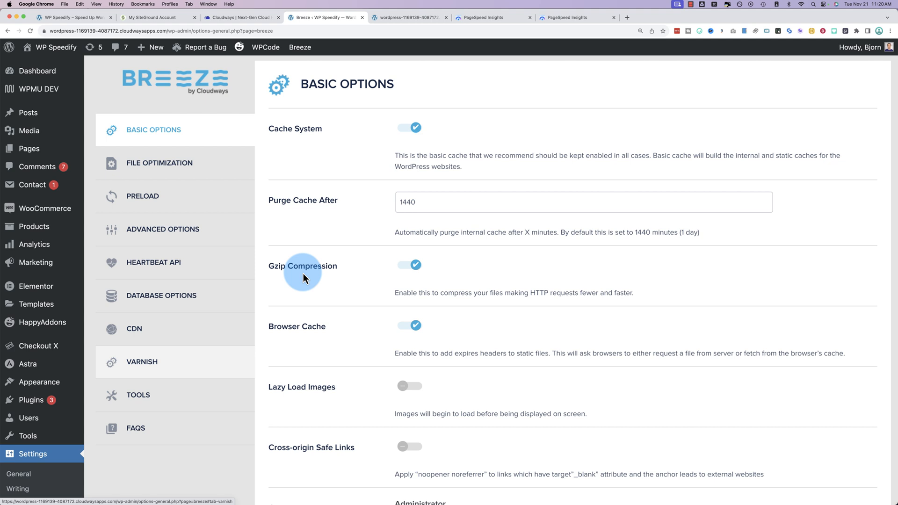
click(142, 361)
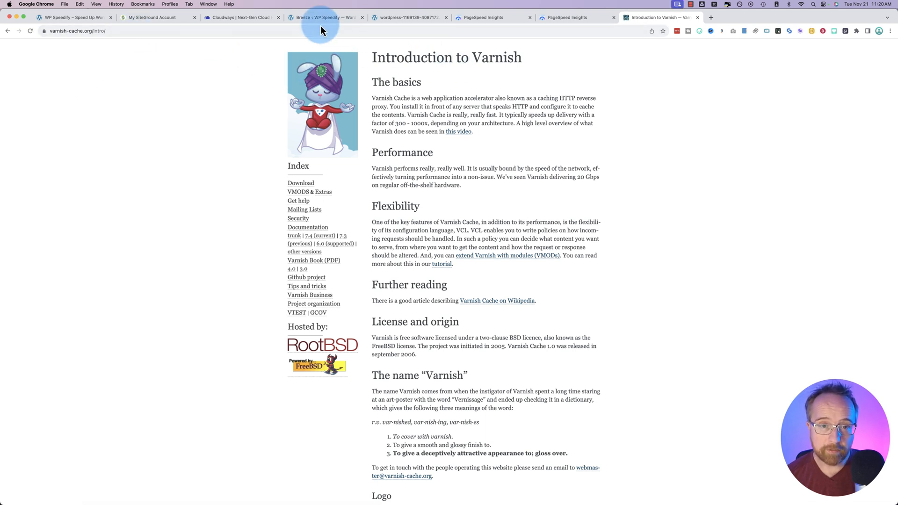
click(324, 17)
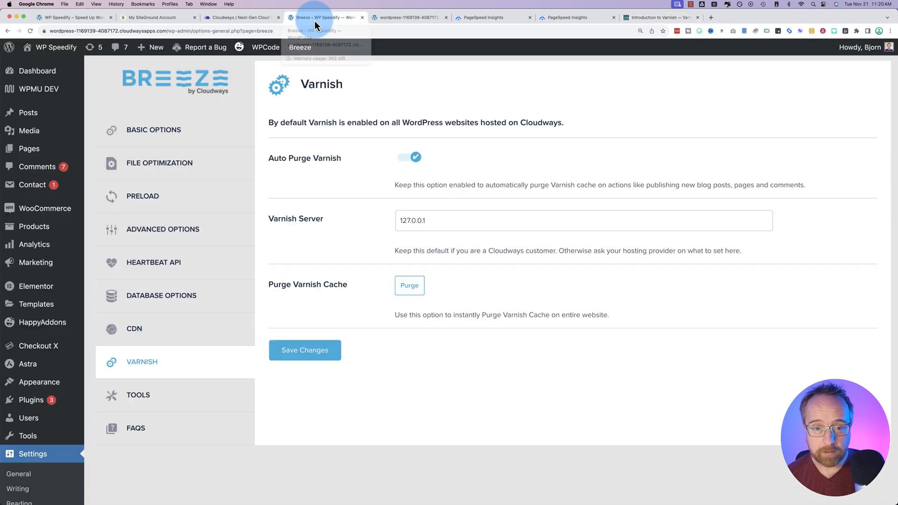
Review Breeze's File Optimization settings, with all minify options off
click(159, 163)
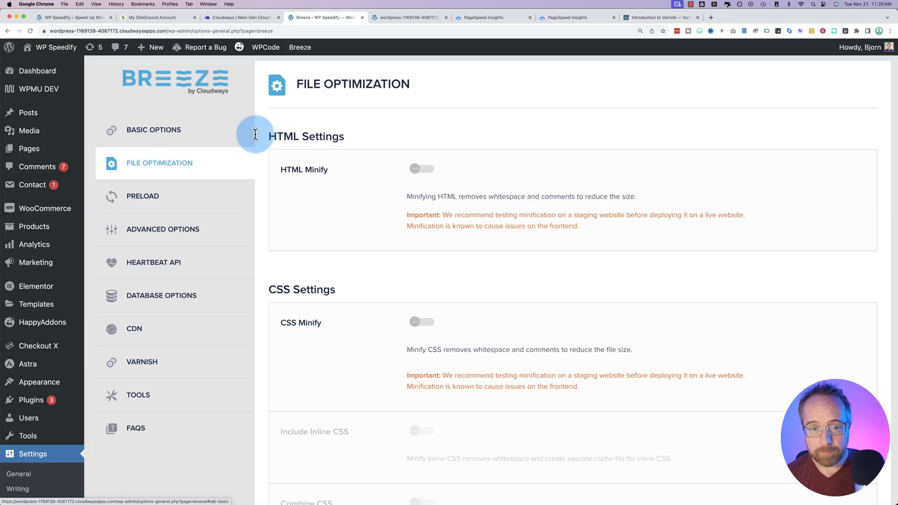
scroll(down, 3)
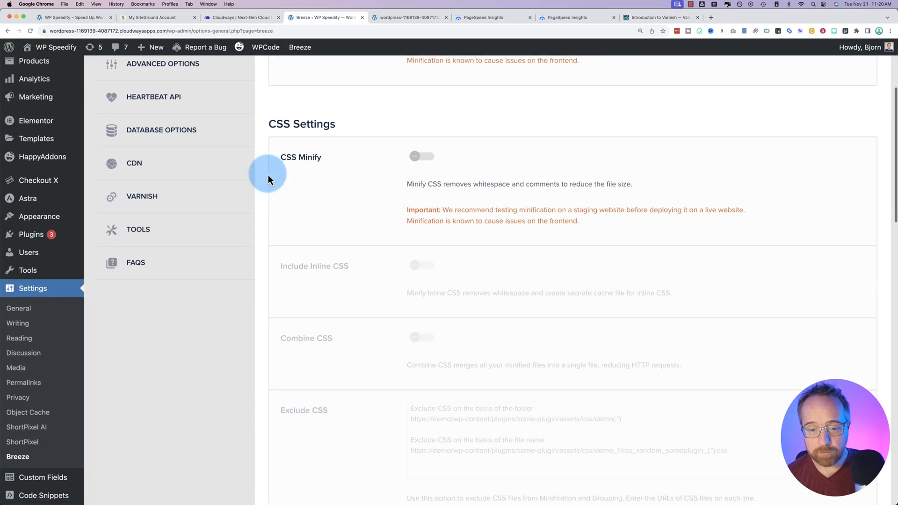
scroll(down, 3)
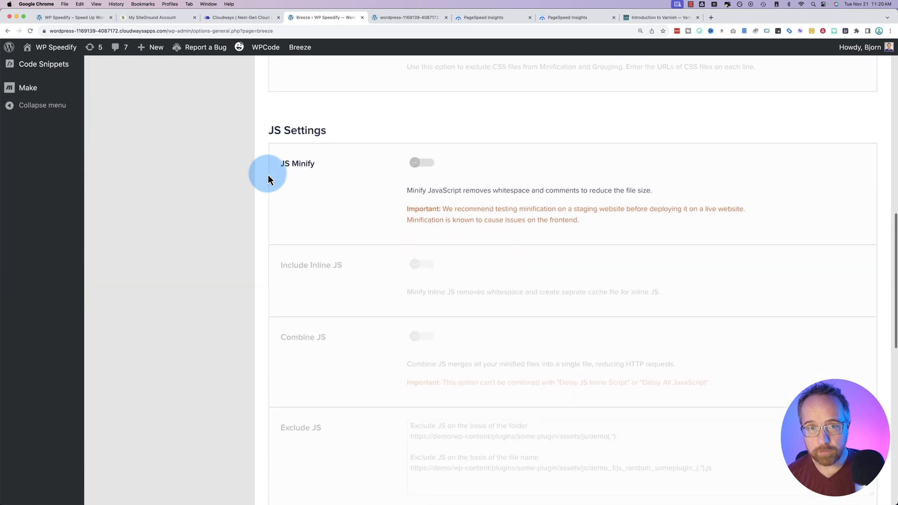
scroll(down, 3)
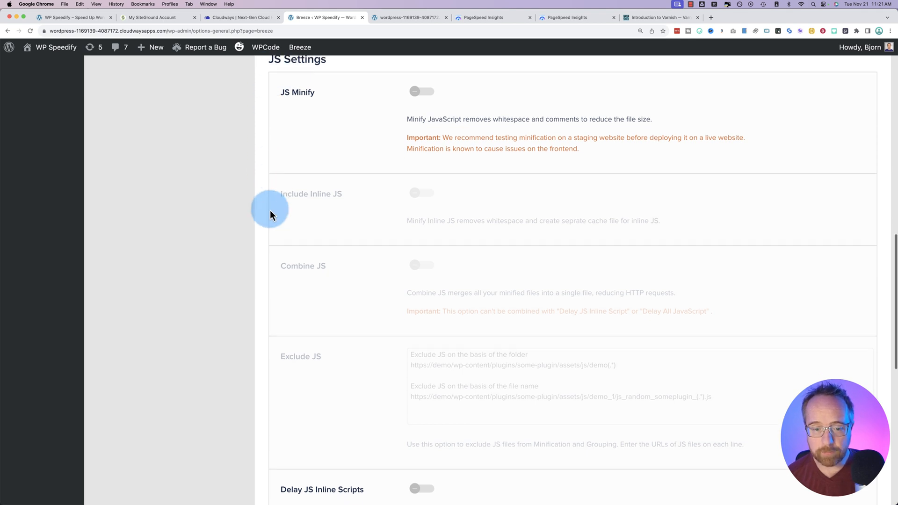
scroll(down, 3)
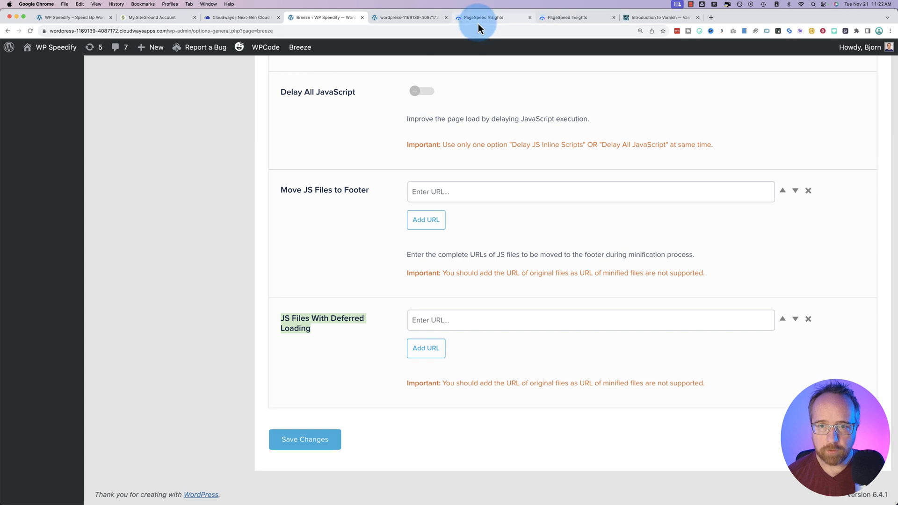
Check the mobile PageSpeed report, then bring up the migrated site's default homepage
click(490, 17)
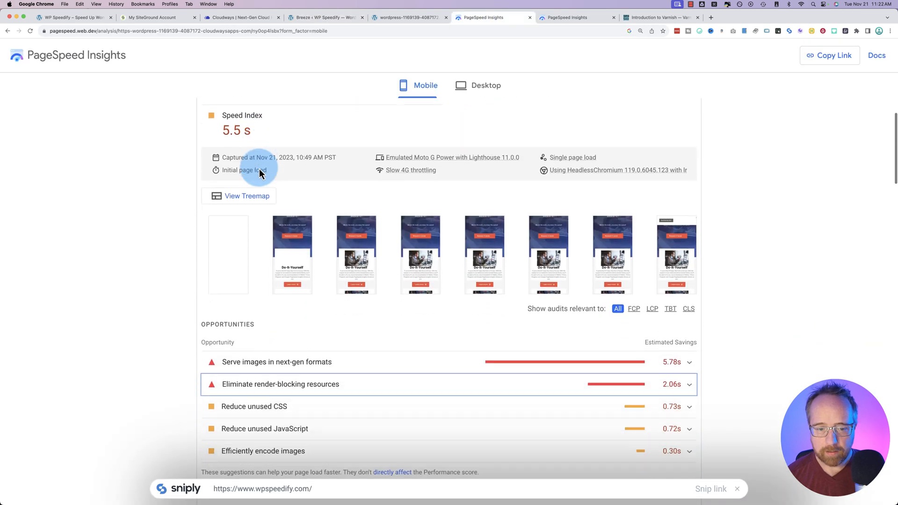
scroll(down, 3)
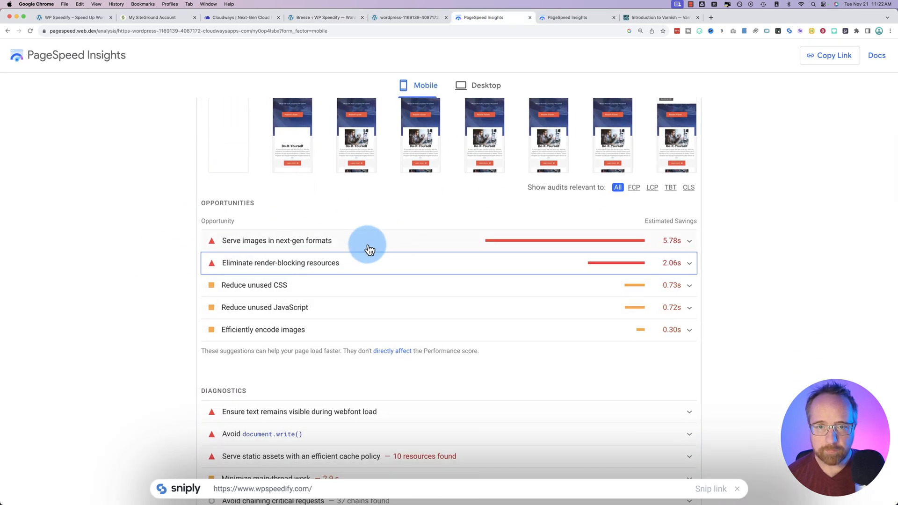
click(408, 18)
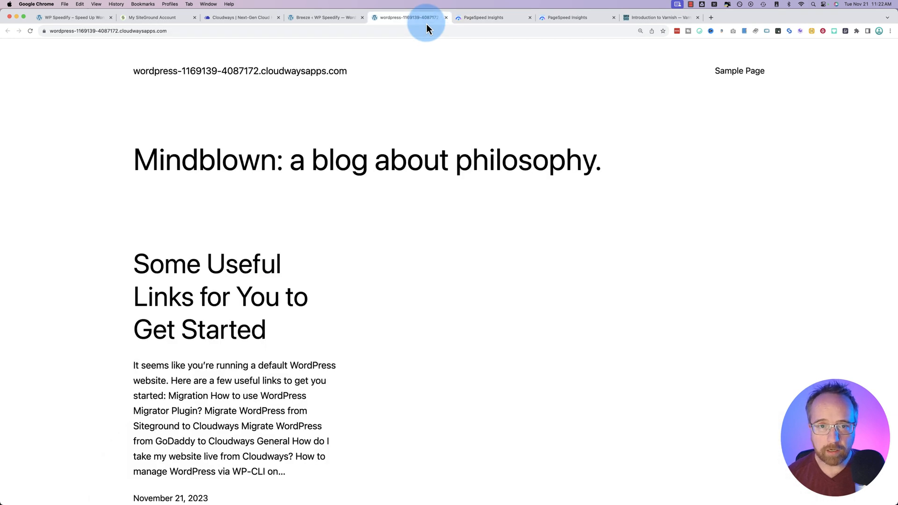
Return to Breeze File Optimization and bring up CSS Settings with CSS Minify on
click(325, 17)
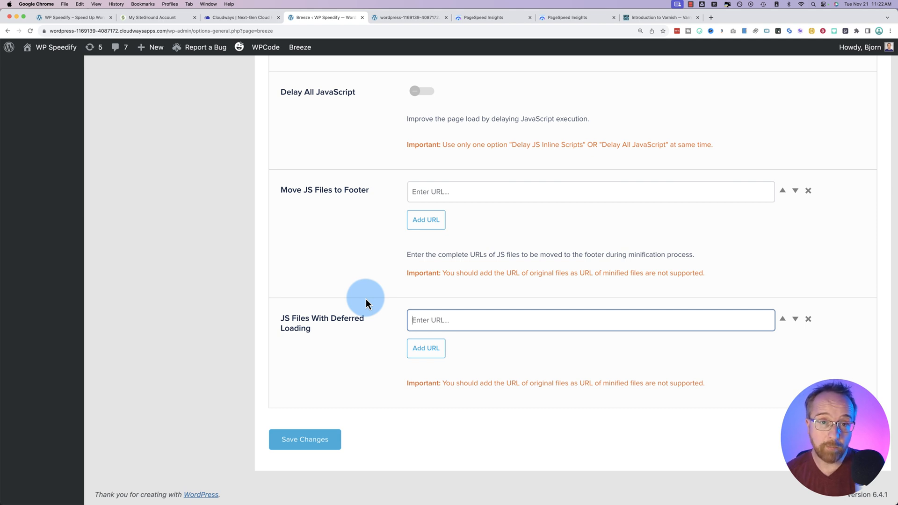
scroll(up, 3)
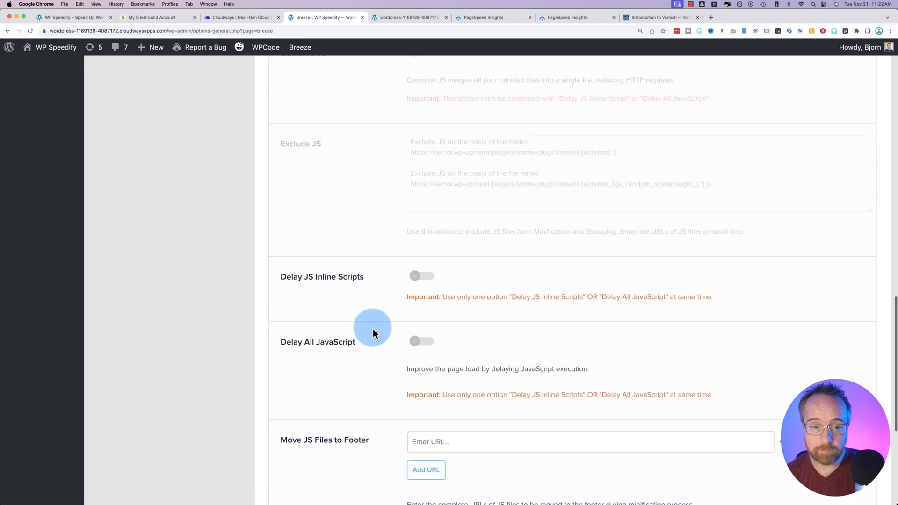
scroll(up, 3)
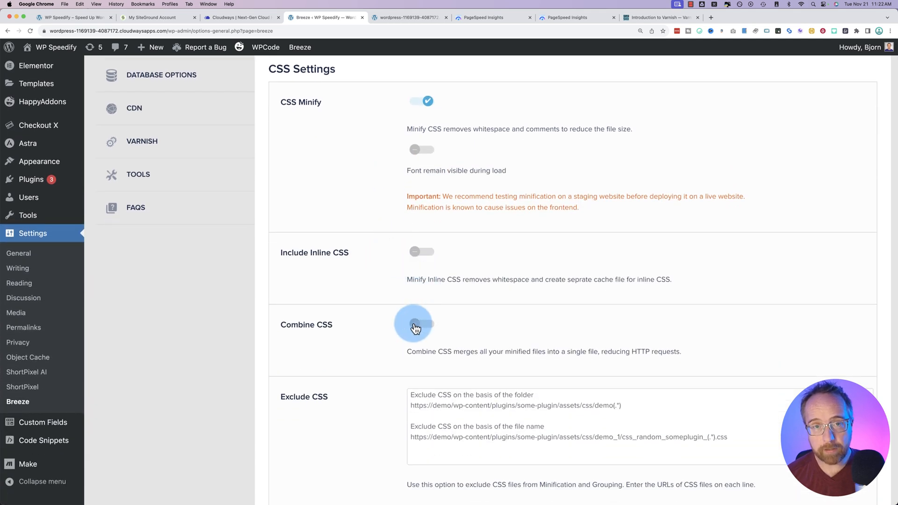
scroll(down, 3)
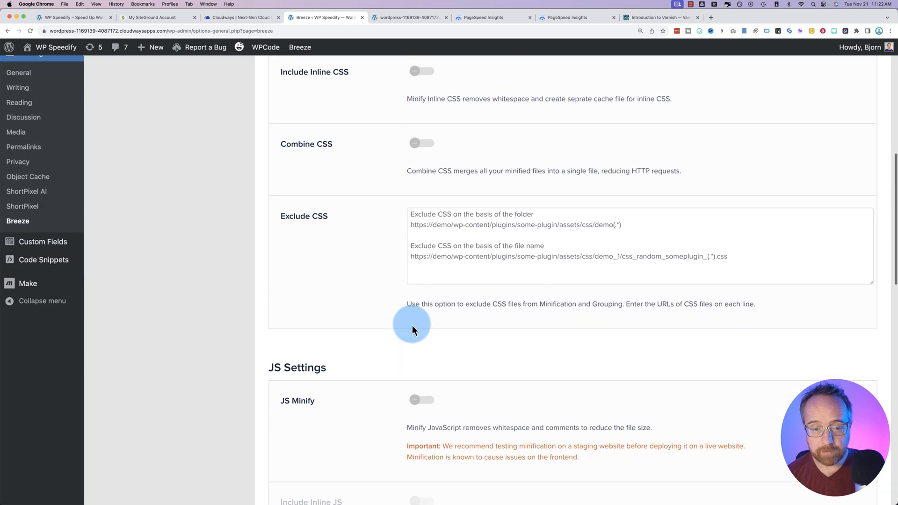
scroll(up, 3)
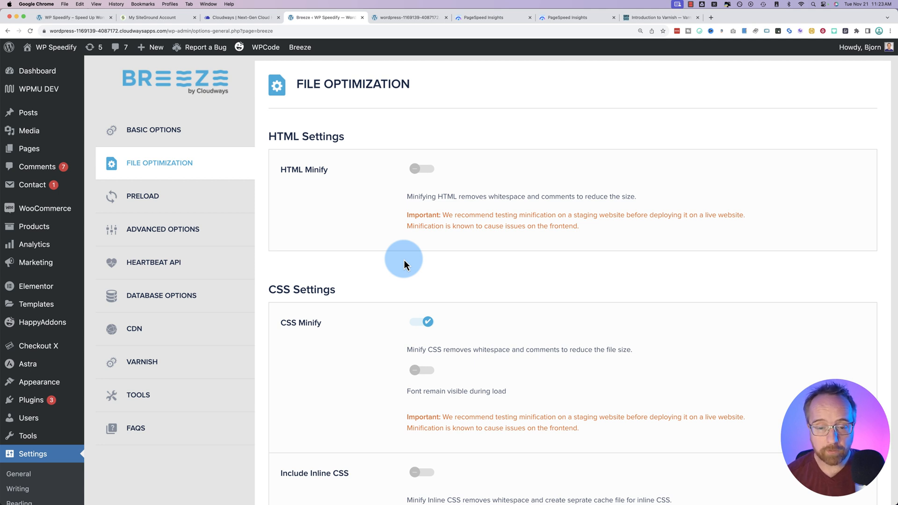
Turn CSS Minify off, then toggle Lazy Load Images on and back off in Basic Options
click(422, 321)
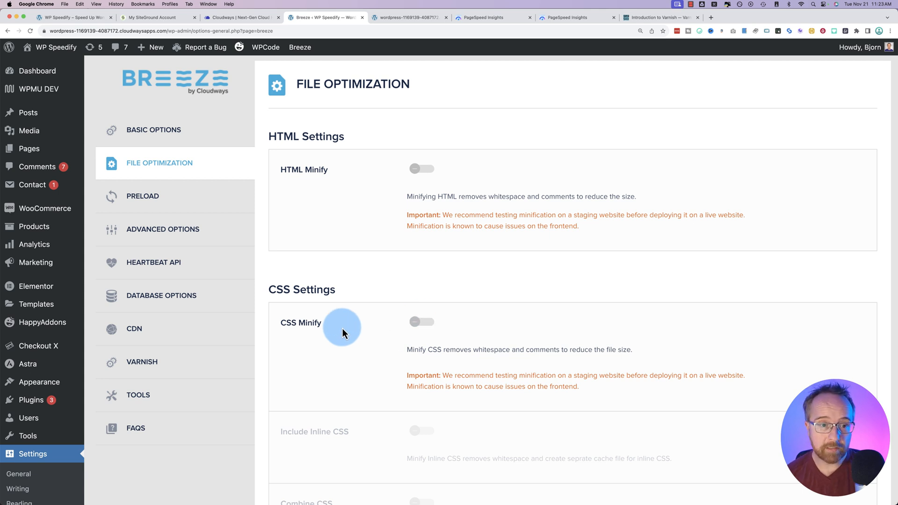
mouse_move(164, 200)
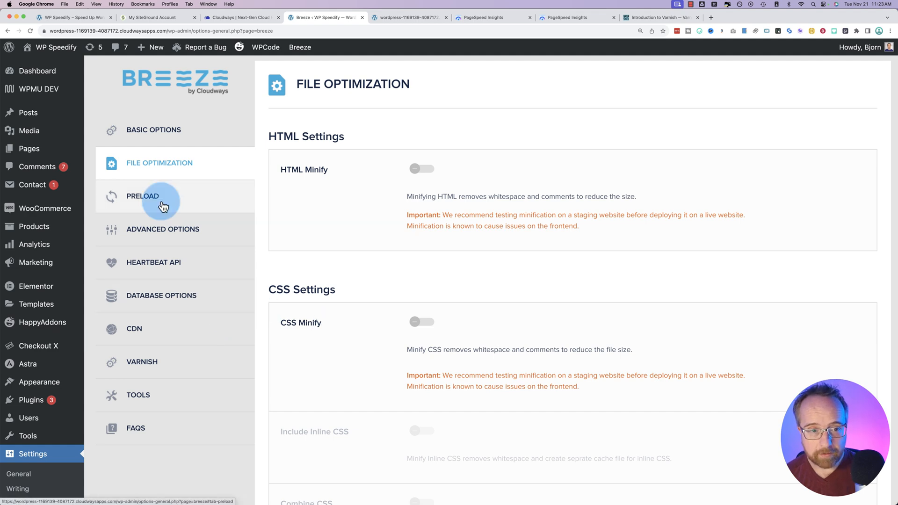
scroll(down, 3)
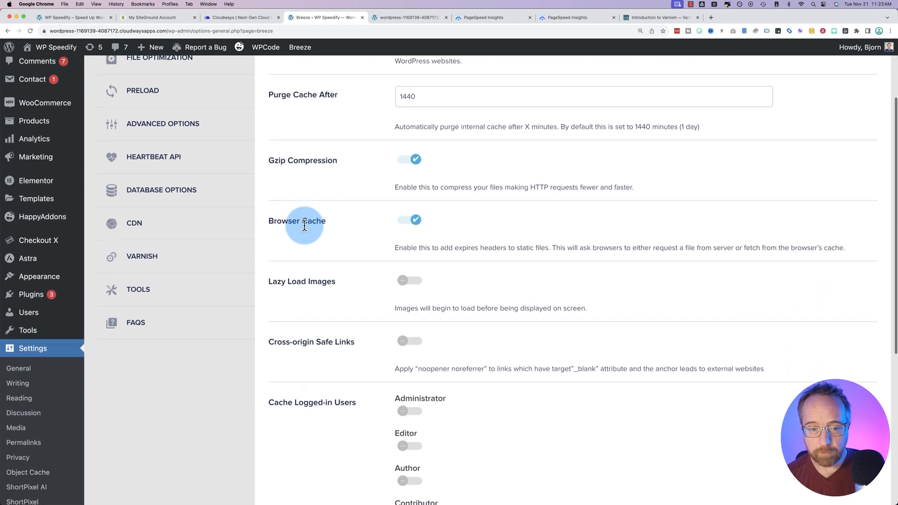
scroll(down, 3)
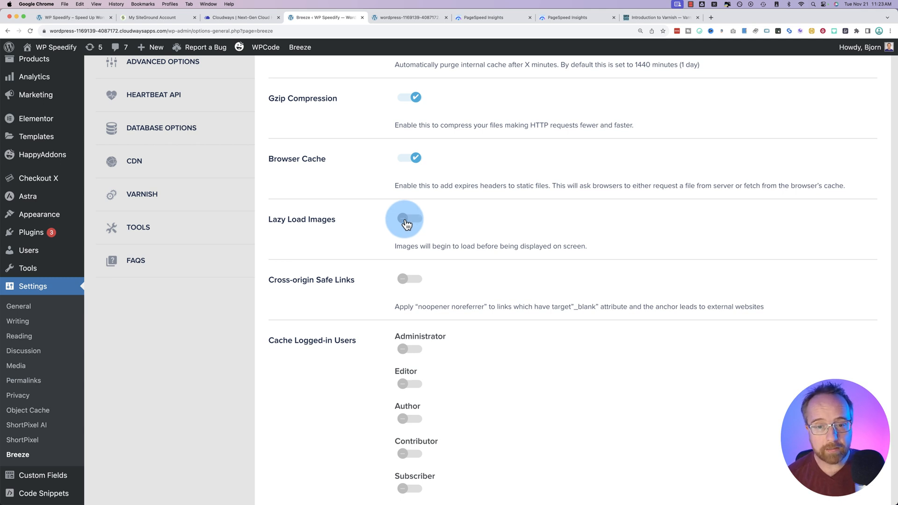
click(408, 219)
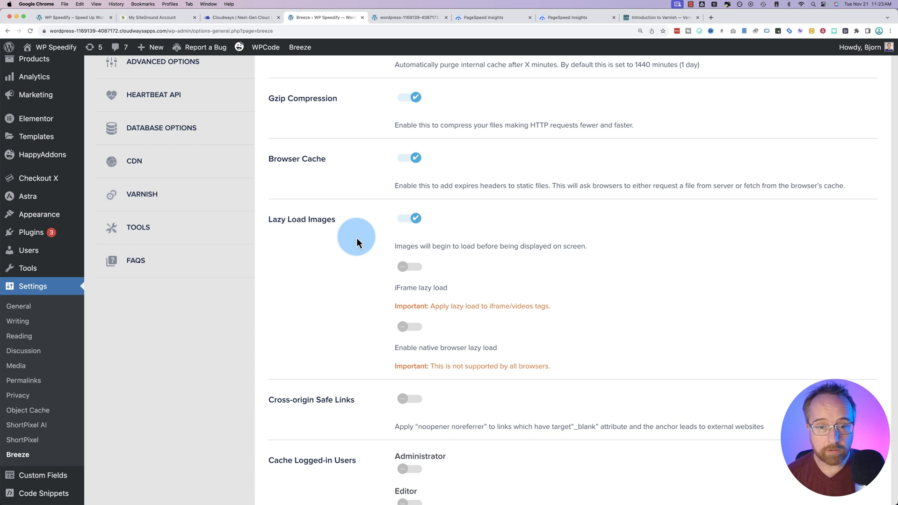
click(409, 218)
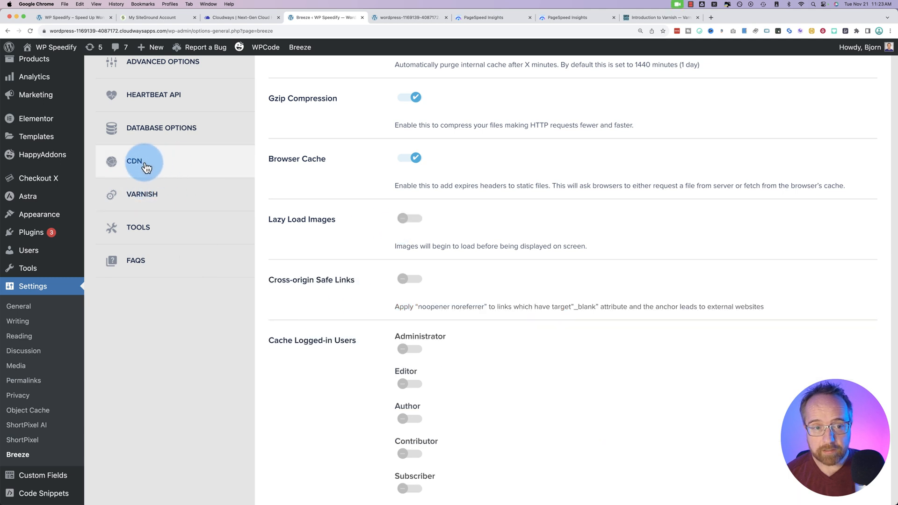
View Breeze's inactive CDN settings, then switch to the Cloudways Access Details tab
click(143, 161)
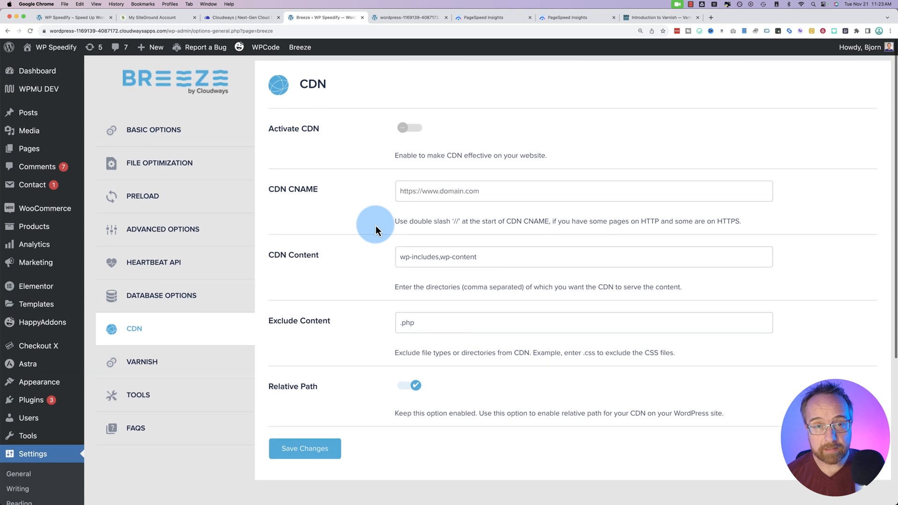
mouse_move(318, 224)
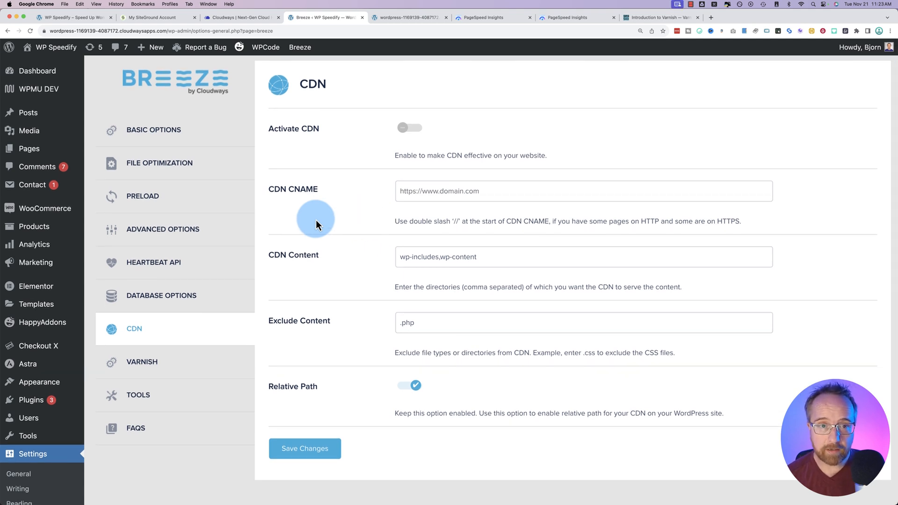
click(240, 18)
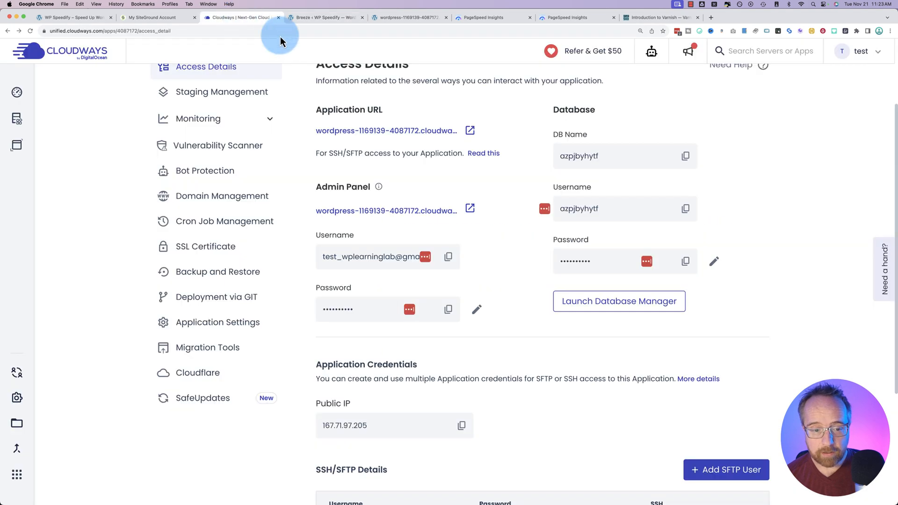
Open the application's Cloudflare page and review its domain field and pricing from $4.99 monthly
click(197, 372)
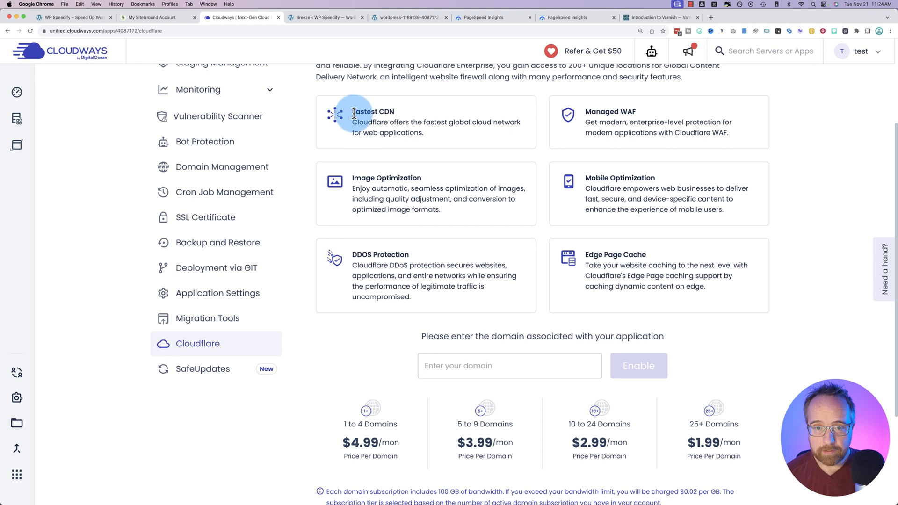
mouse_move(402, 172)
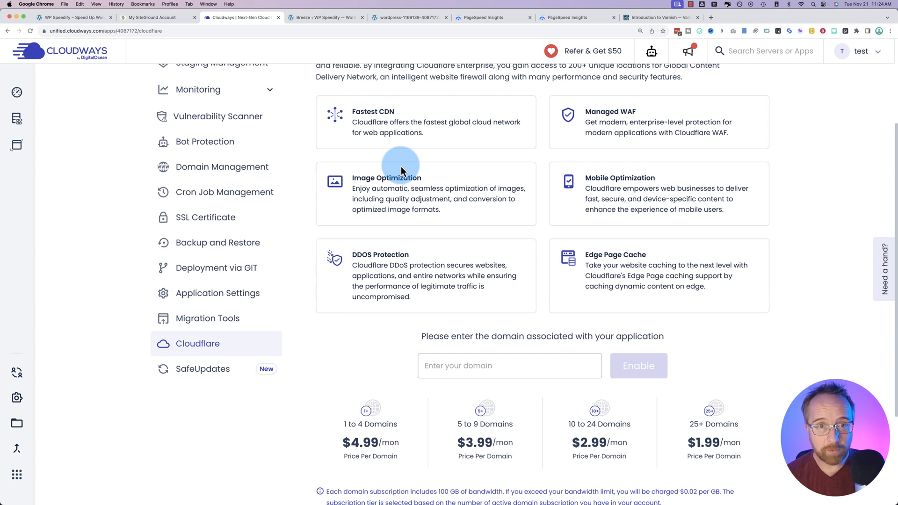
scroll(down, 3)
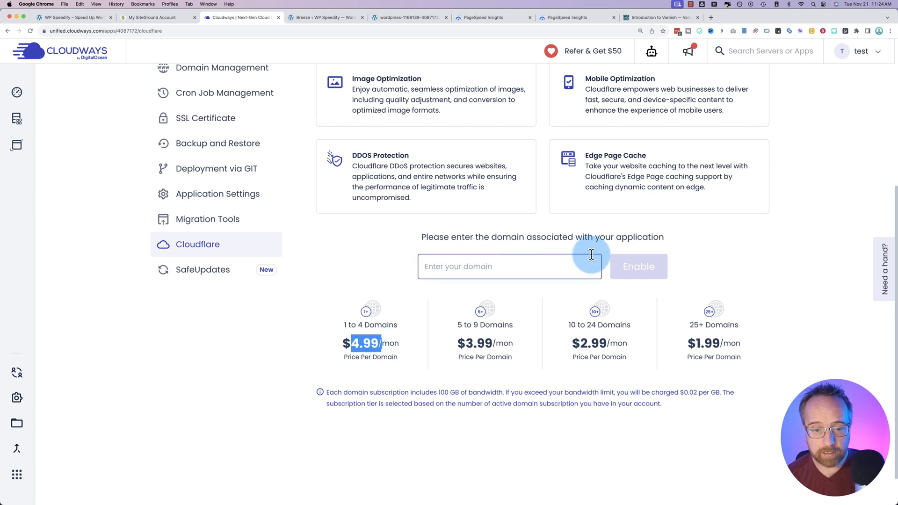
mouse_move(525, 332)
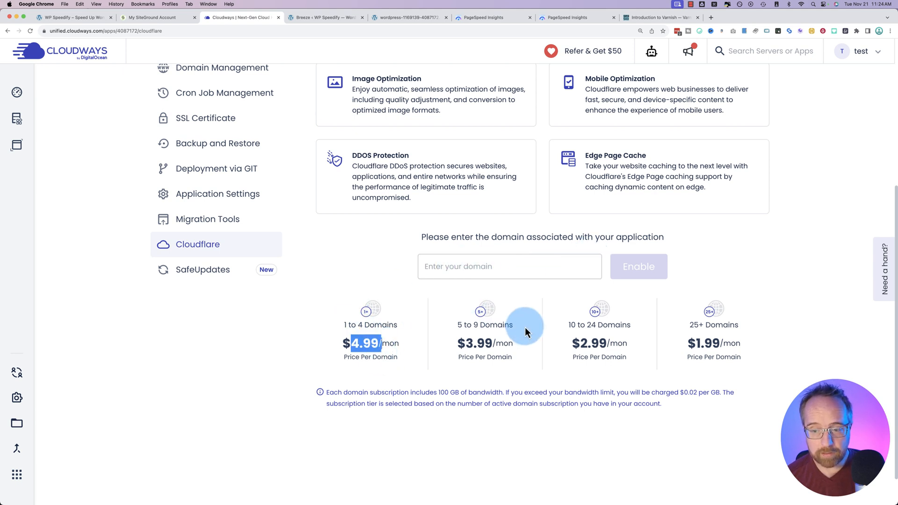
scroll(up, 3)
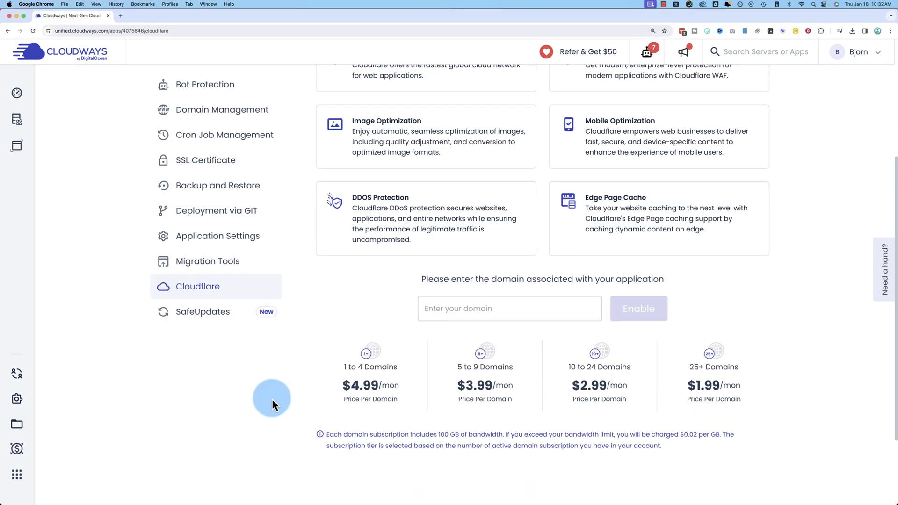
Open Application Settings and view the Varnish and HTTPS Redirection toggles among other options
scroll(up, 3)
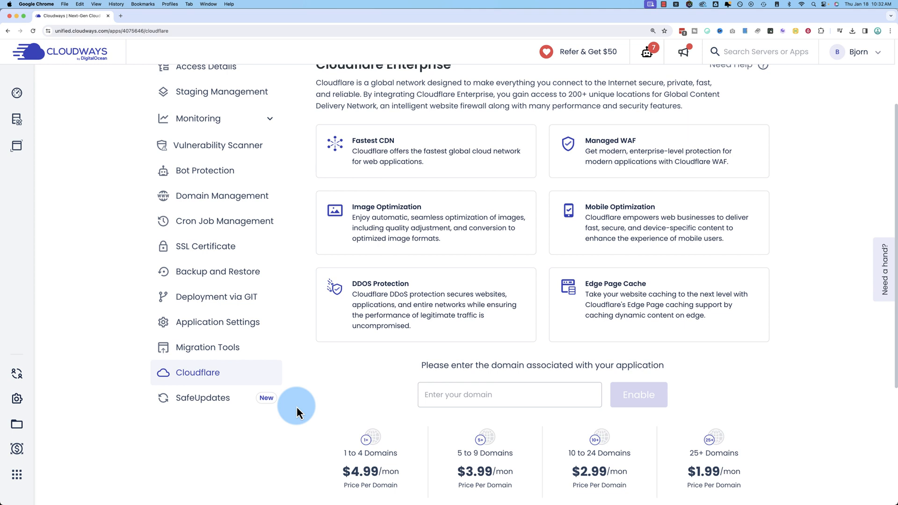
mouse_move(289, 426)
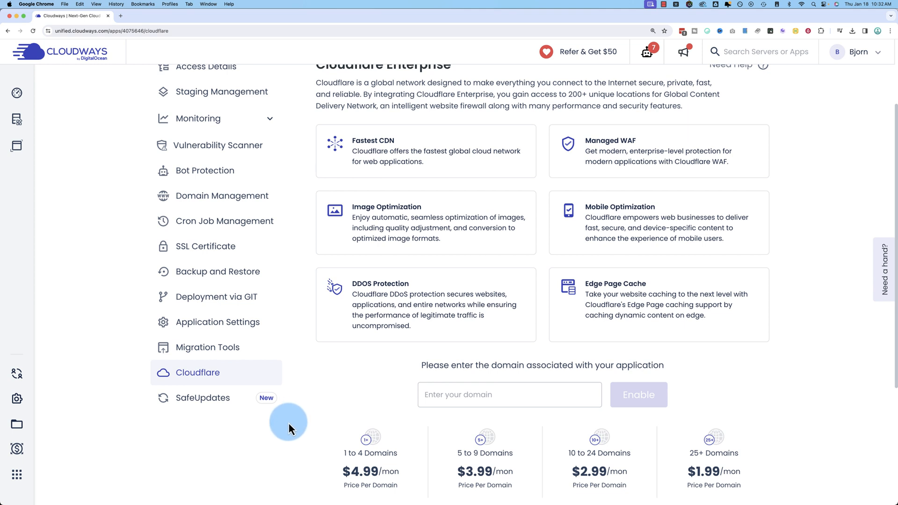
mouse_move(327, 449)
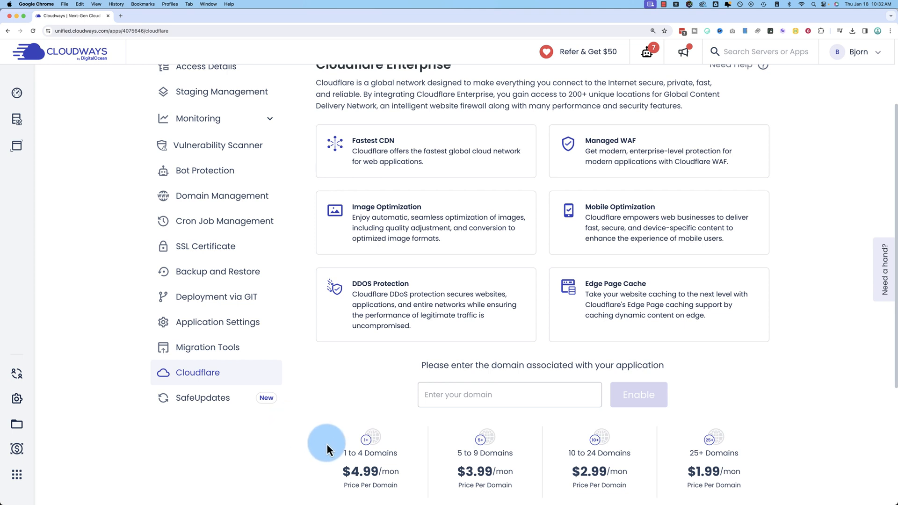
mouse_move(247, 321)
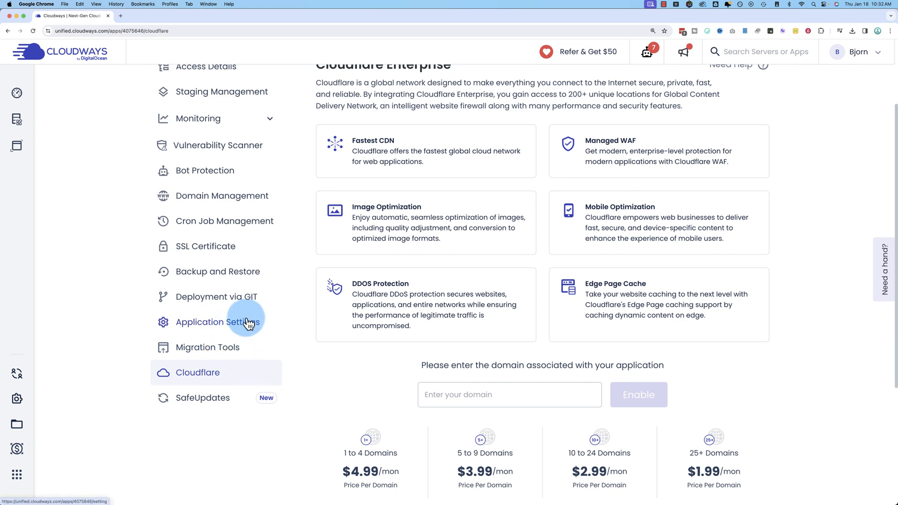
click(218, 321)
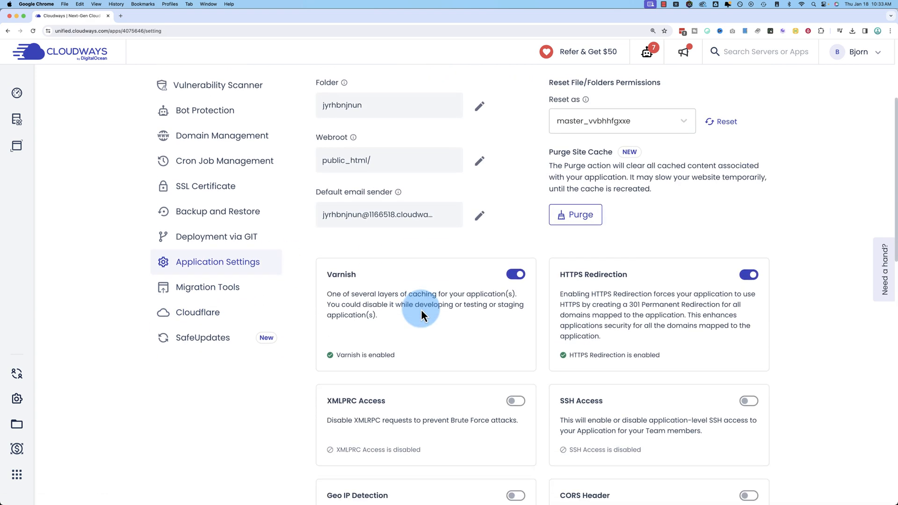
scroll(down, 3)
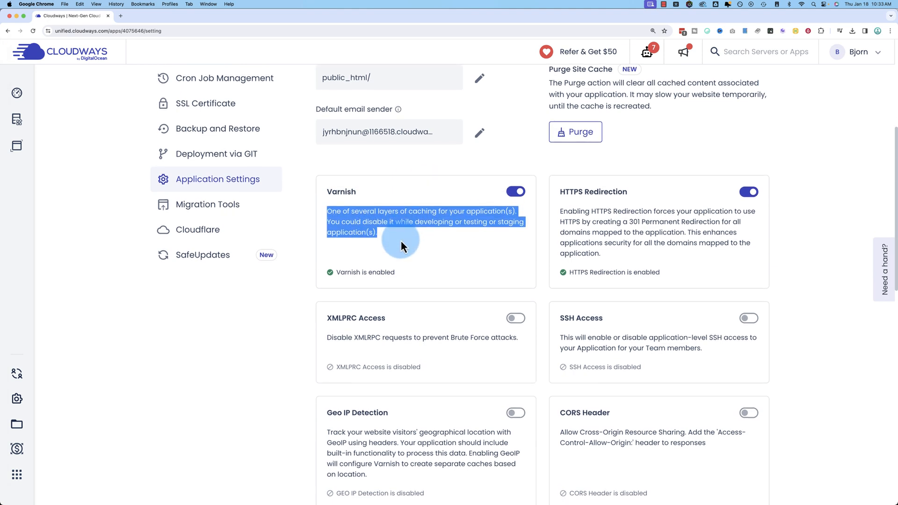
scroll(down, 3)
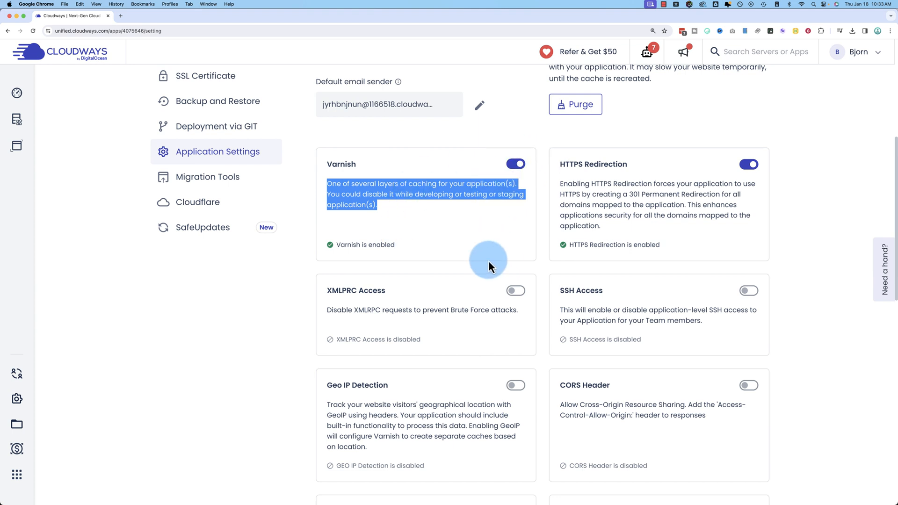
scroll(down, 3)
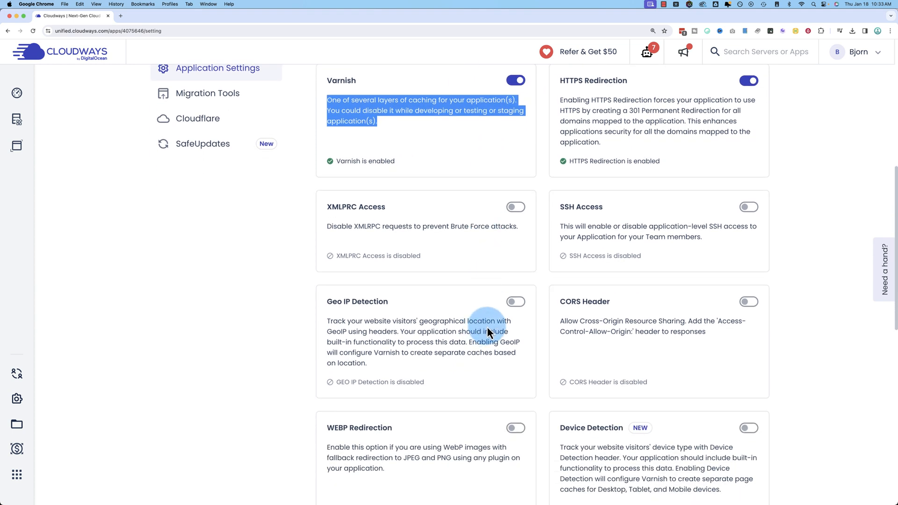
Turn on and confirm Geo IP Detection, then turn on Device Detection
click(515, 301)
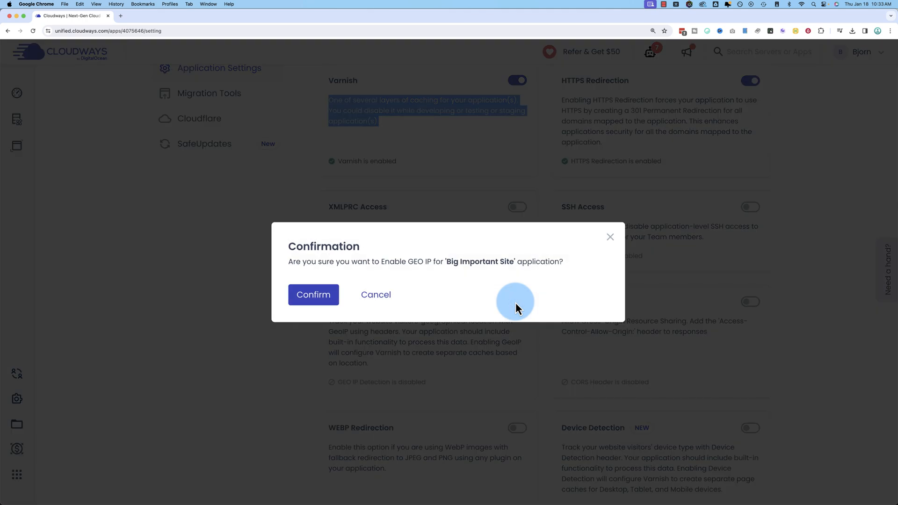
click(313, 294)
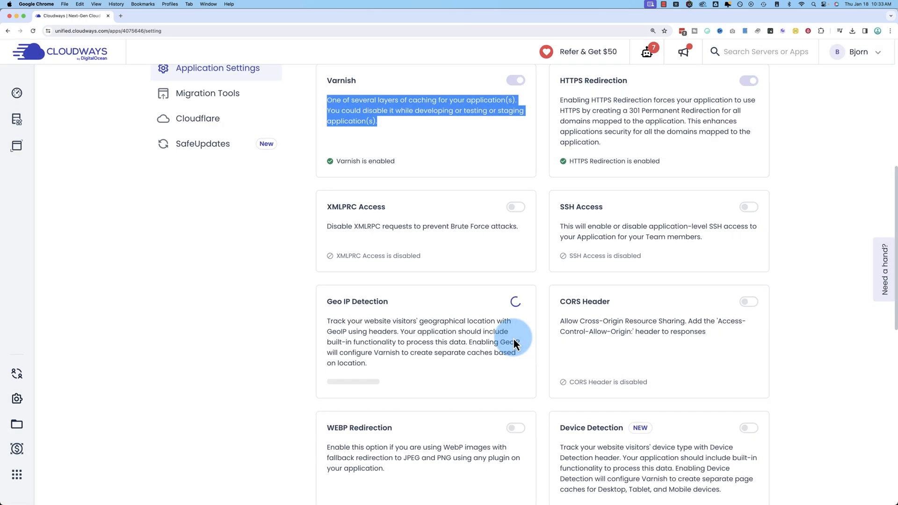
mouse_move(469, 367)
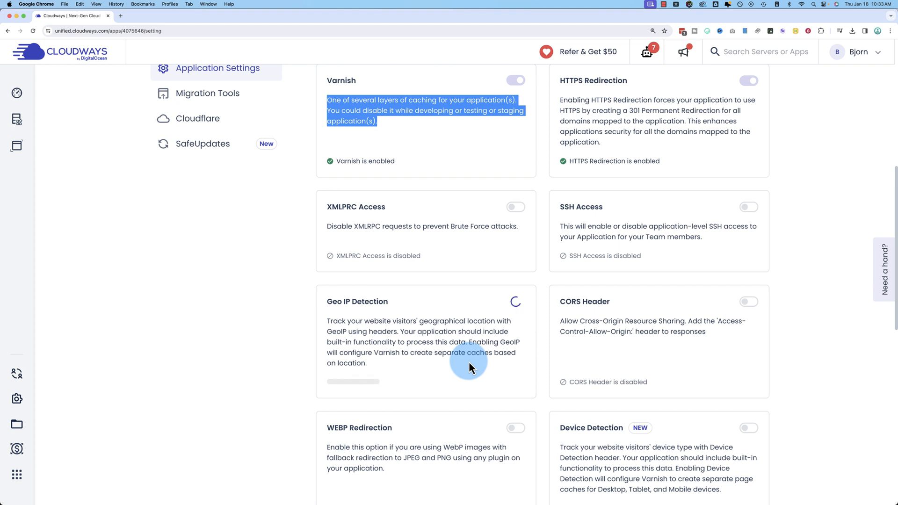
mouse_move(441, 383)
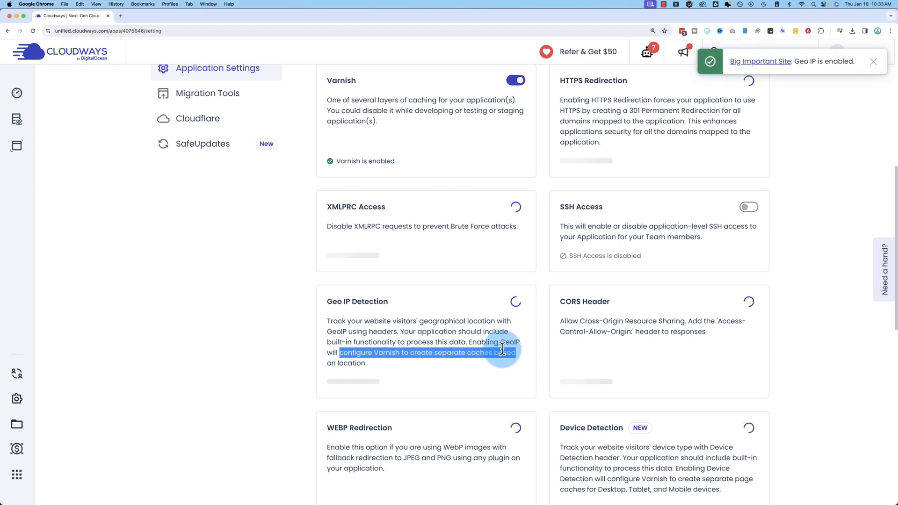
scroll(down, 3)
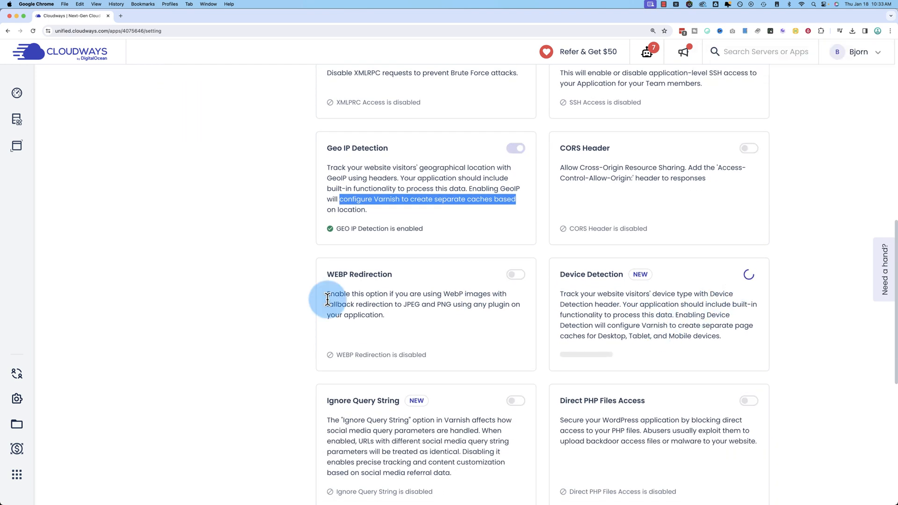
mouse_move(354, 298)
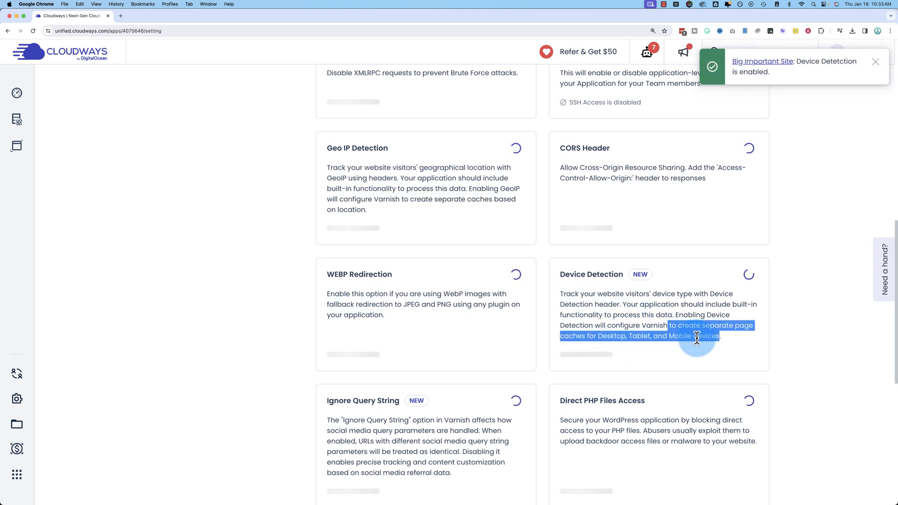
click(748, 274)
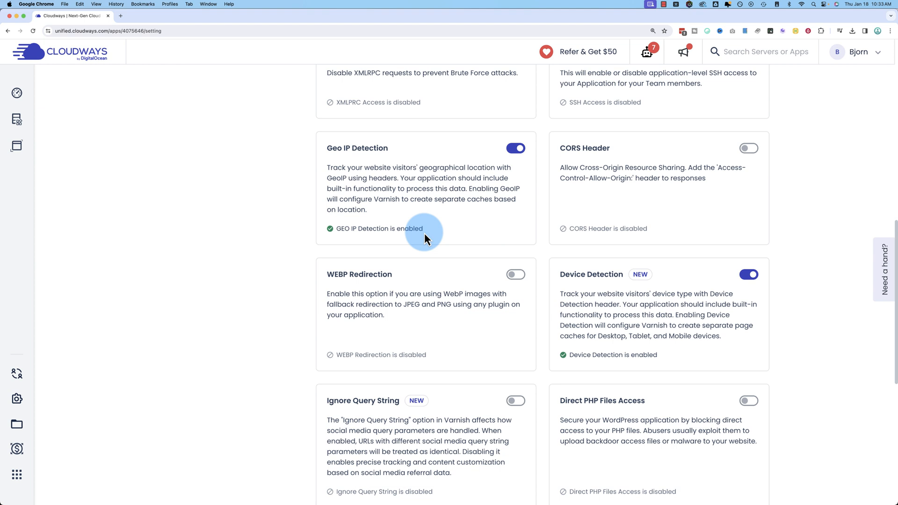
mouse_move(415, 272)
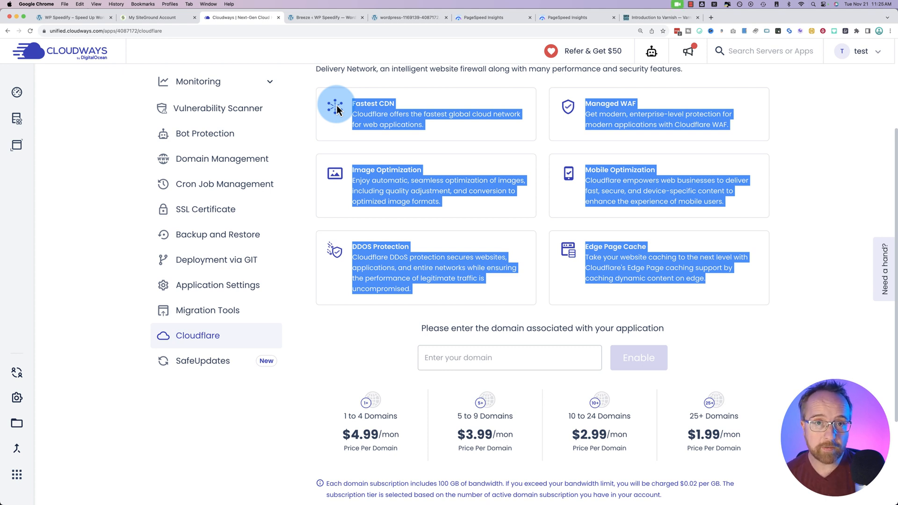
mouse_move(352, 292)
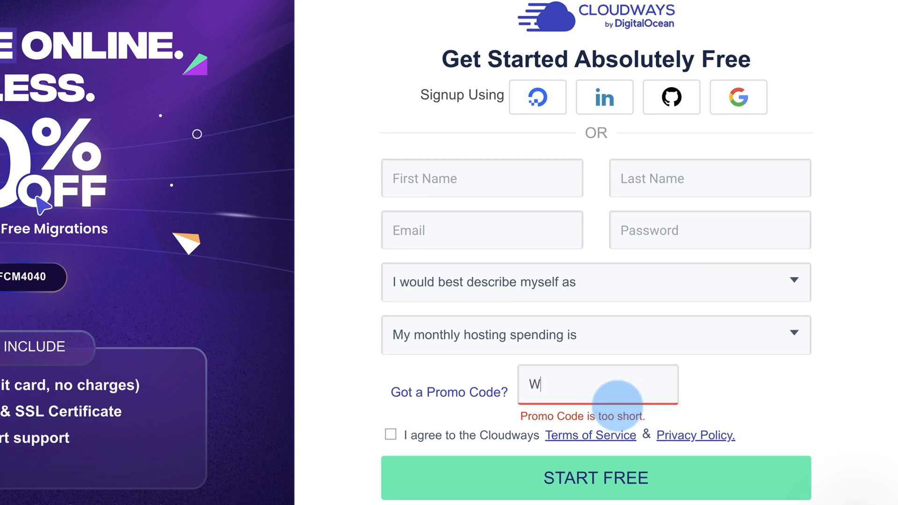
Enter the WPLAB25 promo code on the signup form until it shows as accepted
text(PLAB25)
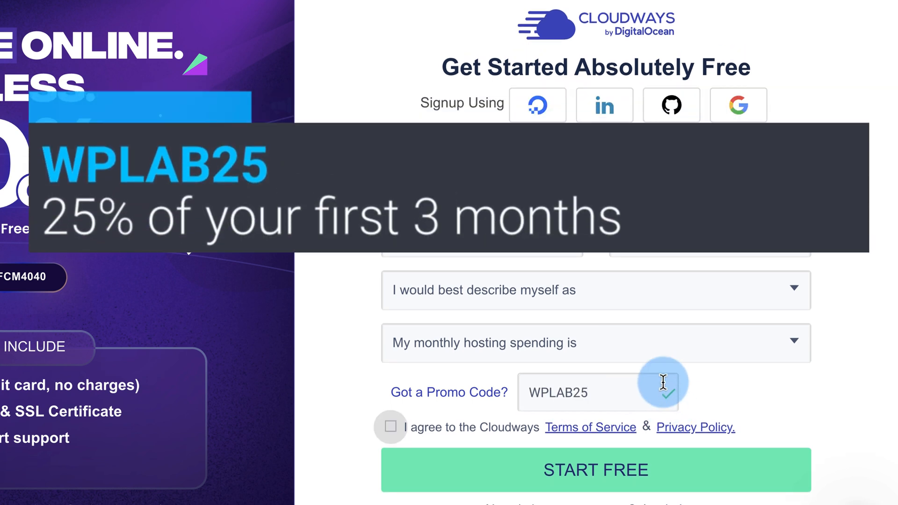
click(594, 469)
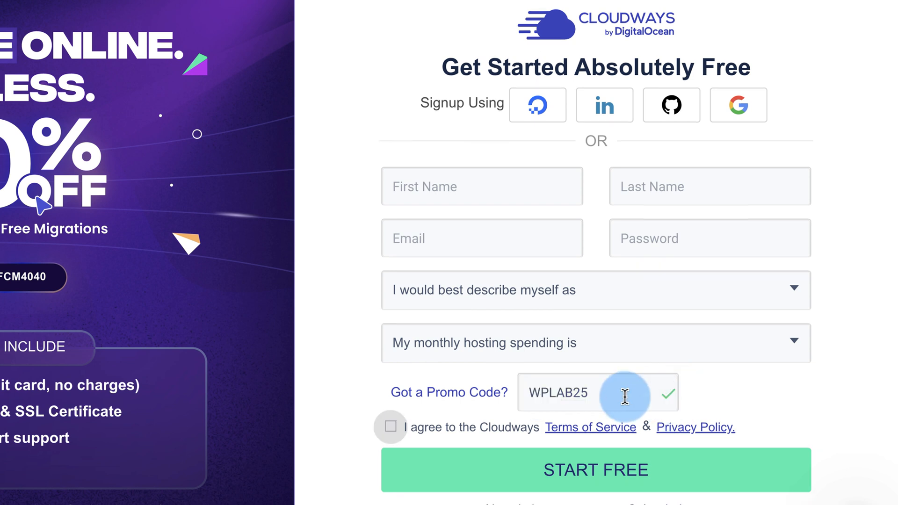
click(595, 470)
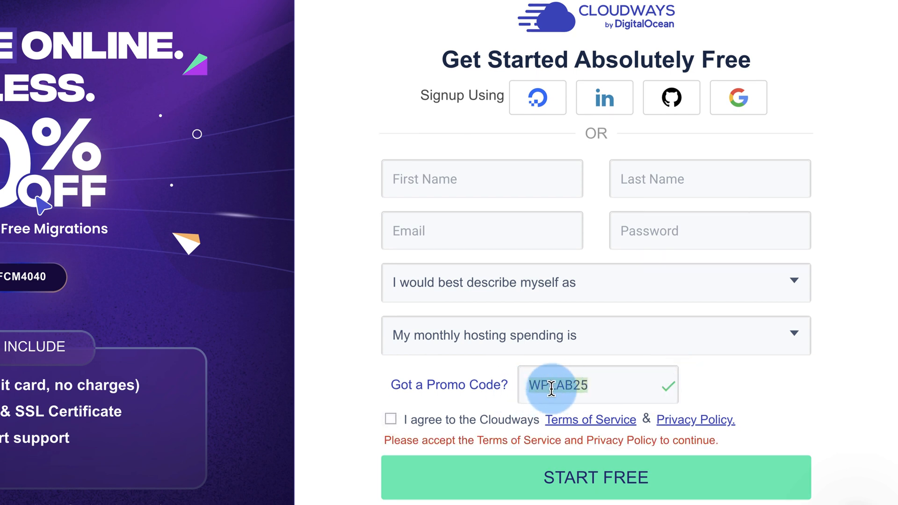